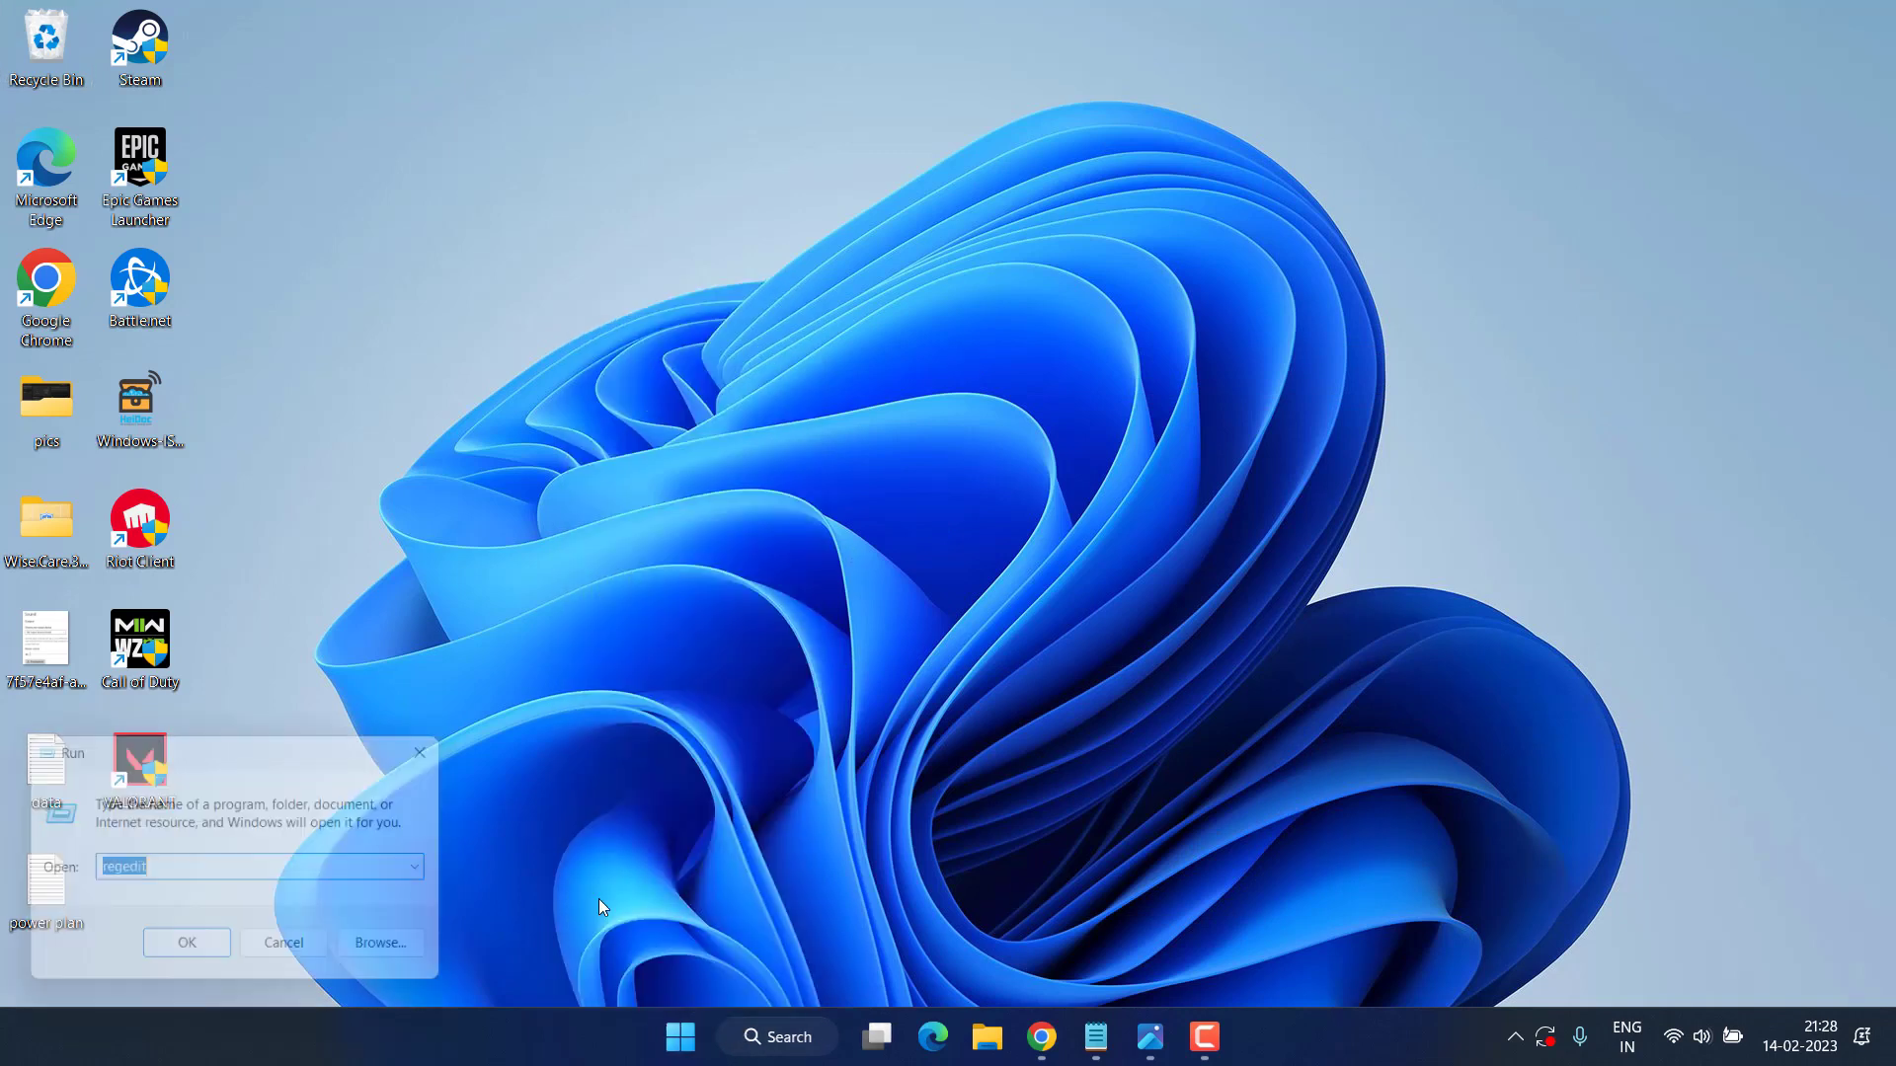
Step: Launch Registry Editor via the regedit command in Run
type("reg")
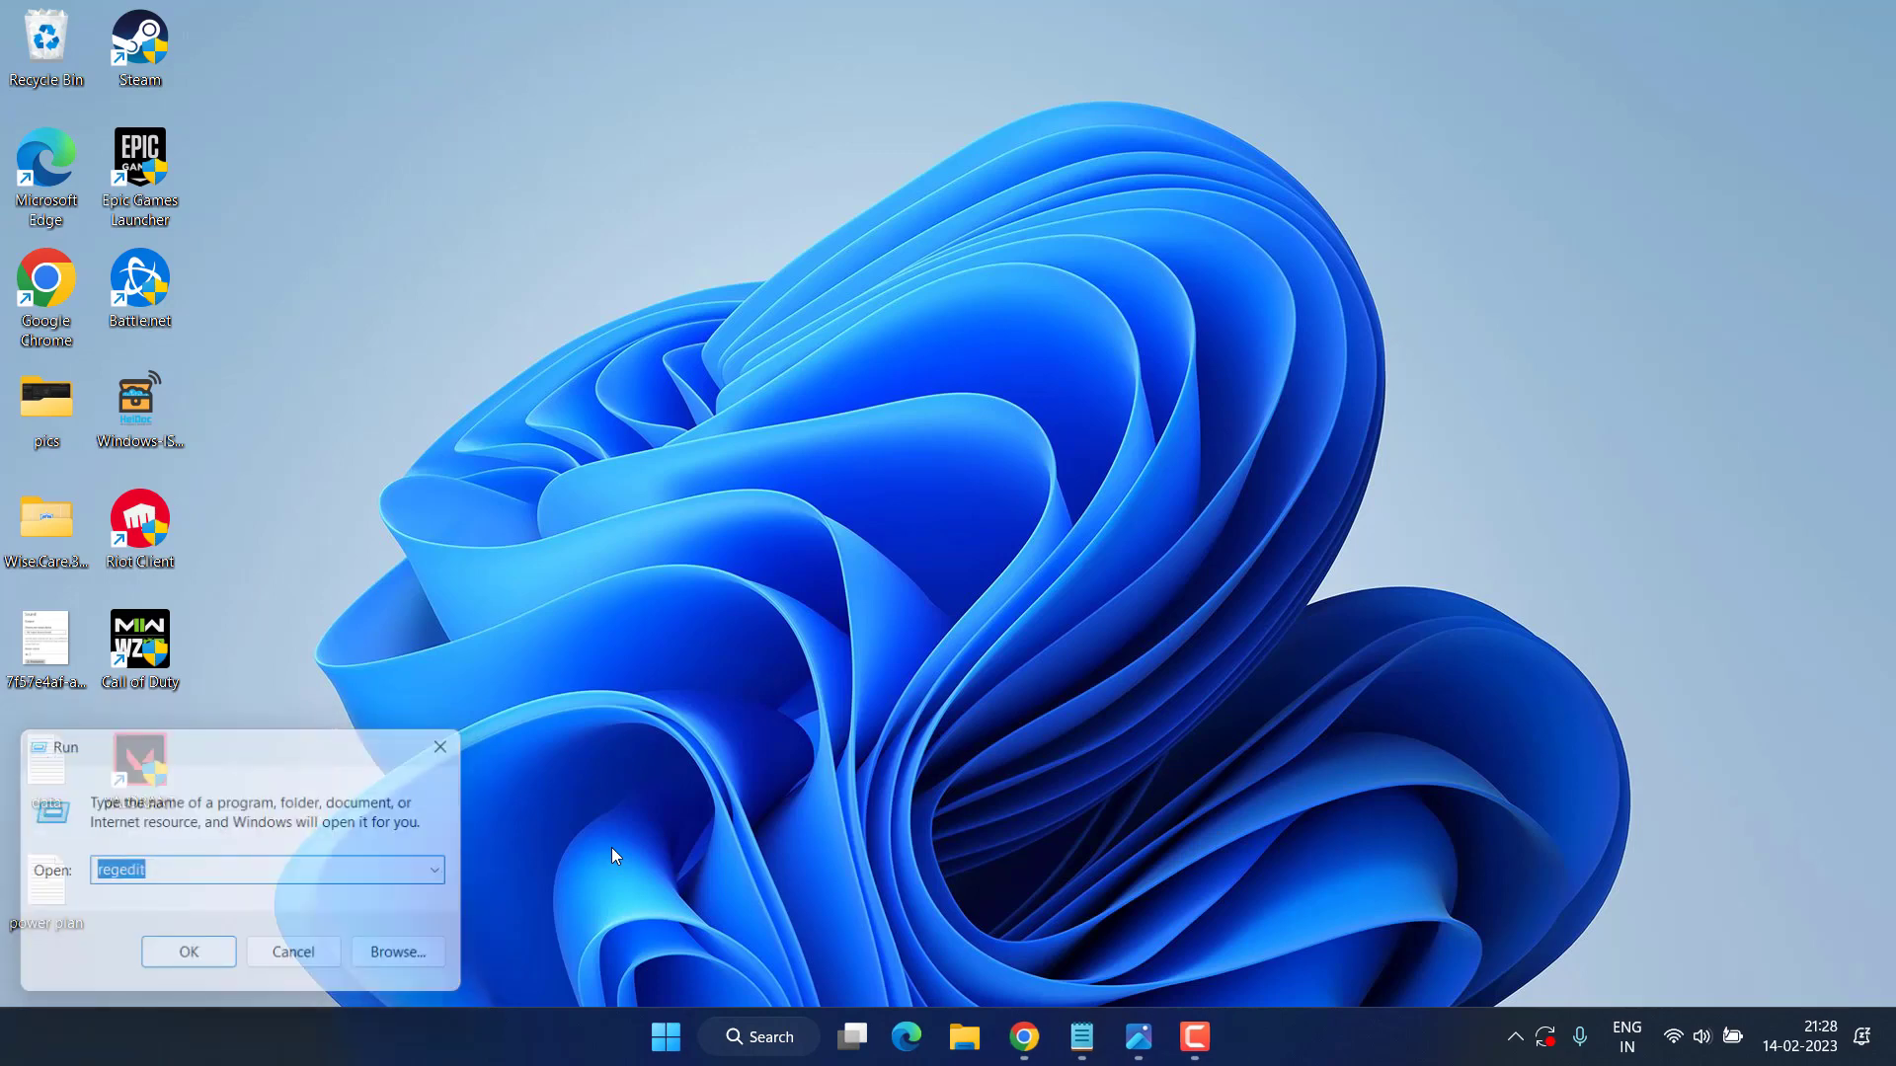
left_click(188, 952)
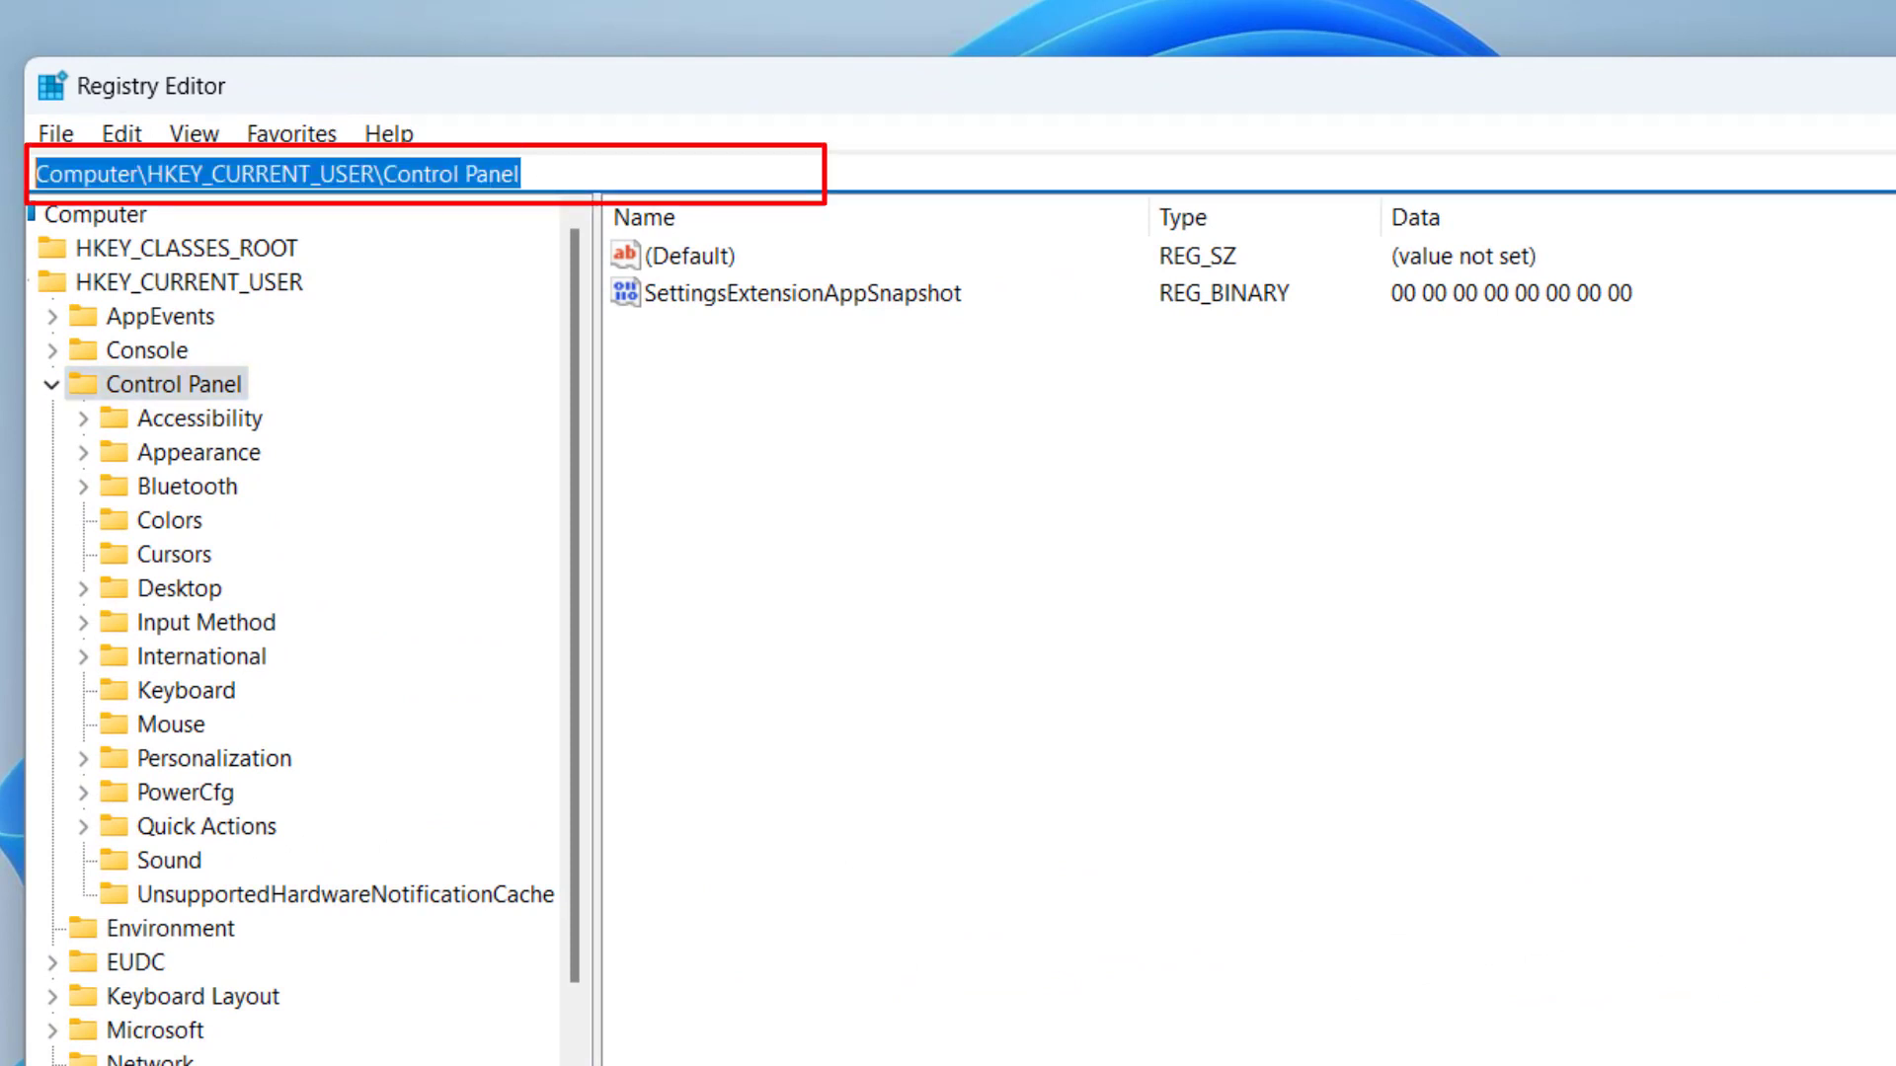
Step: Jump to HKEY_LOCAL_MACHINE\SYSTEM\CurrentControlSet\Control\GraphicsDrivers via the address bar
type("HKEY_LOCAL_MACHINE\\SYSTEM\\CurrentControlSet\\Control\\GraphicsDrivers")
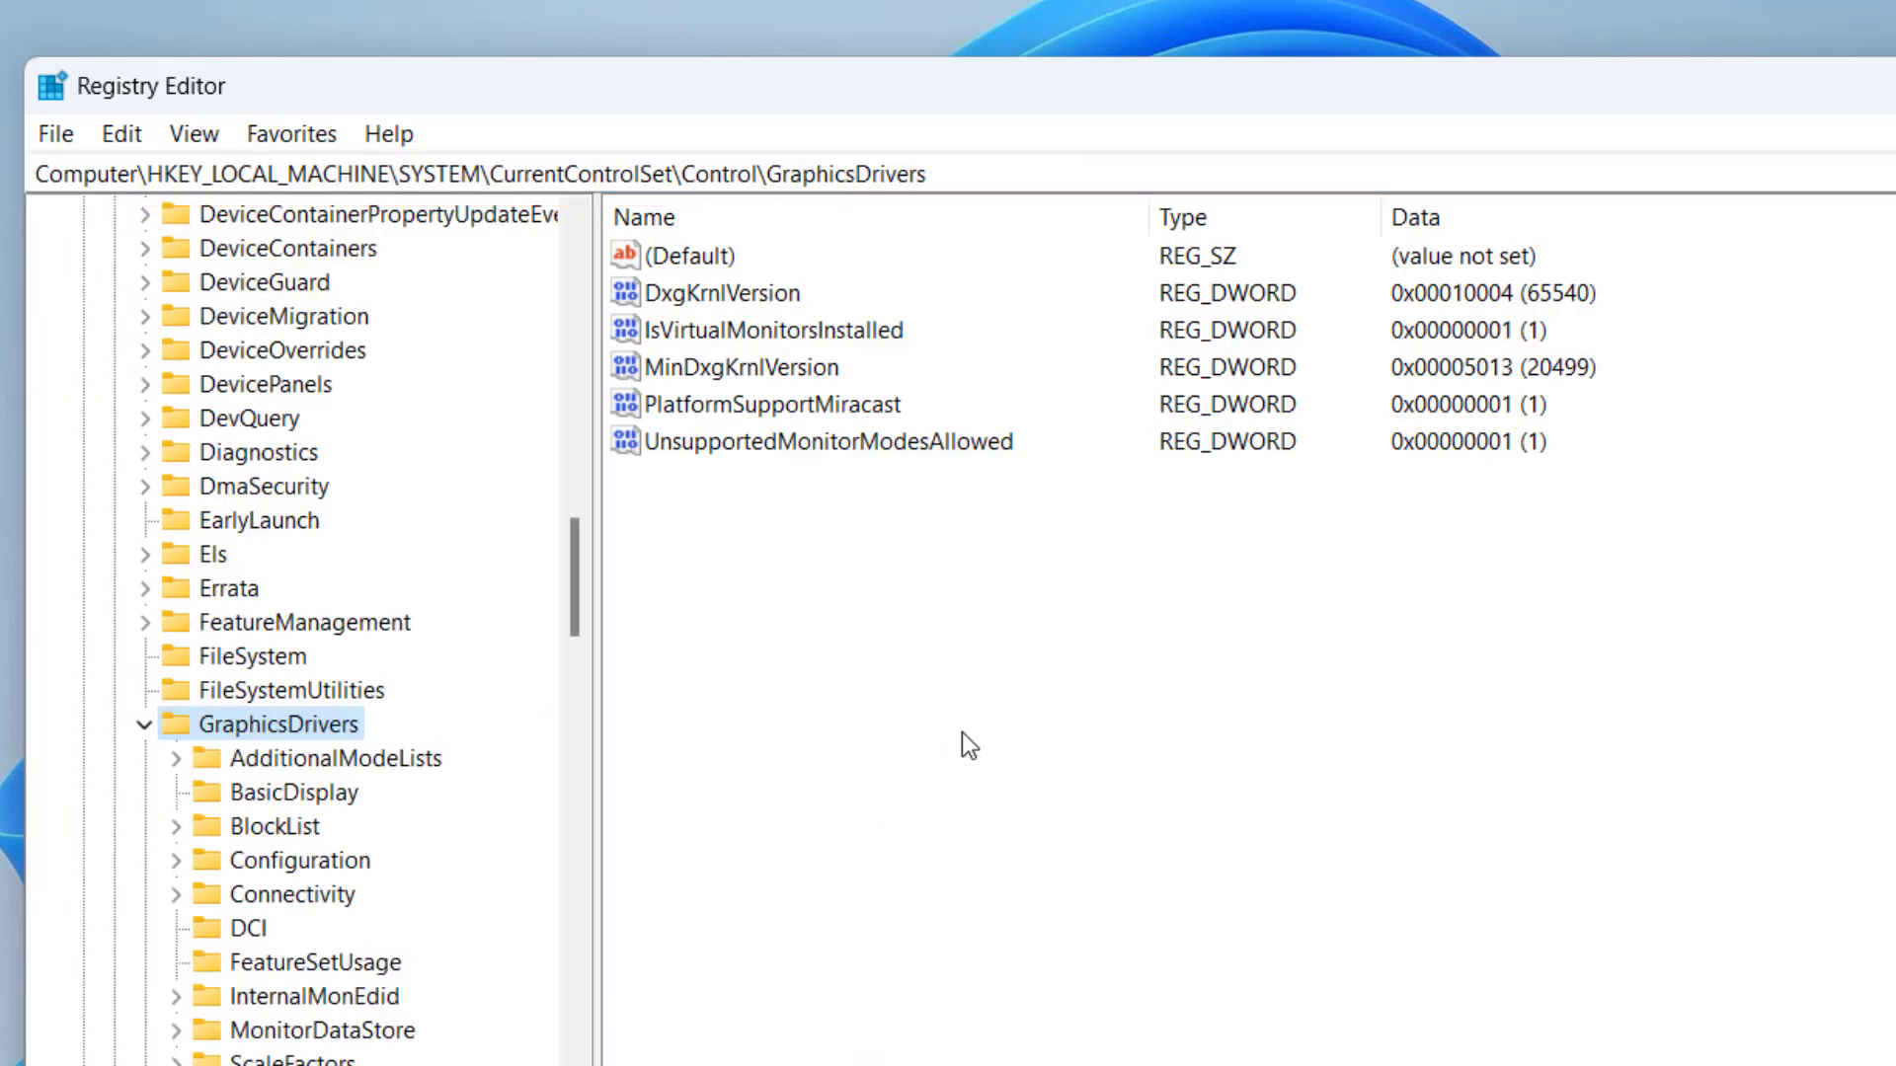
mouse_move(1275, 661)
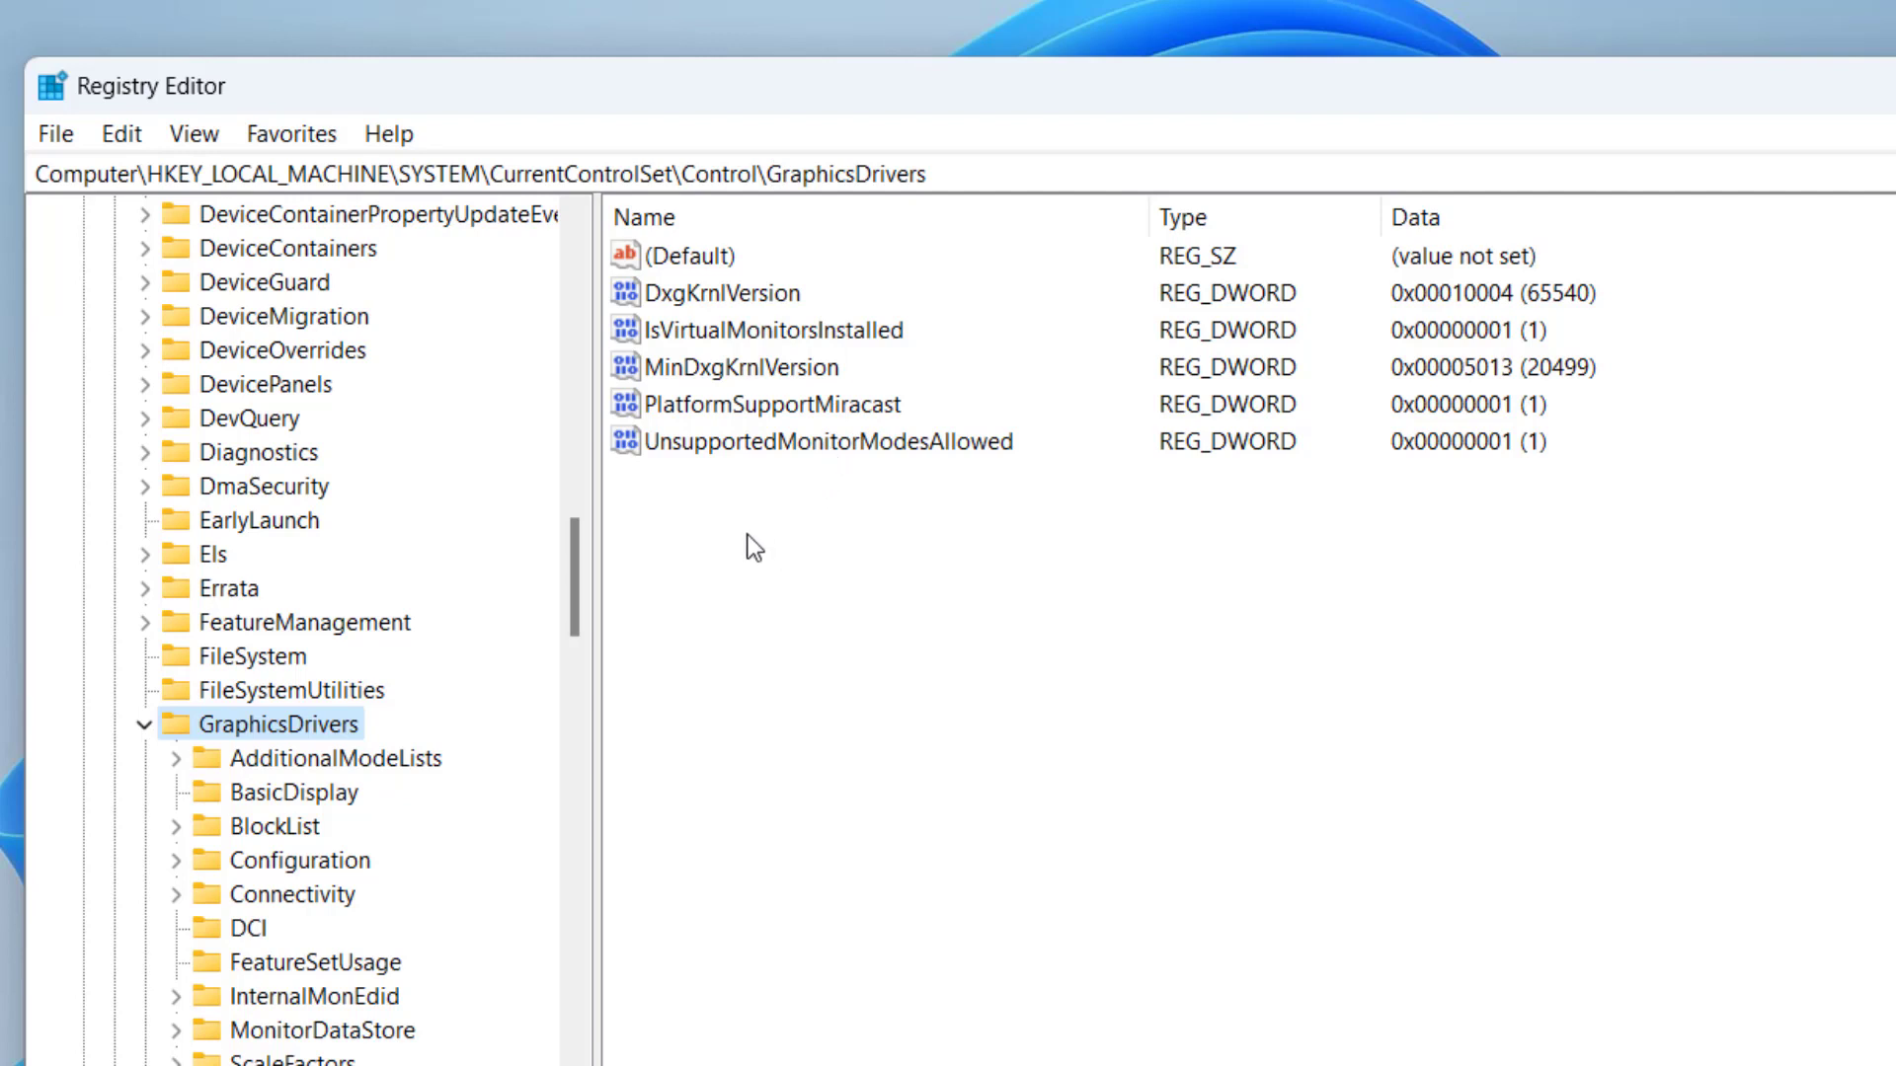
Step: Create a new DWORD (32-bit) value named HwSchMode under GraphicsDrivers
right_click(750, 545)
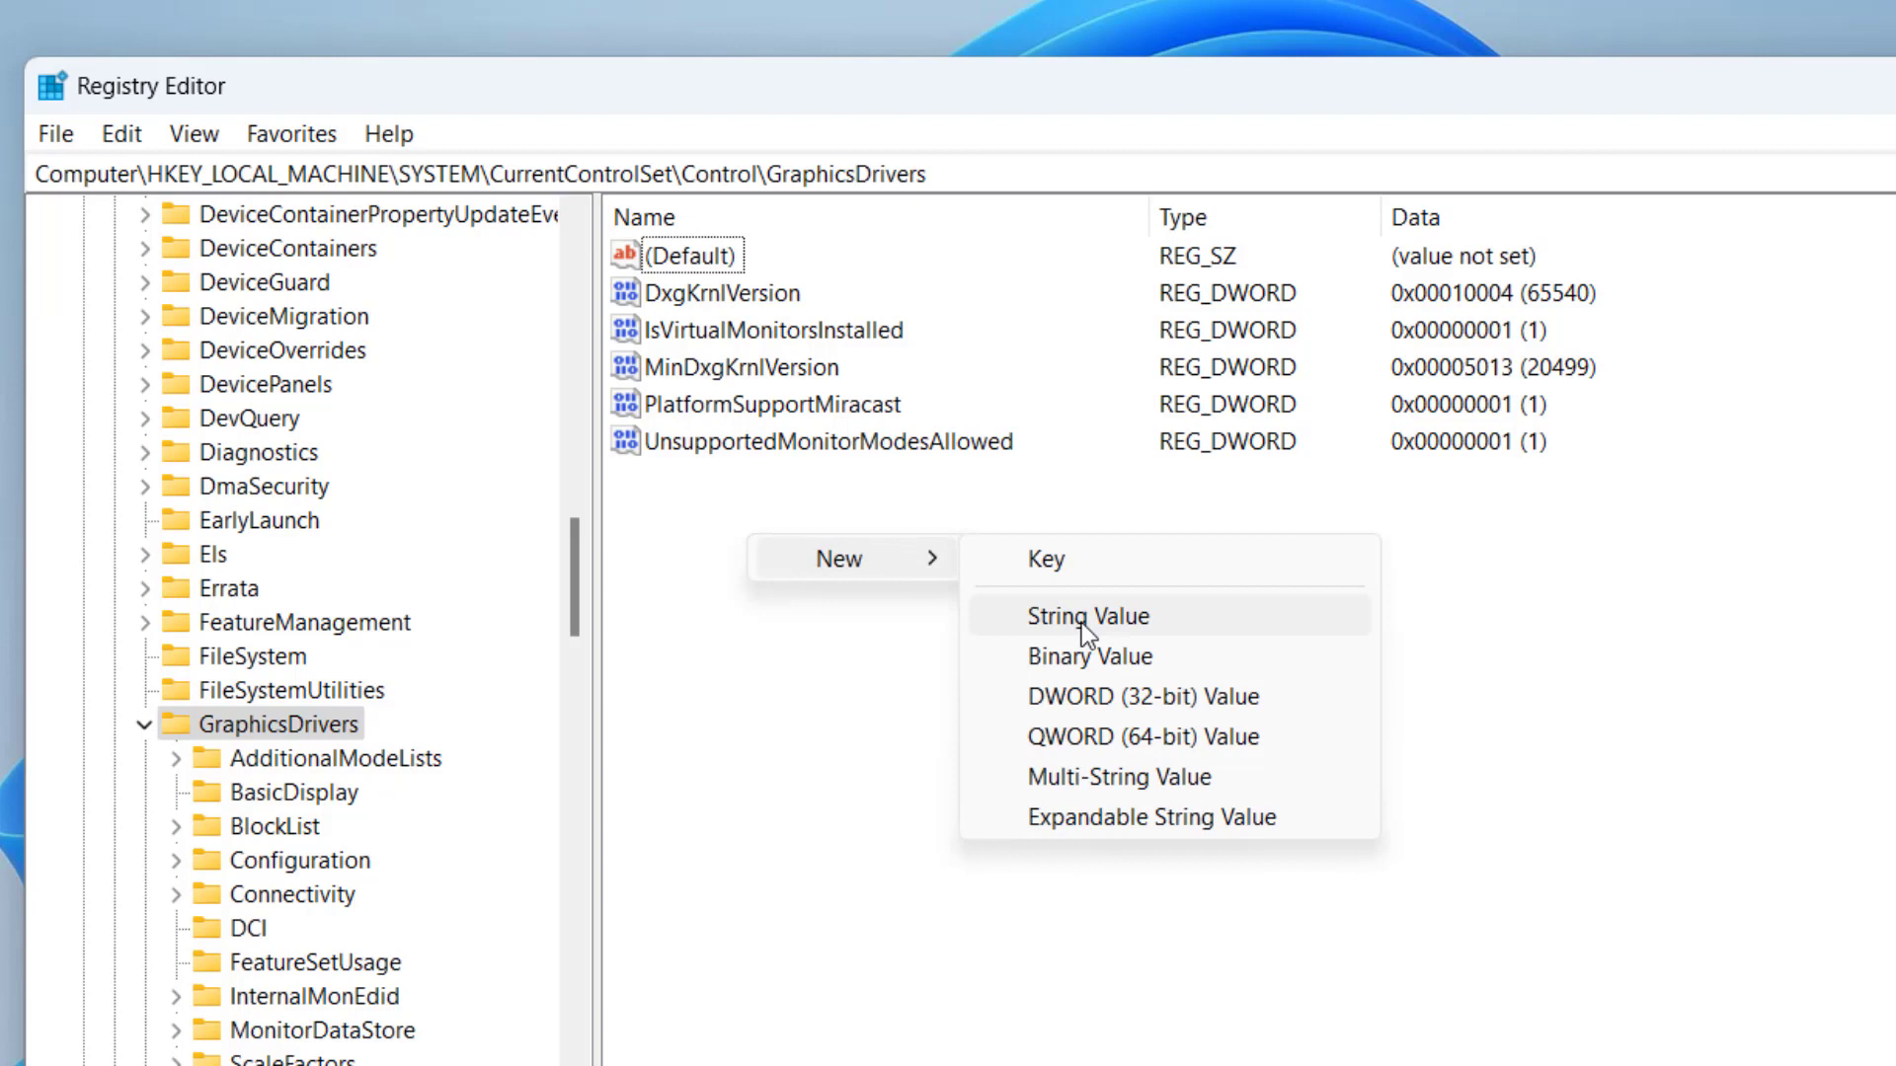
left_click(1139, 695)
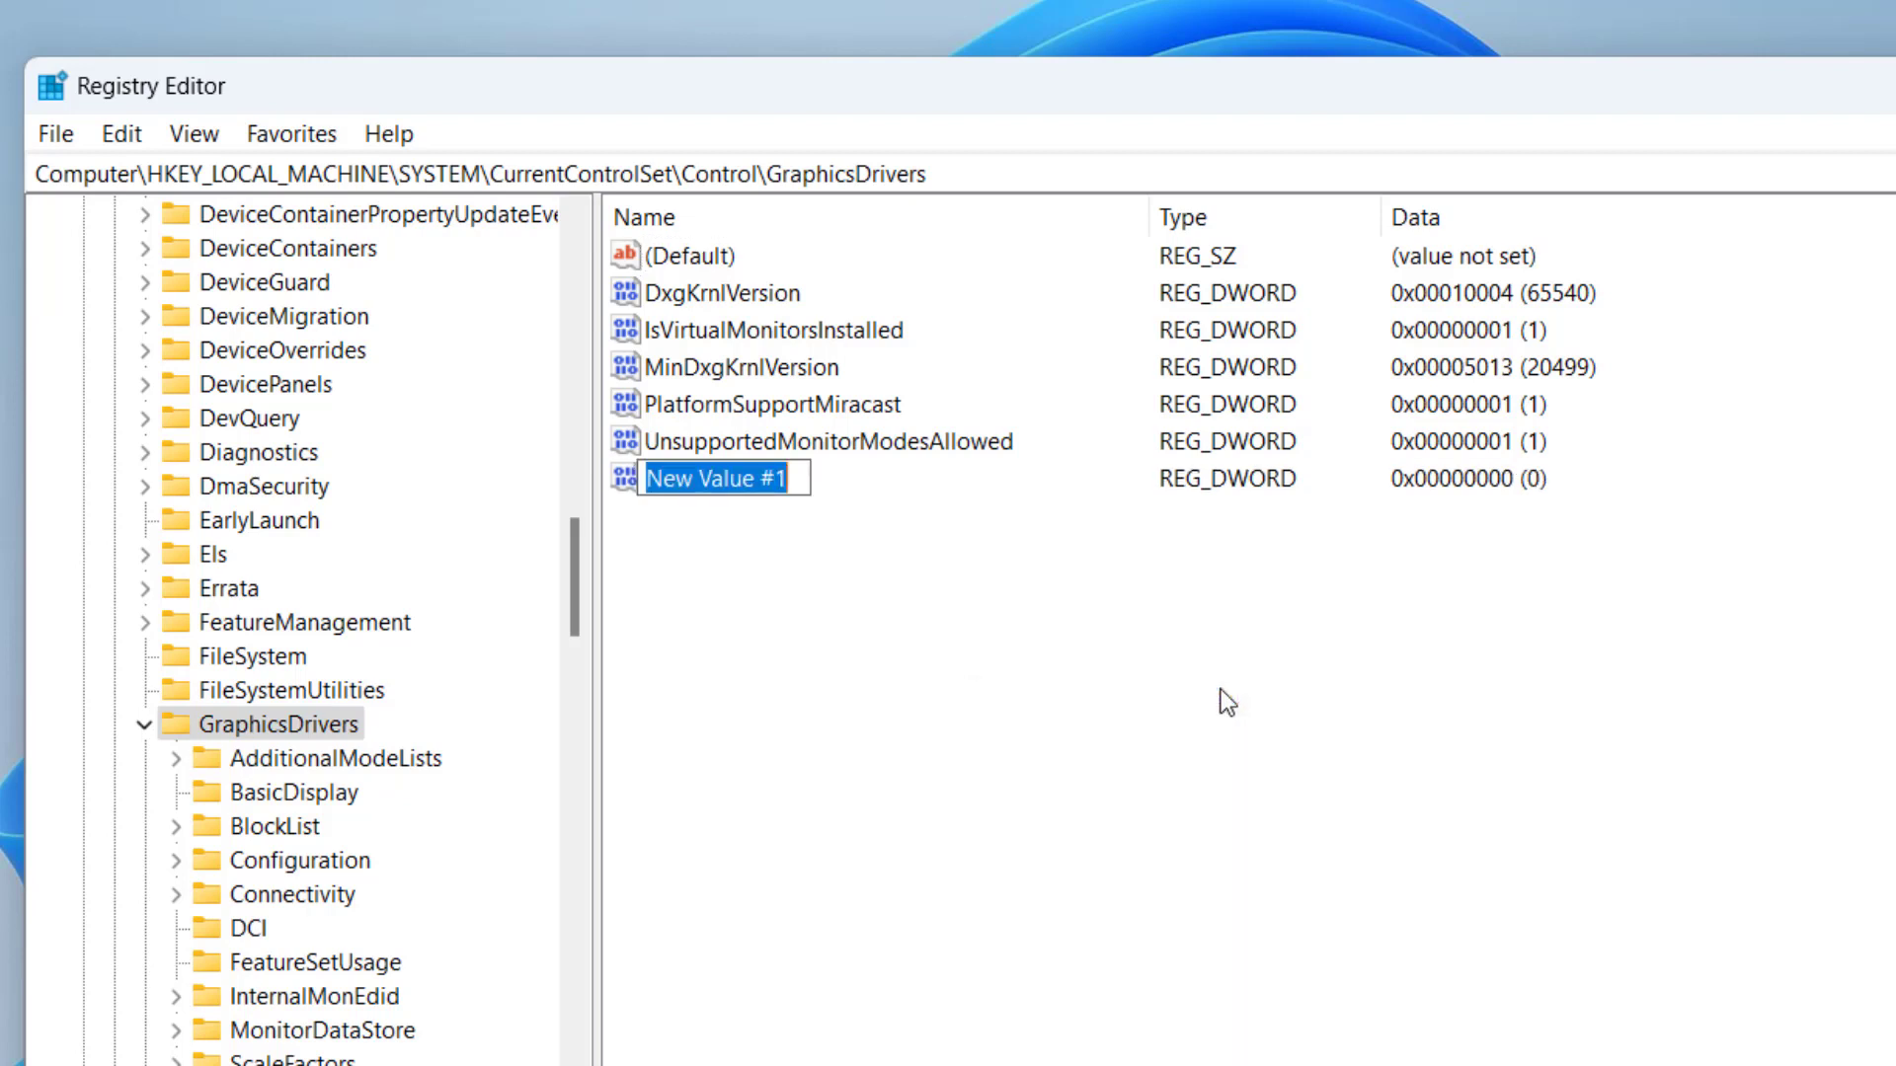
type("Hw")
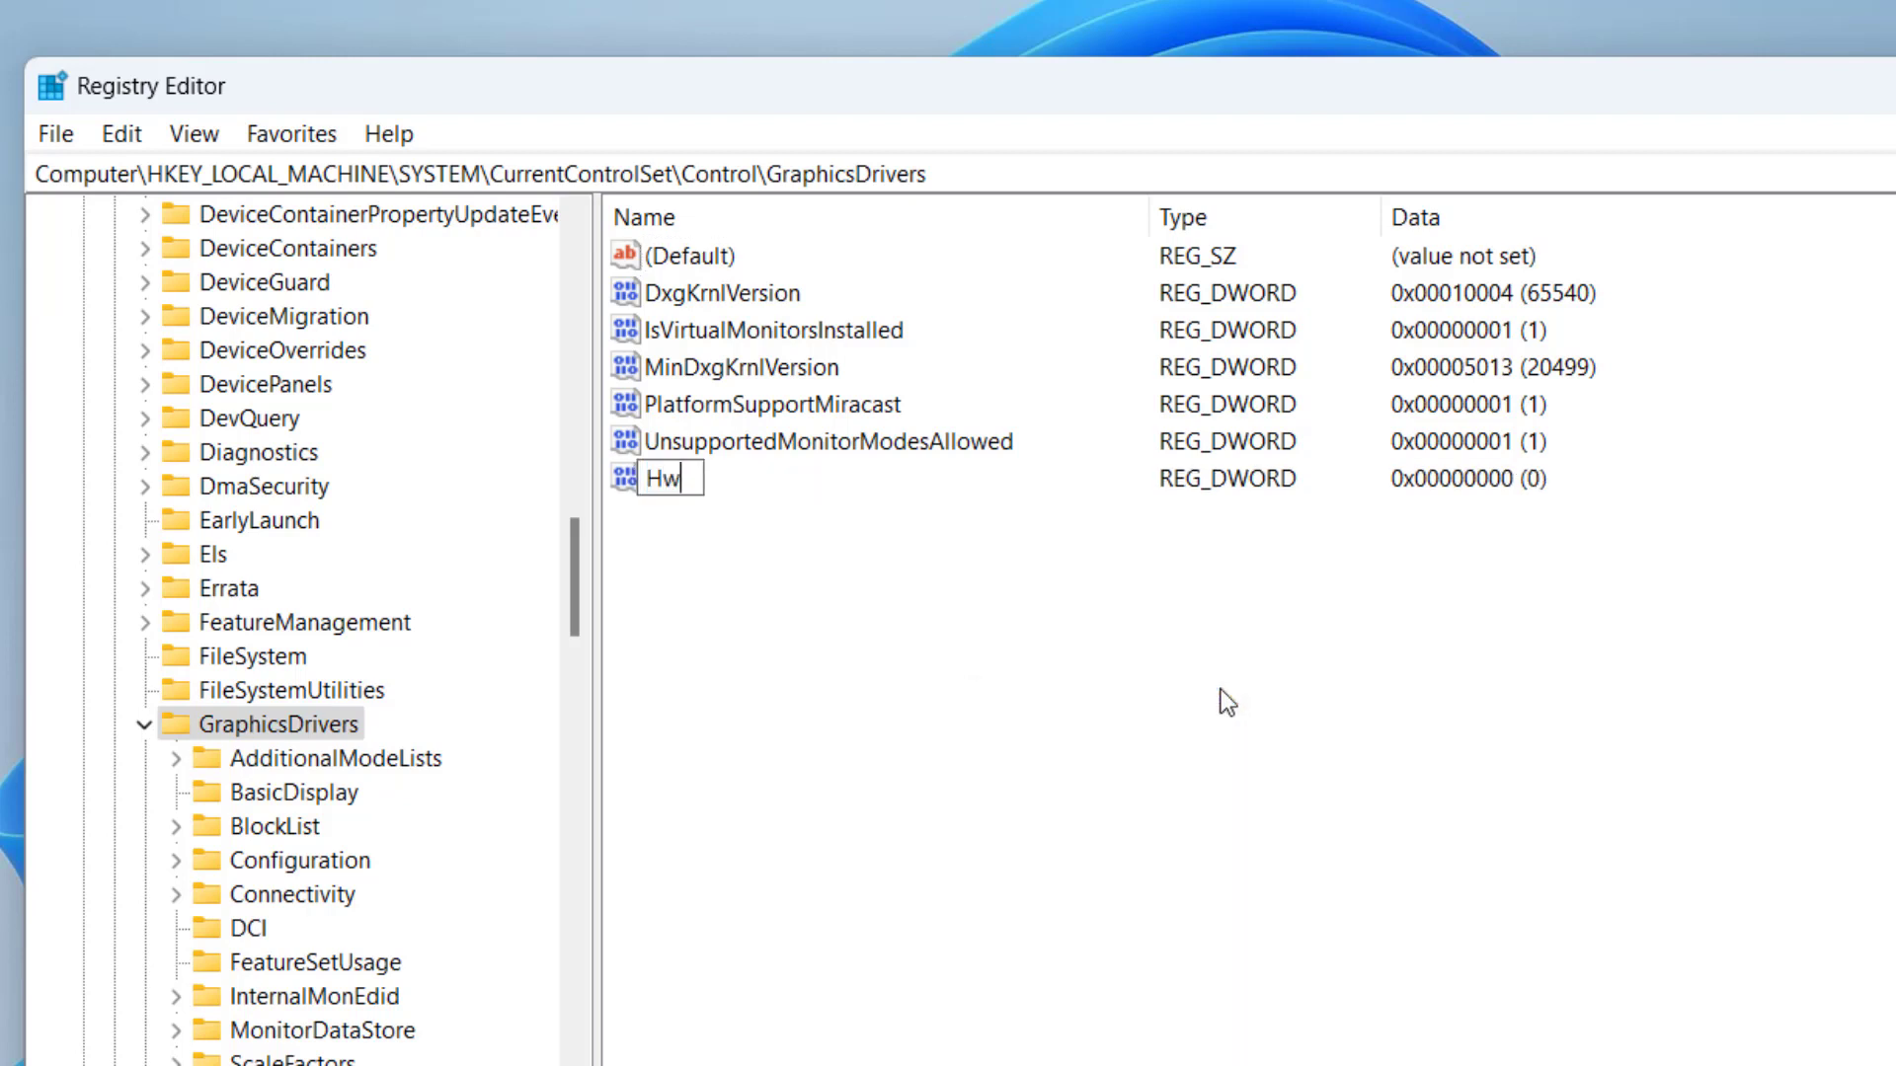
type("S")
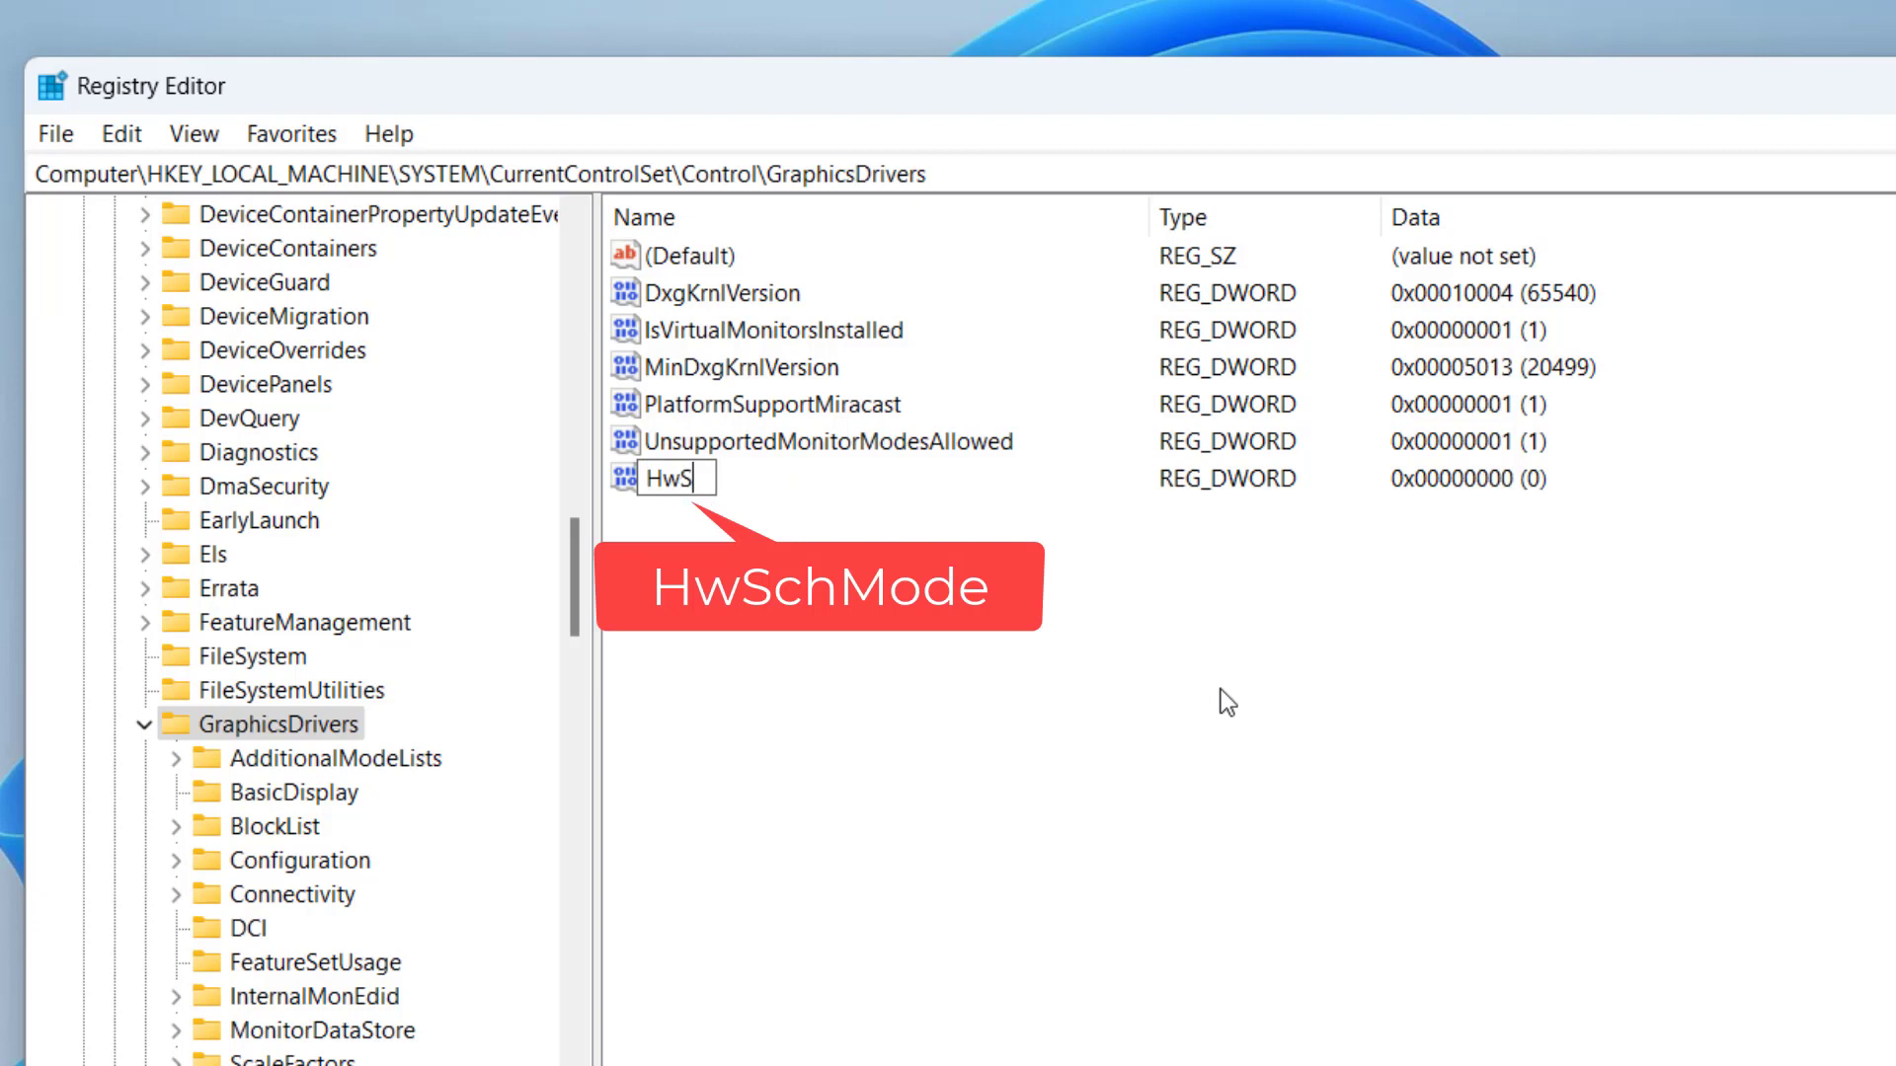
type("ch")
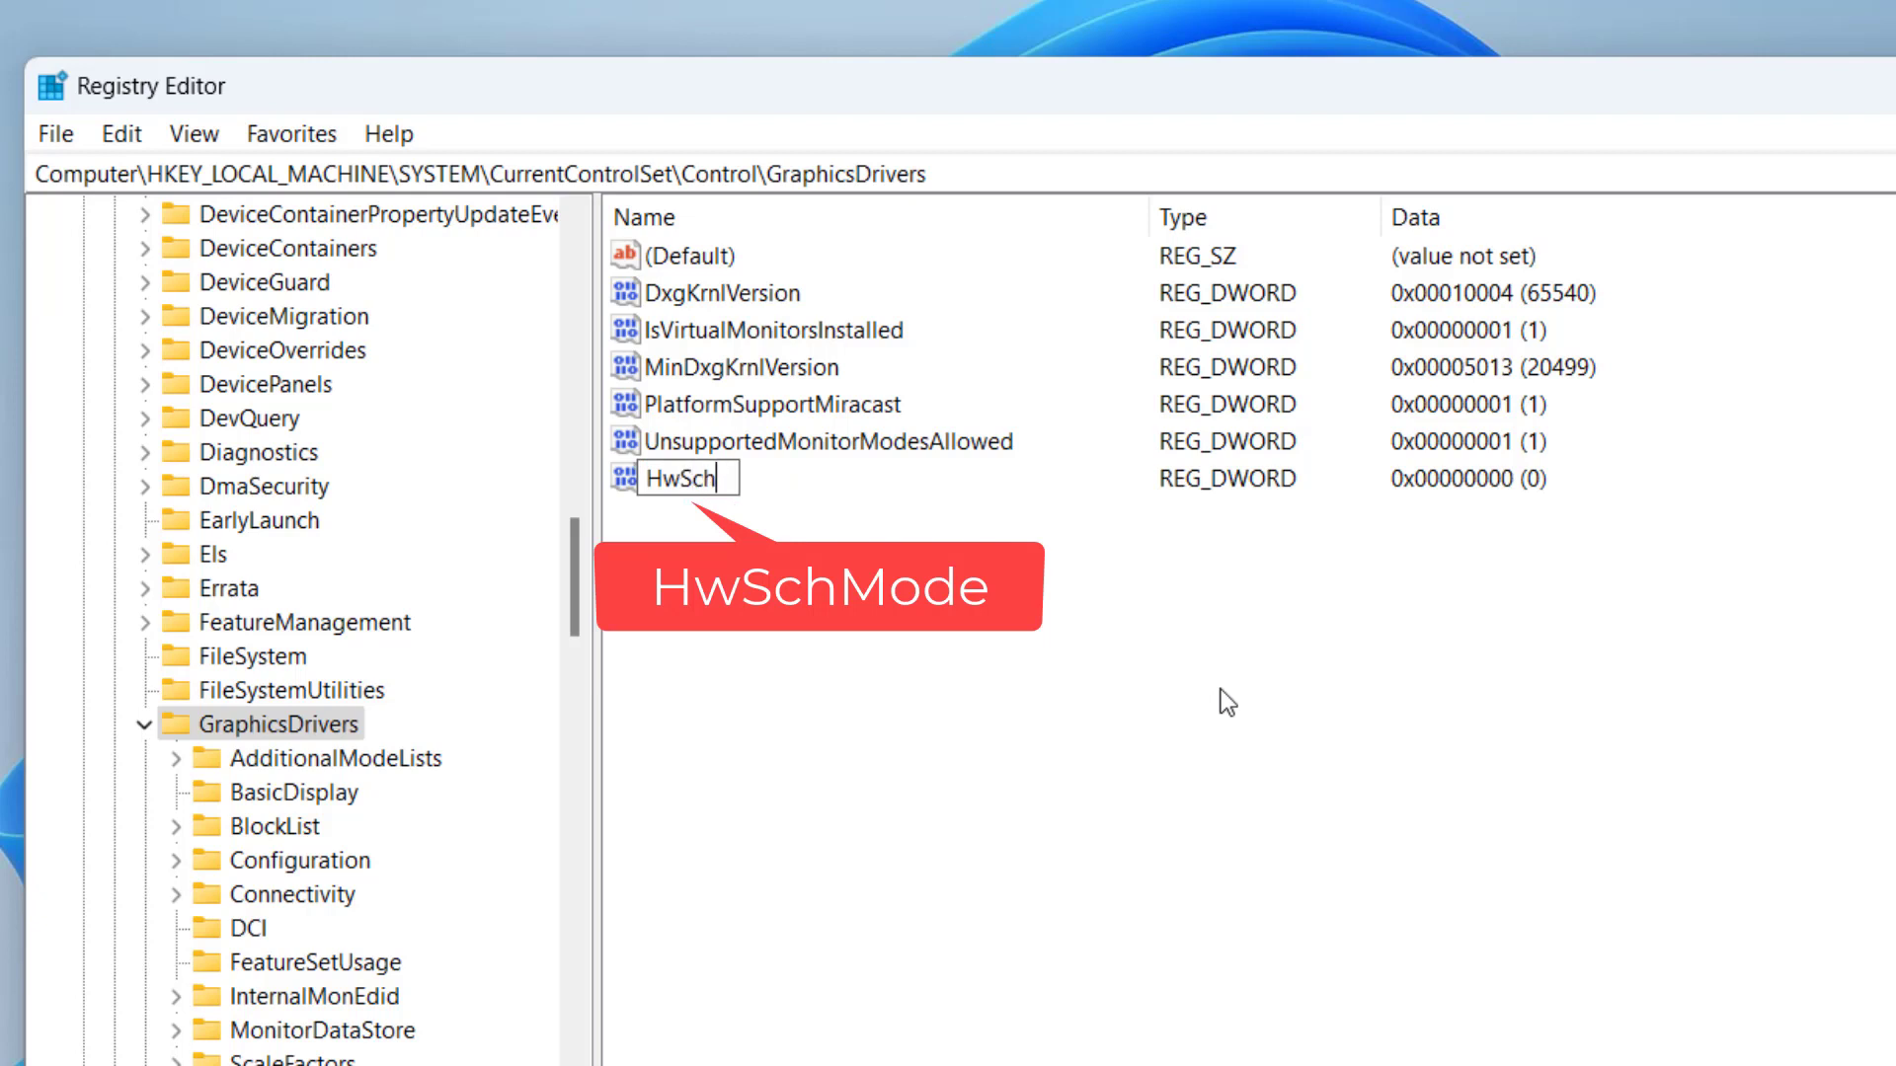
key("Enter")
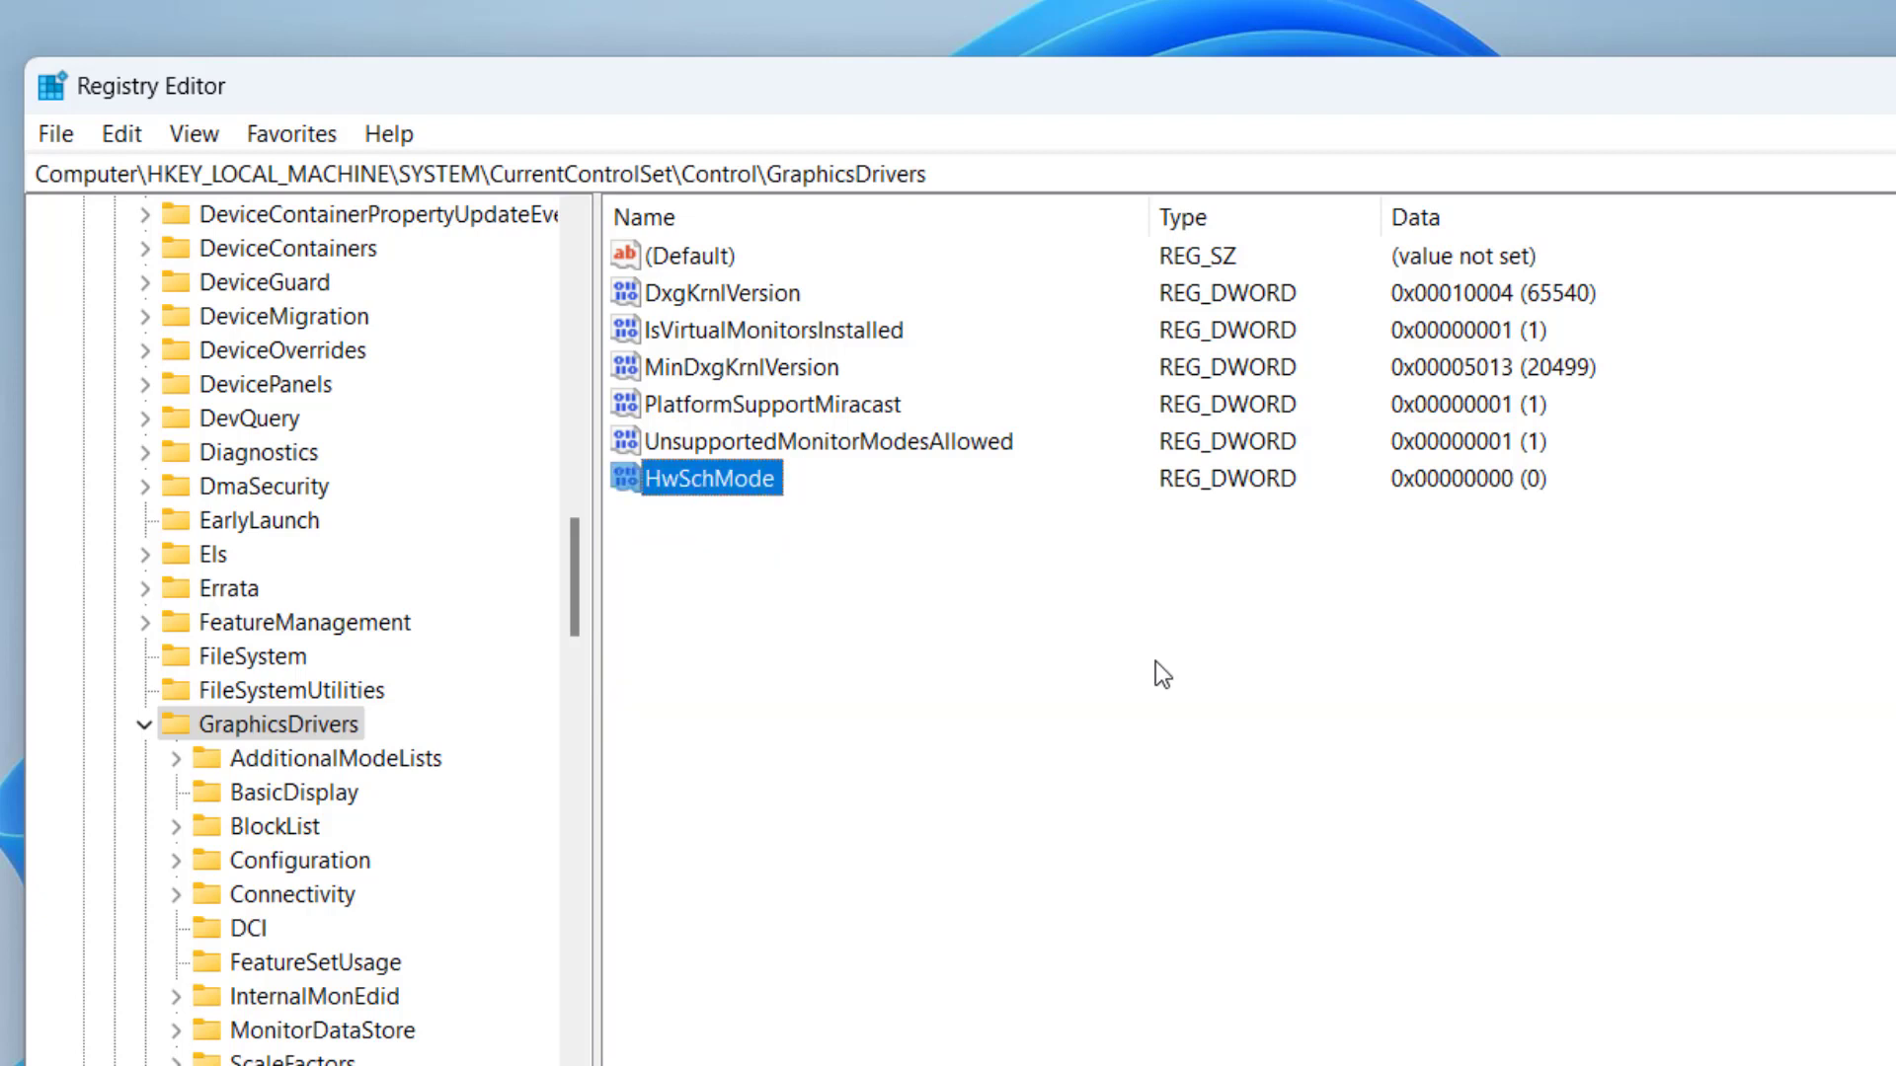
Step: Edit HwSchMode to set its value data to 2
double_click(709, 478)
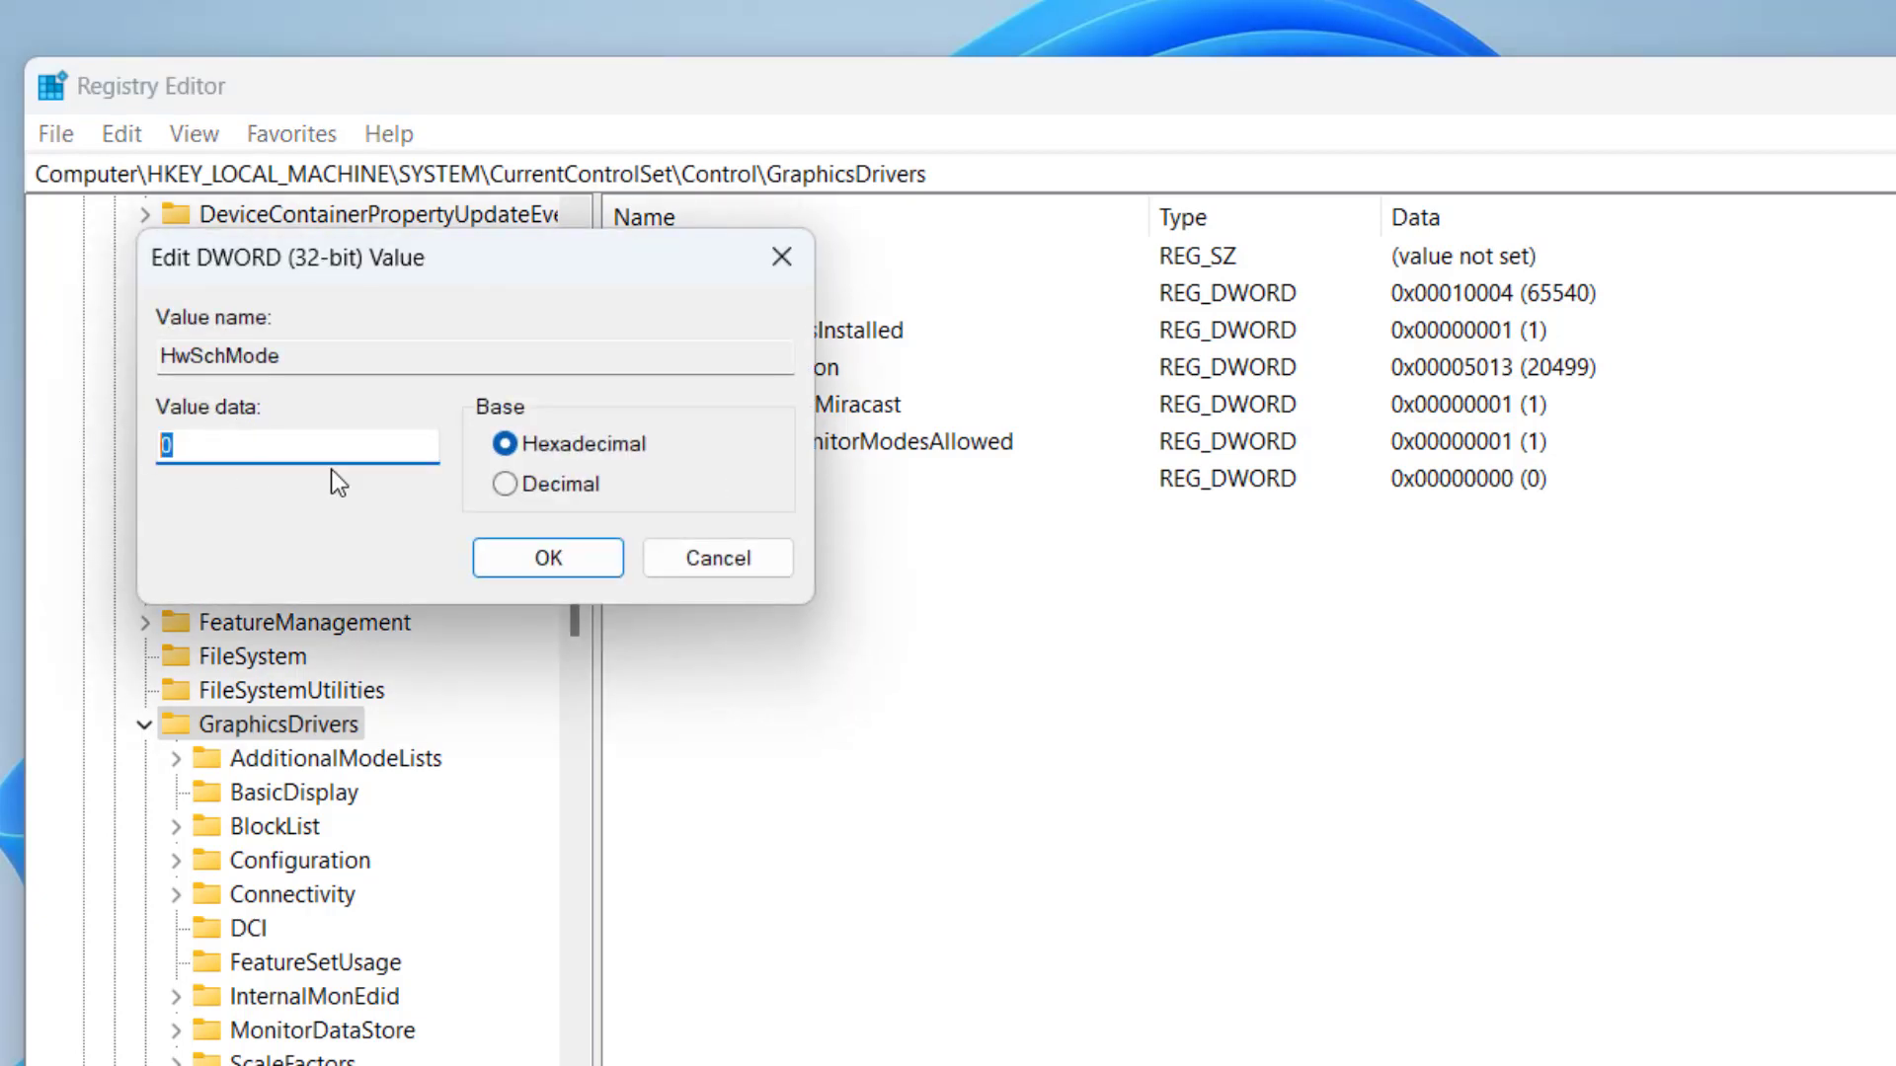
left_click(547, 557)
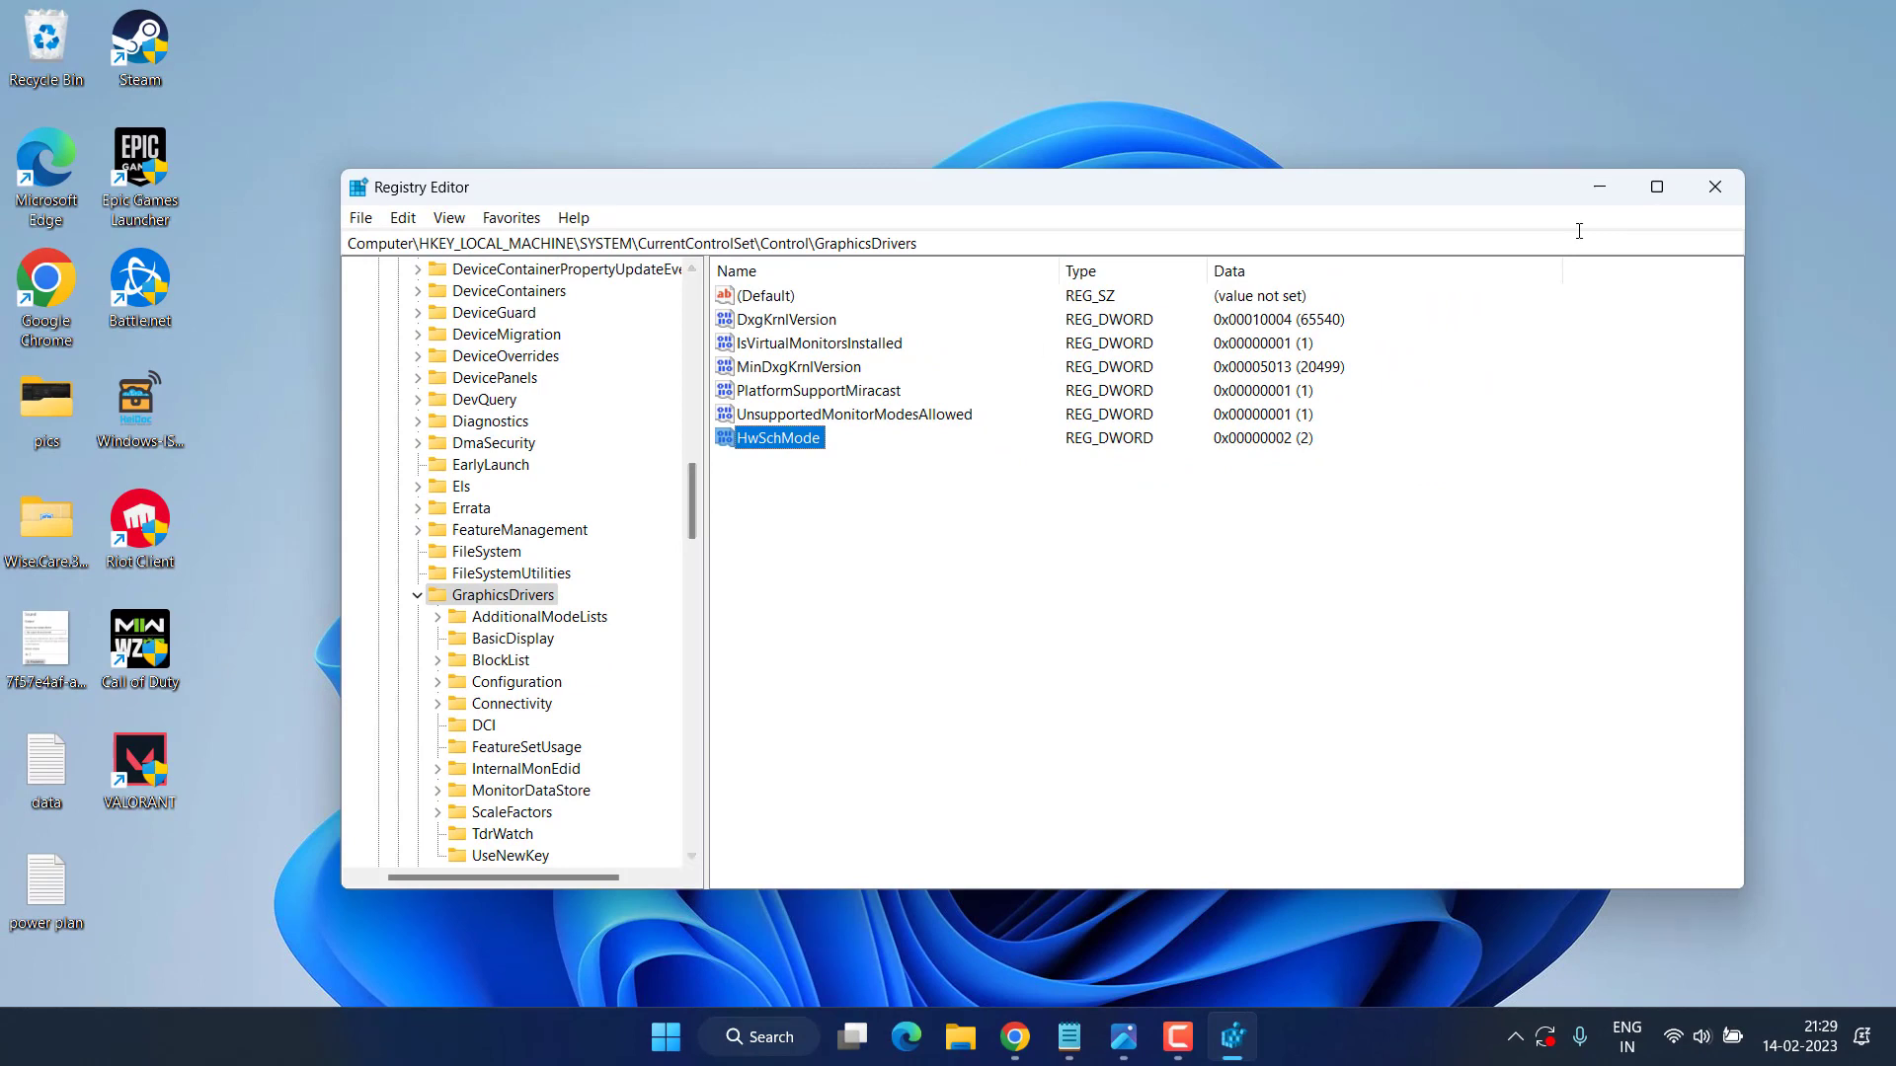
left_click(1714, 188)
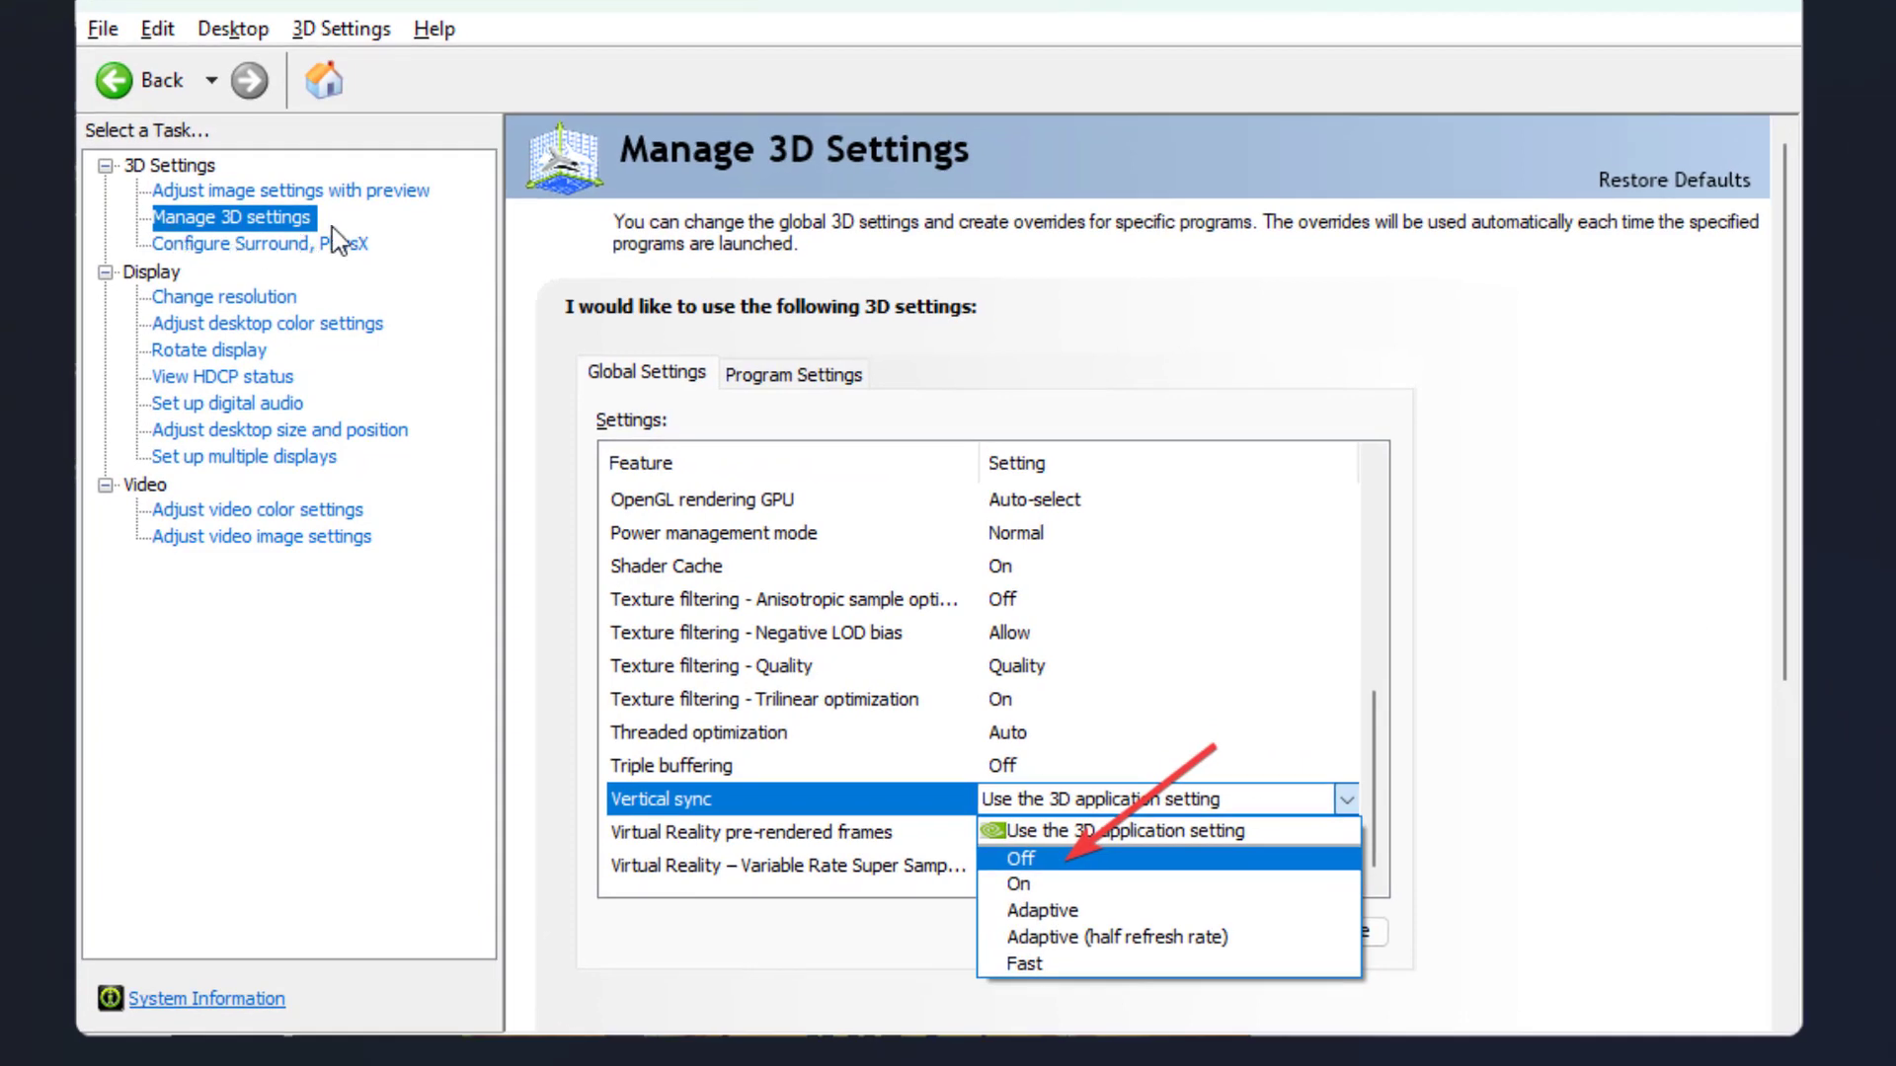
mouse_move(719, 847)
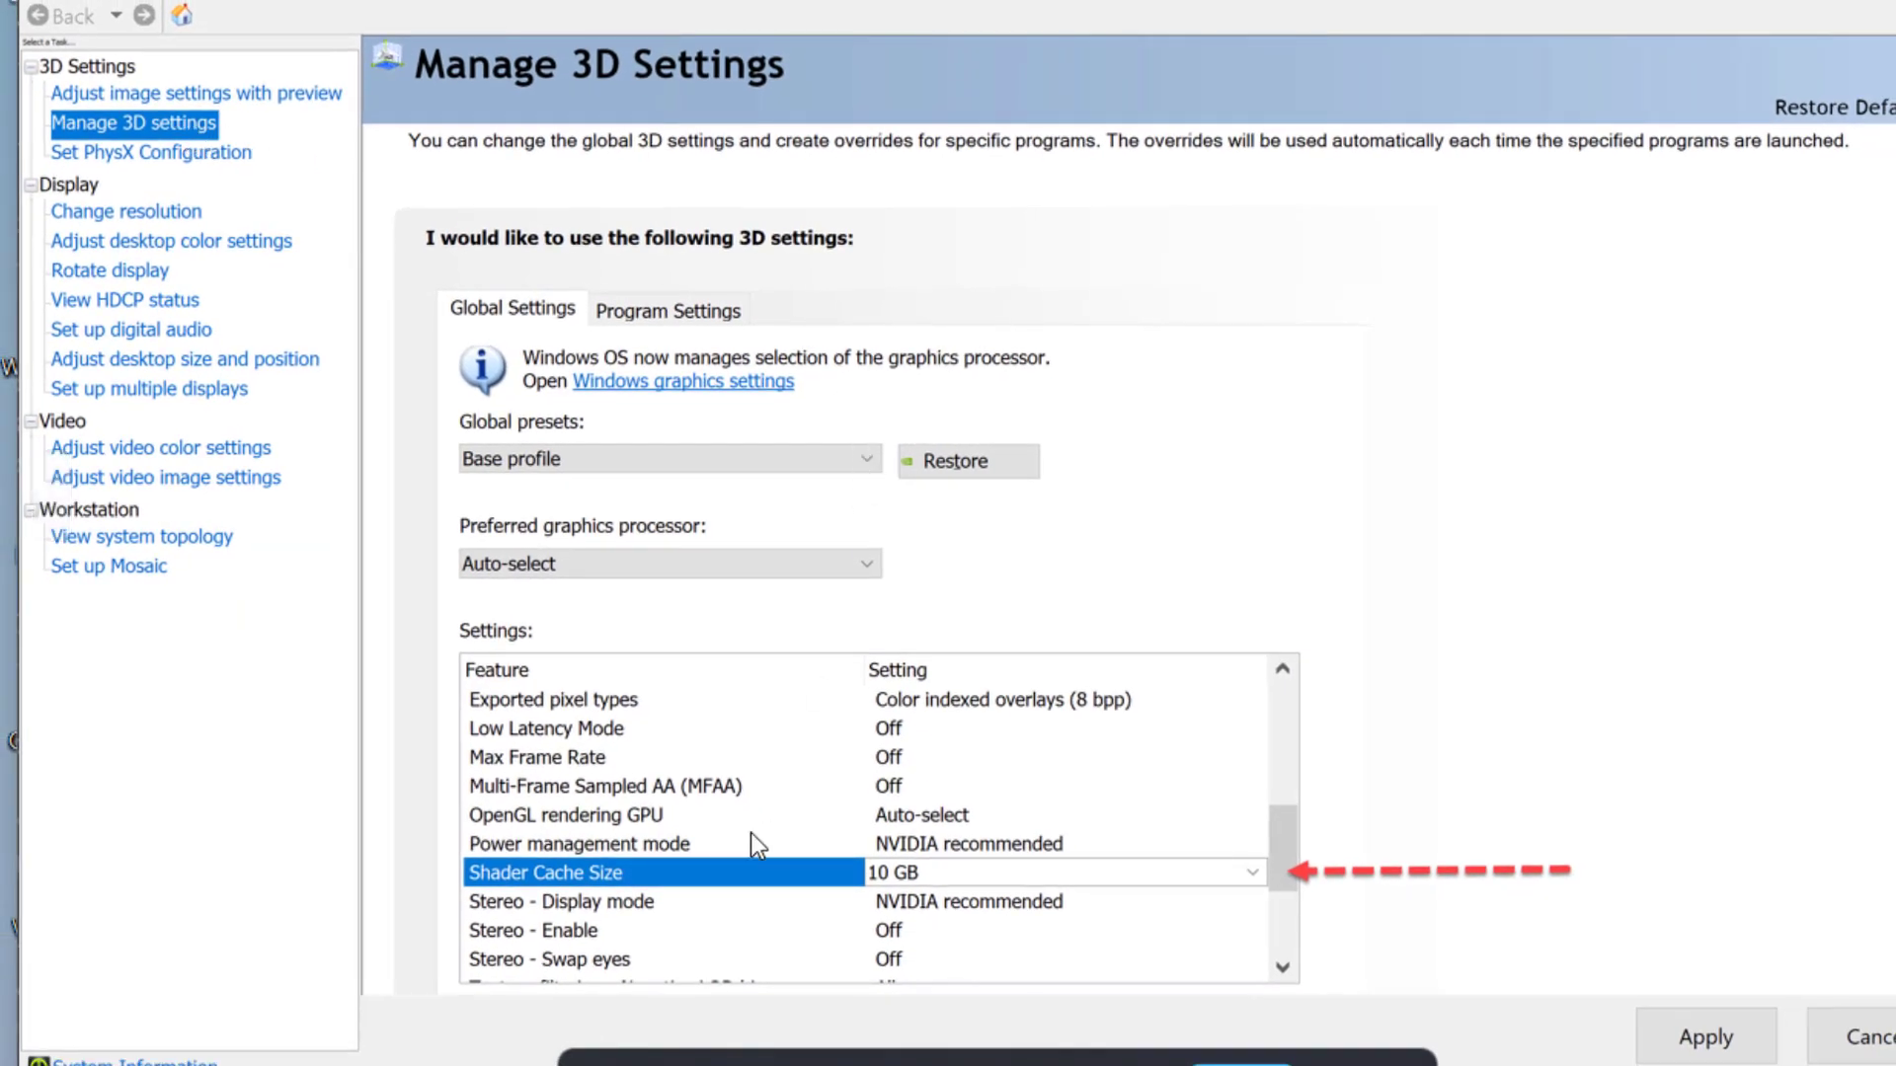
mouse_move(600, 871)
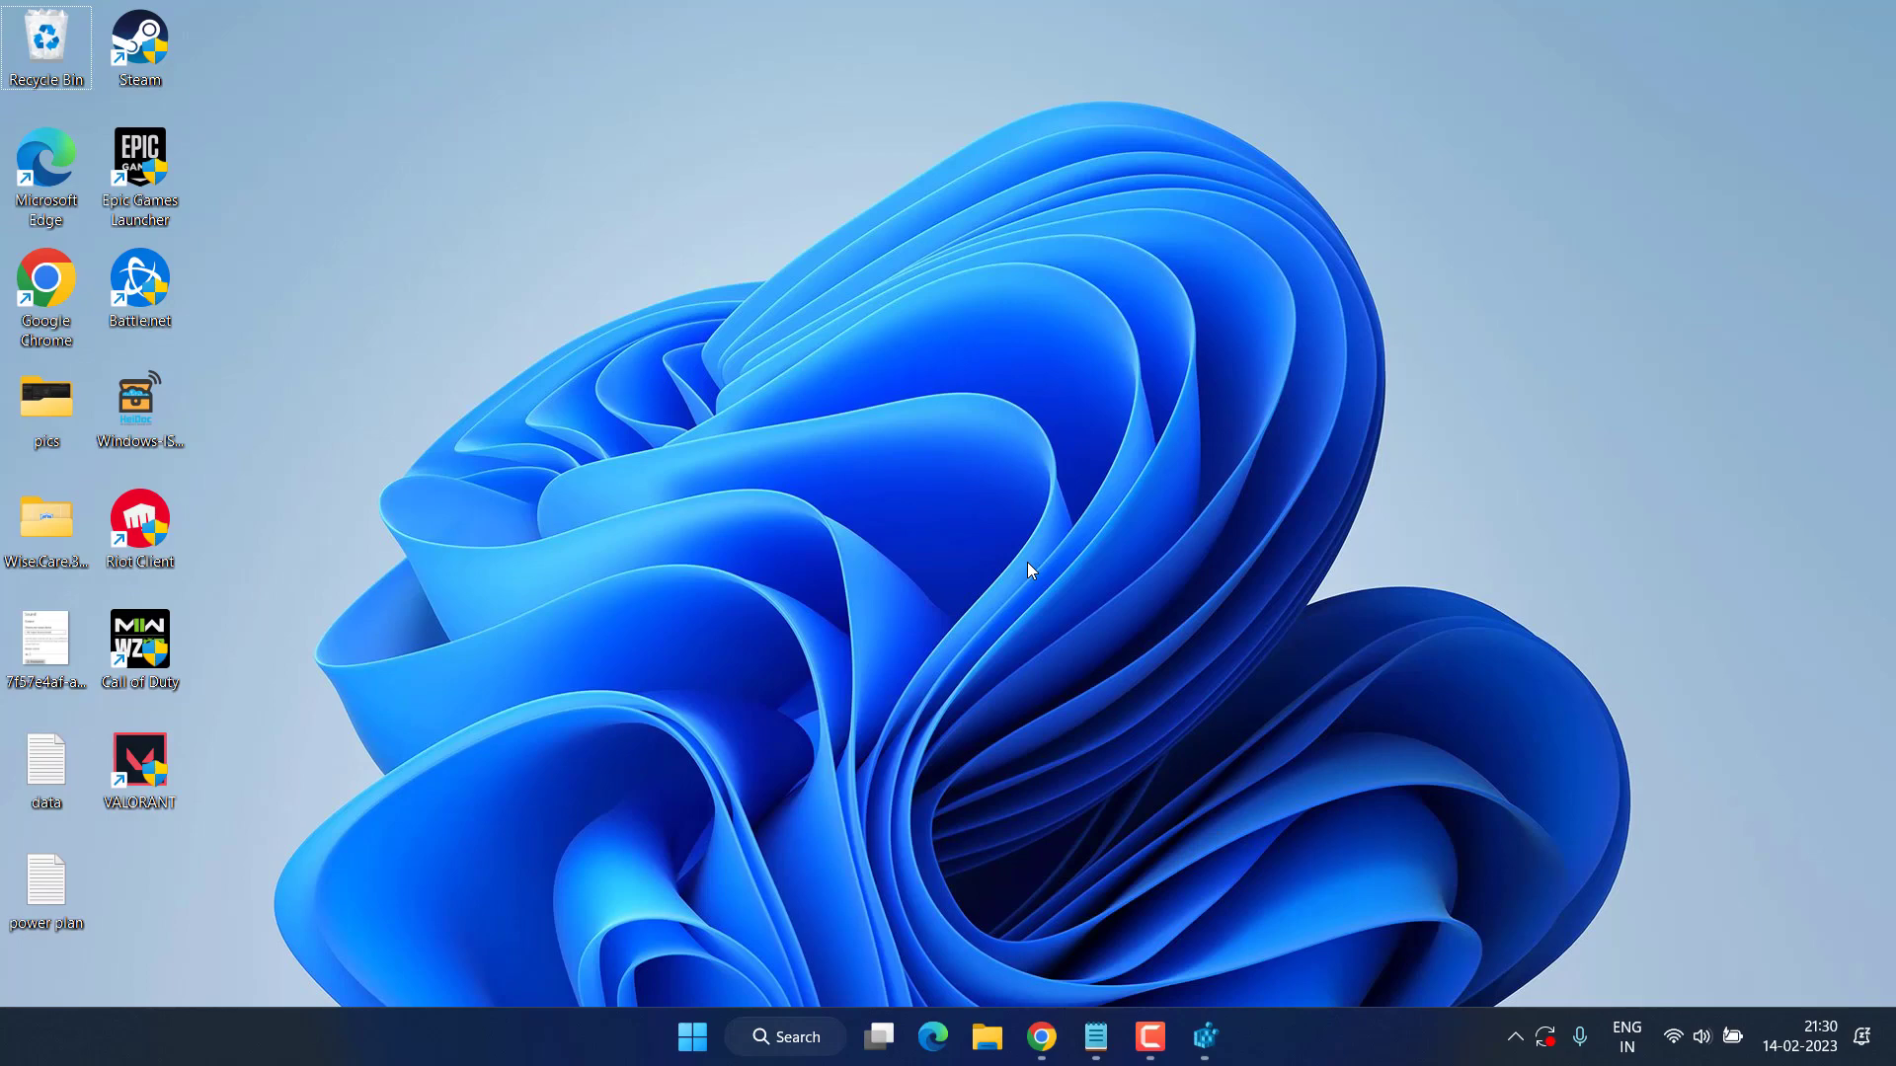
Step: Switch to Chrome showing the TechPowerUp NVIDIA DLSS DLL page
left_click(1041, 1037)
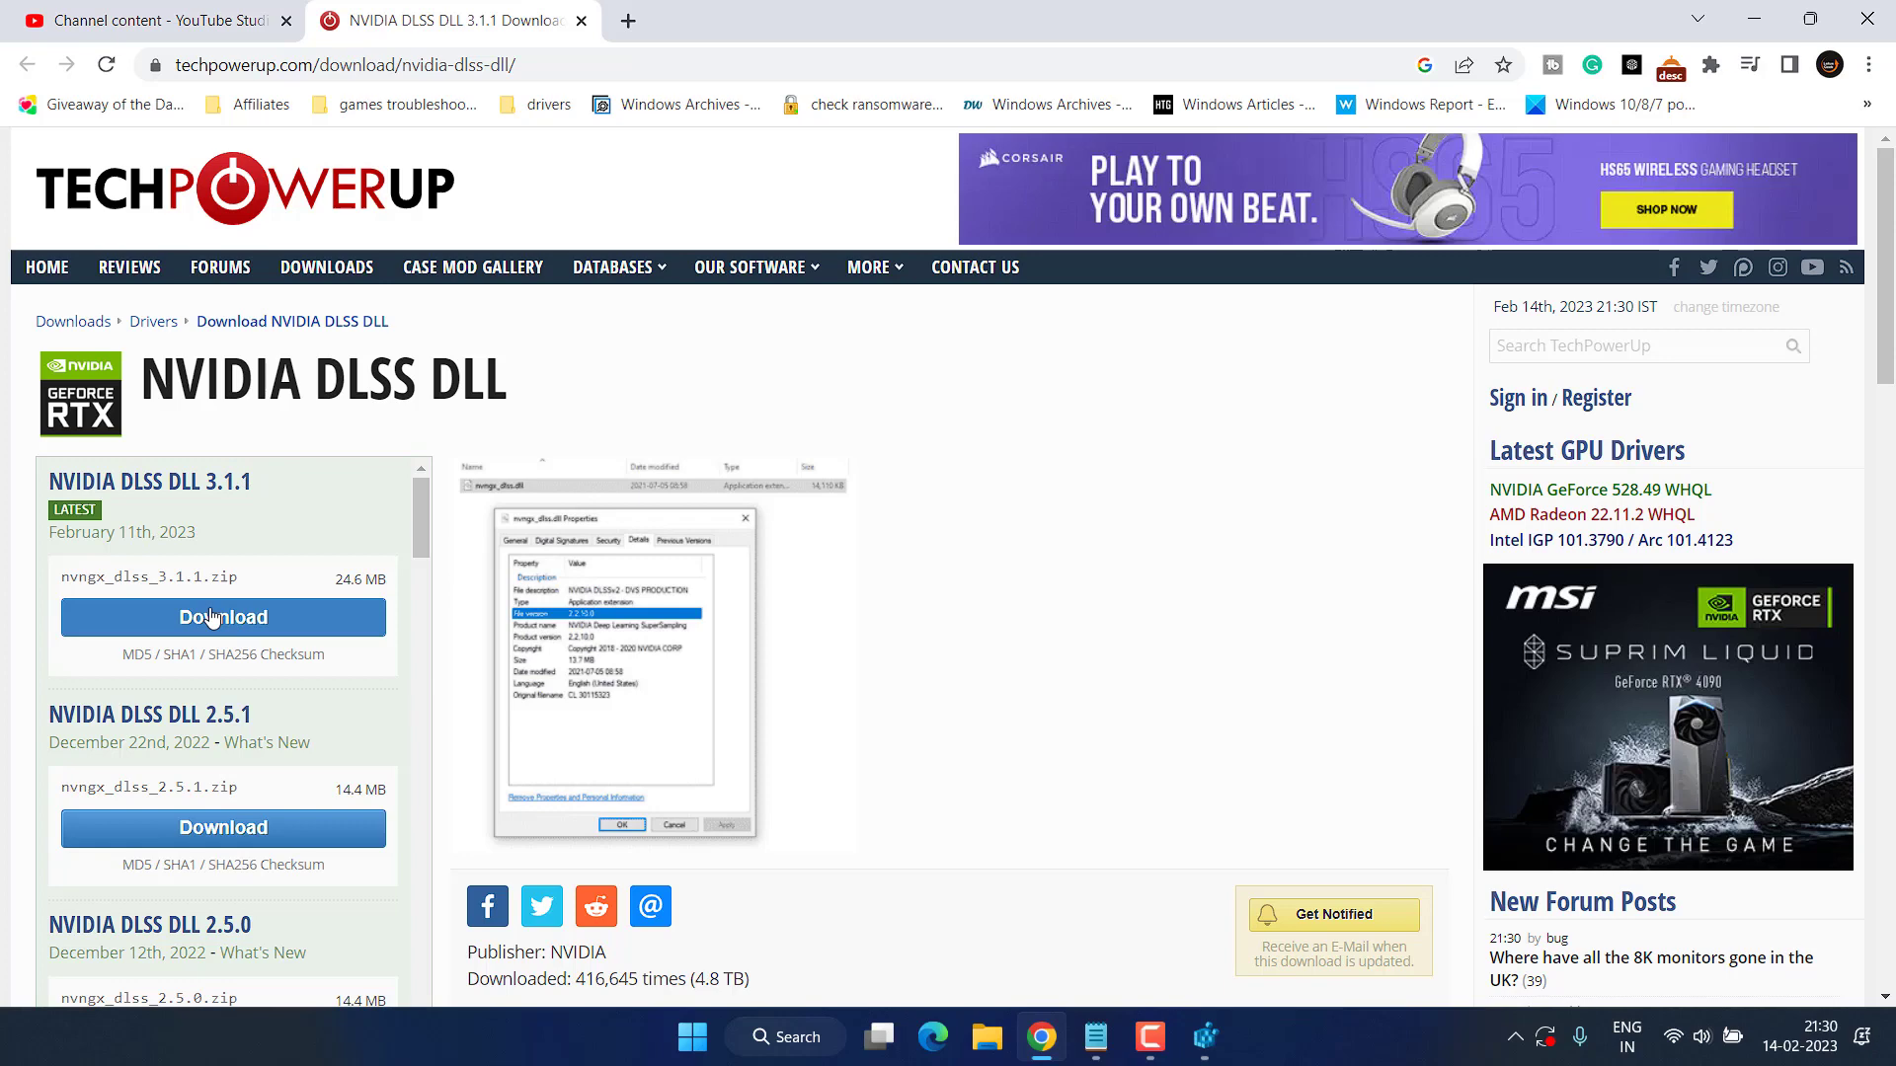
Step: Download NVIDIA DLSS DLL 3.1.1 from the TechPowerUp US-3 server and save the zip to the Desktop
left_click(223, 618)
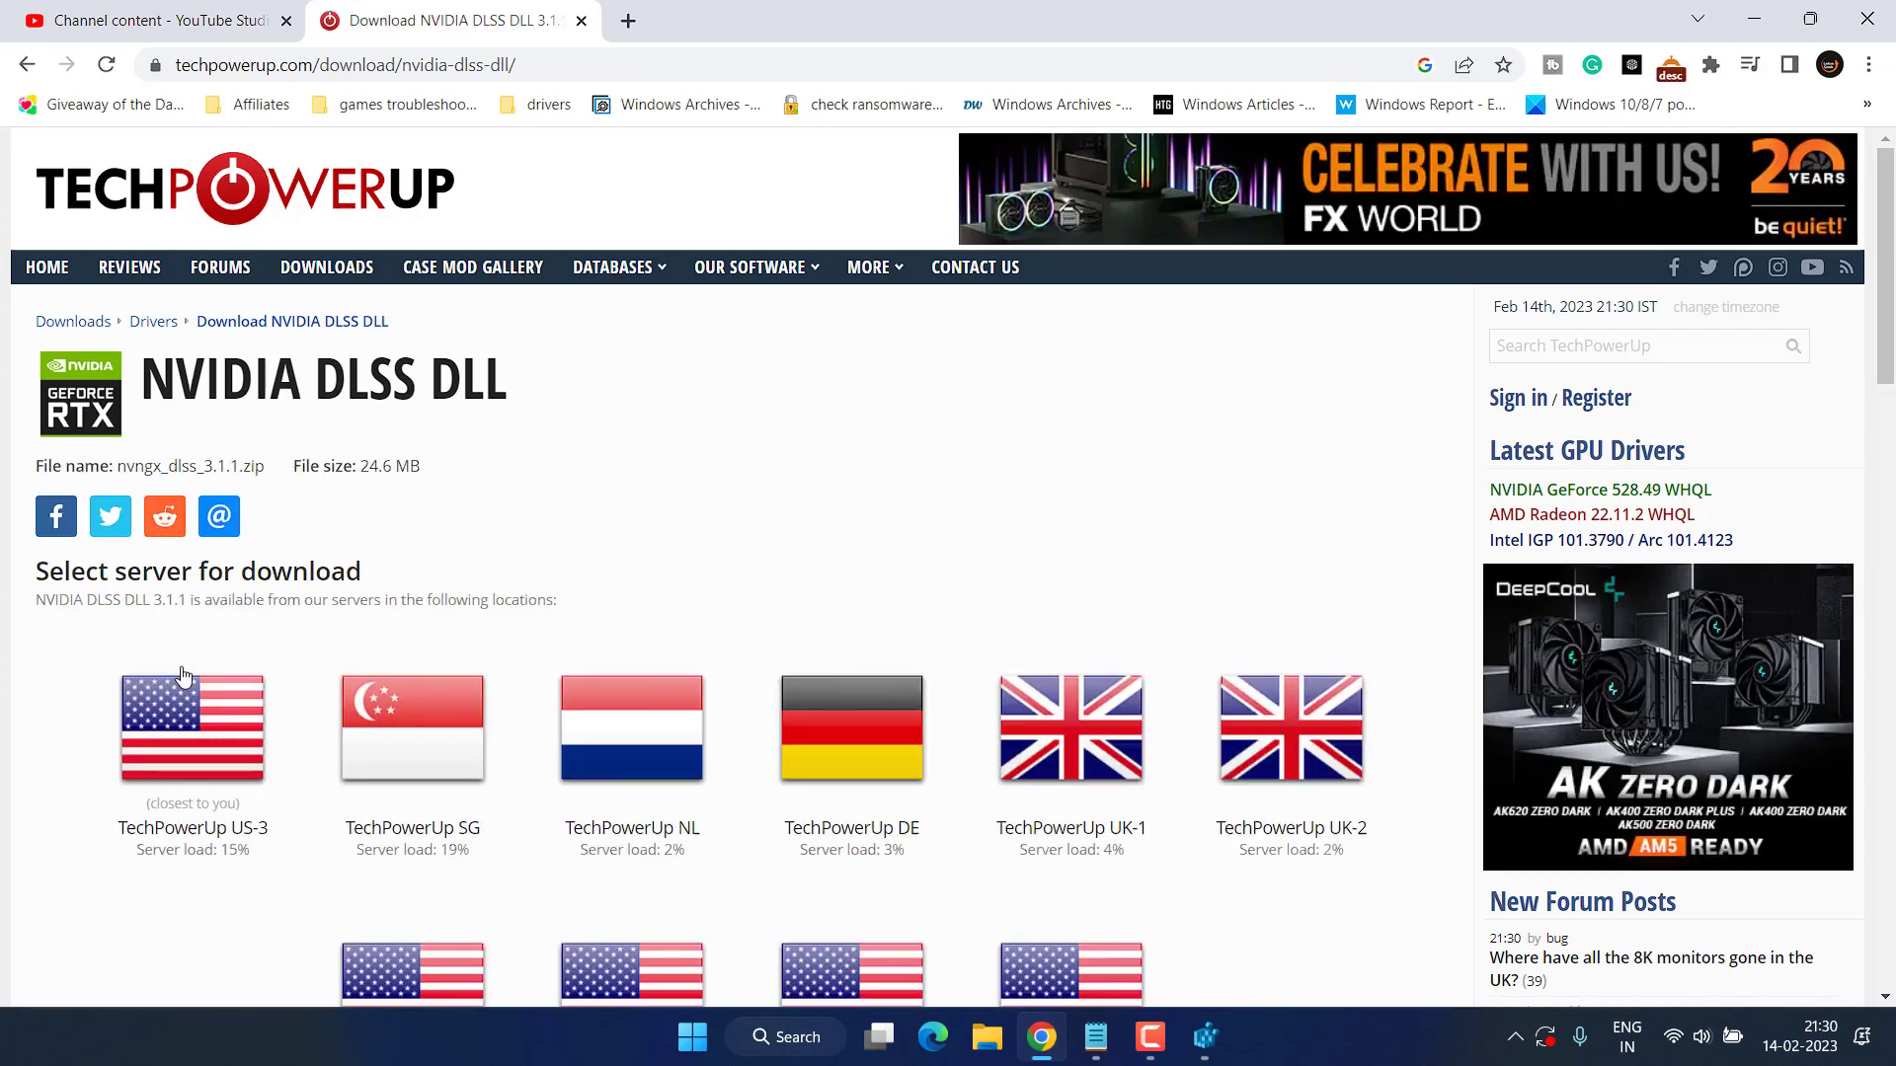
left_click(191, 729)
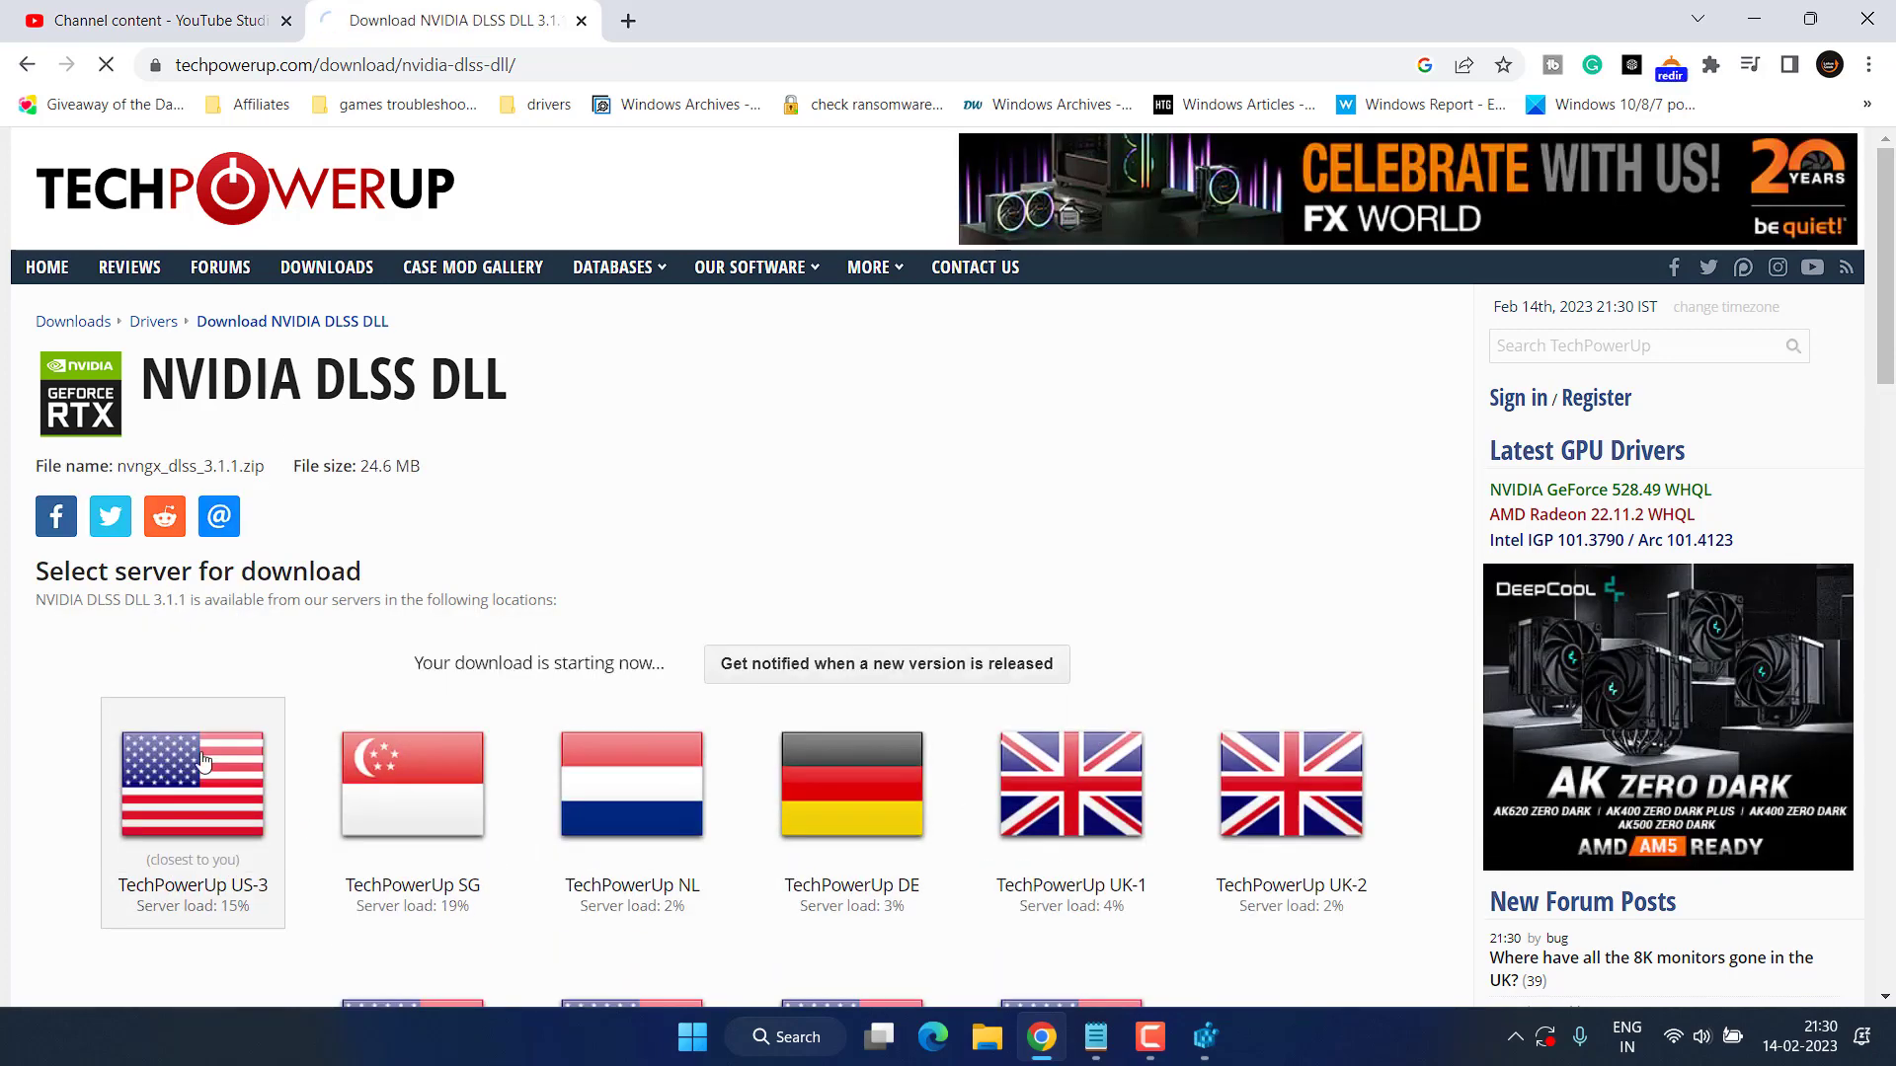
left_click(191, 780)
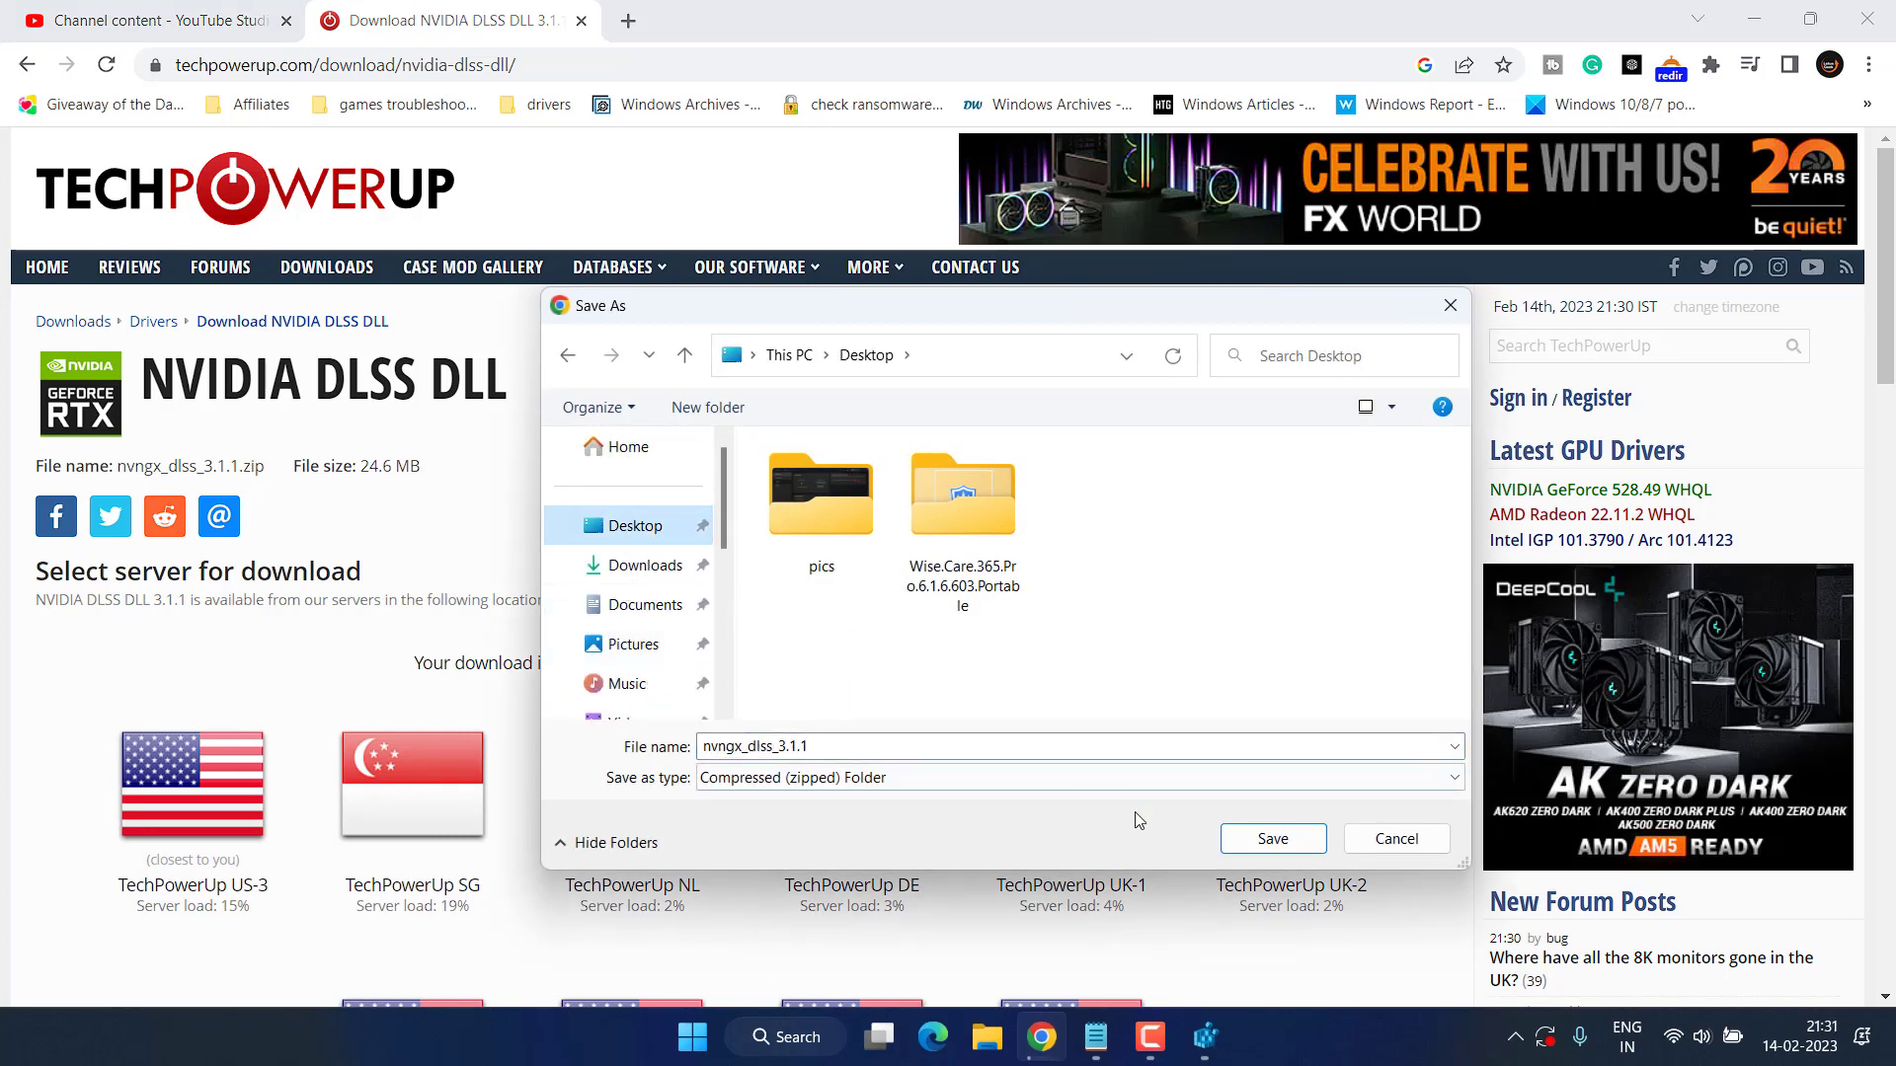
left_click(1270, 837)
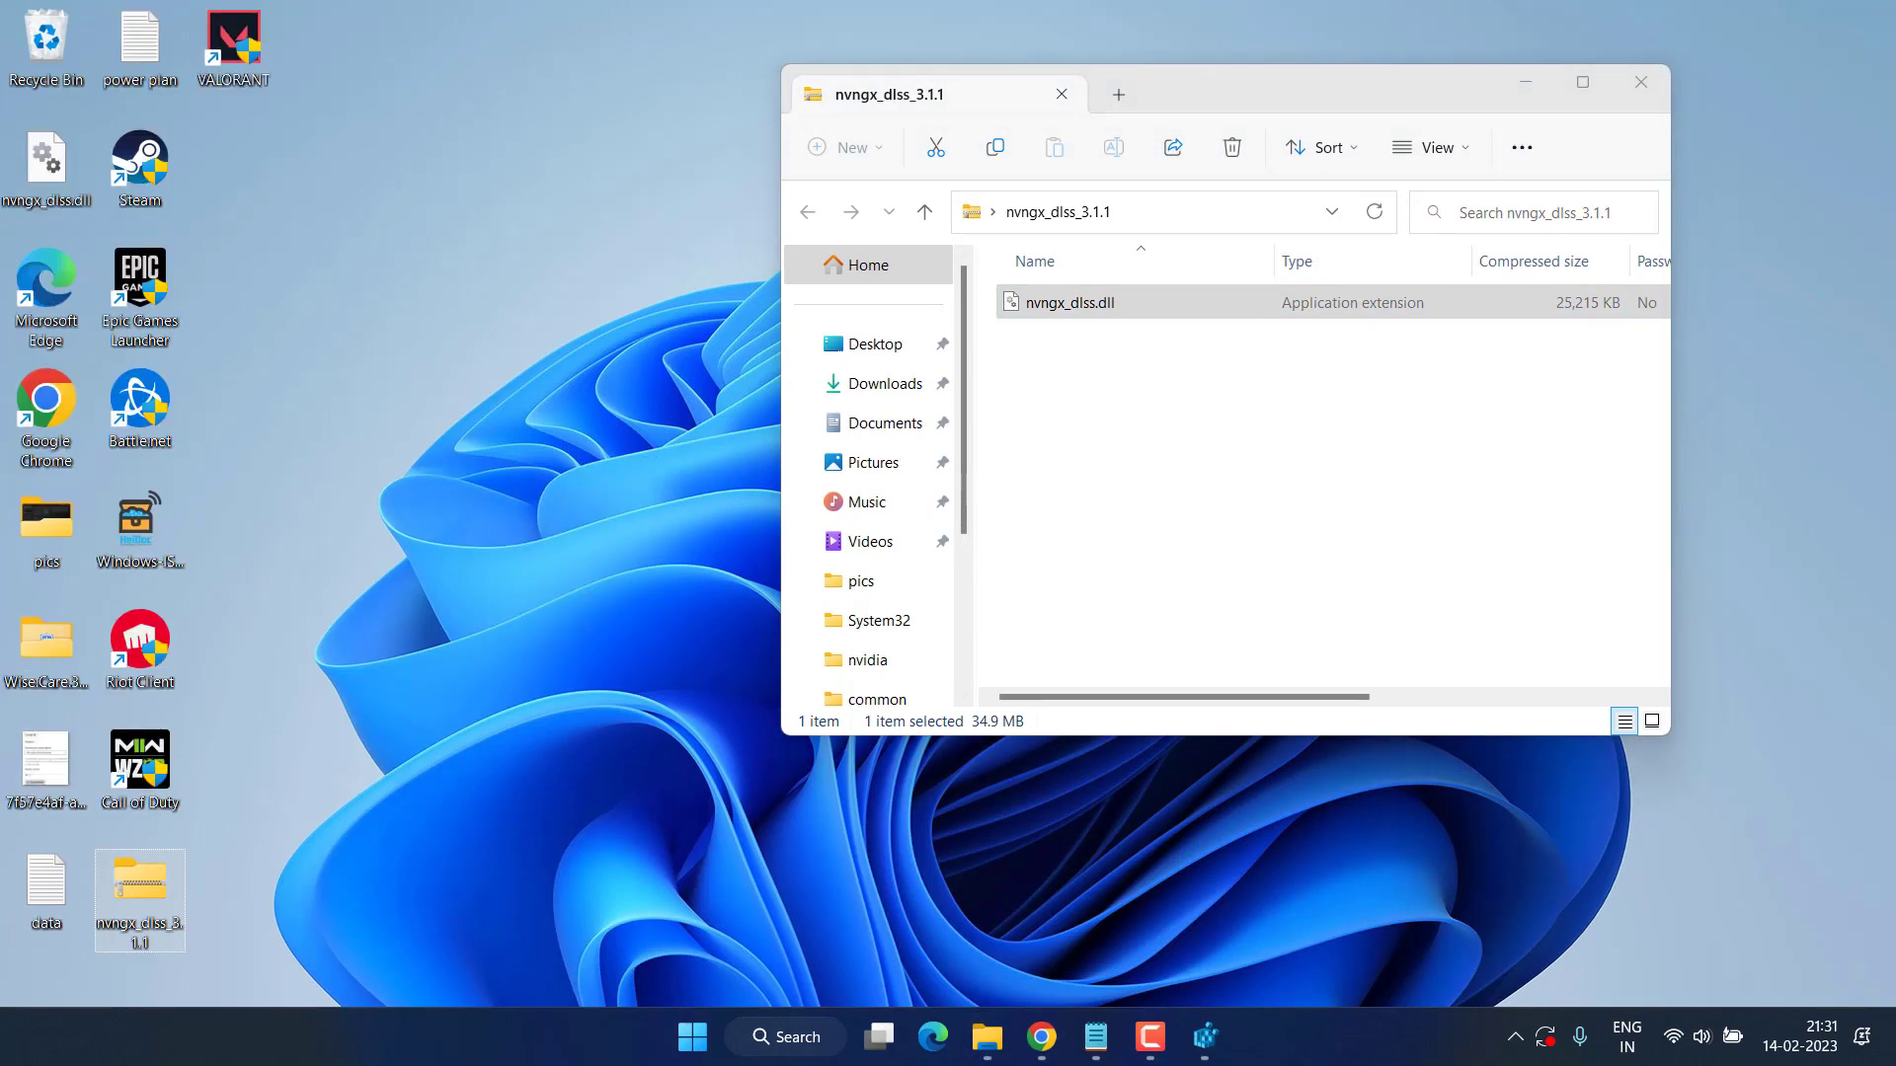
Step: Close the zip window and copy nvngx_dlss.dll from the desktop
left_click(1641, 83)
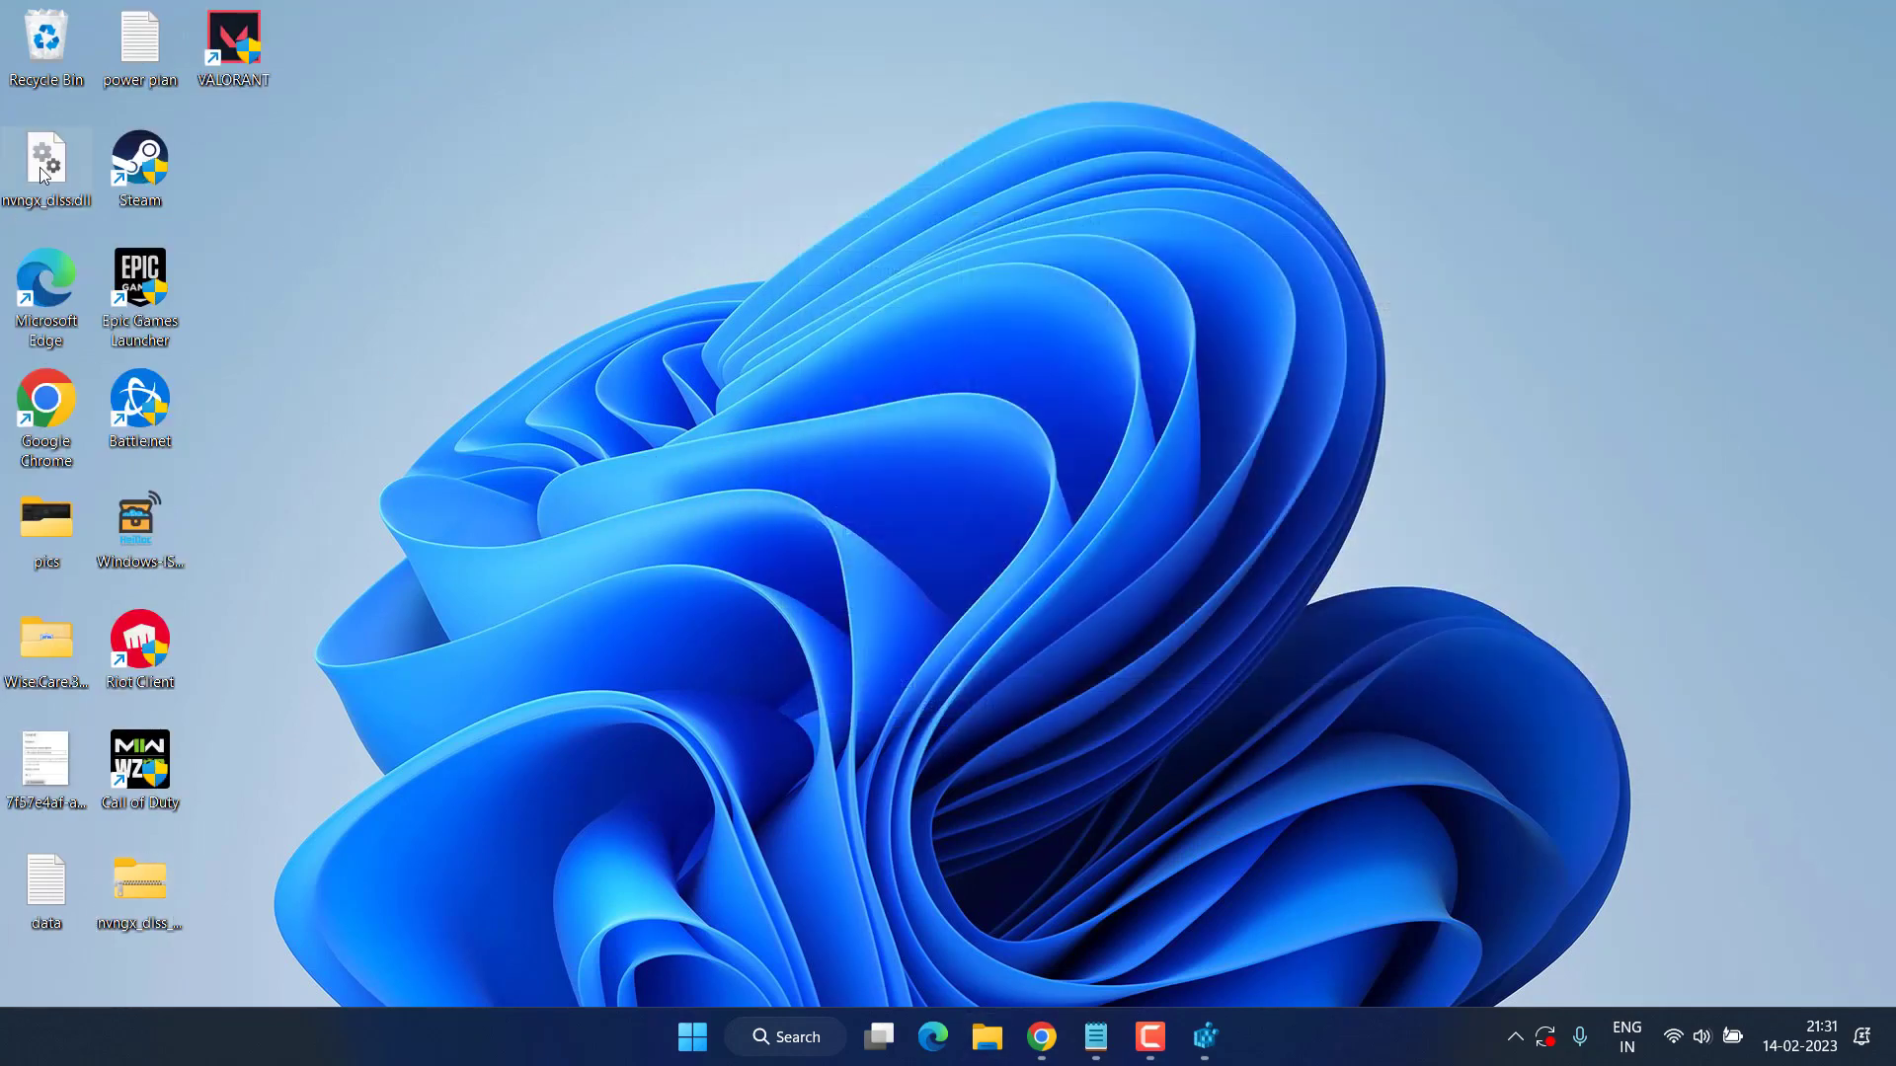
mouse_move(45, 158)
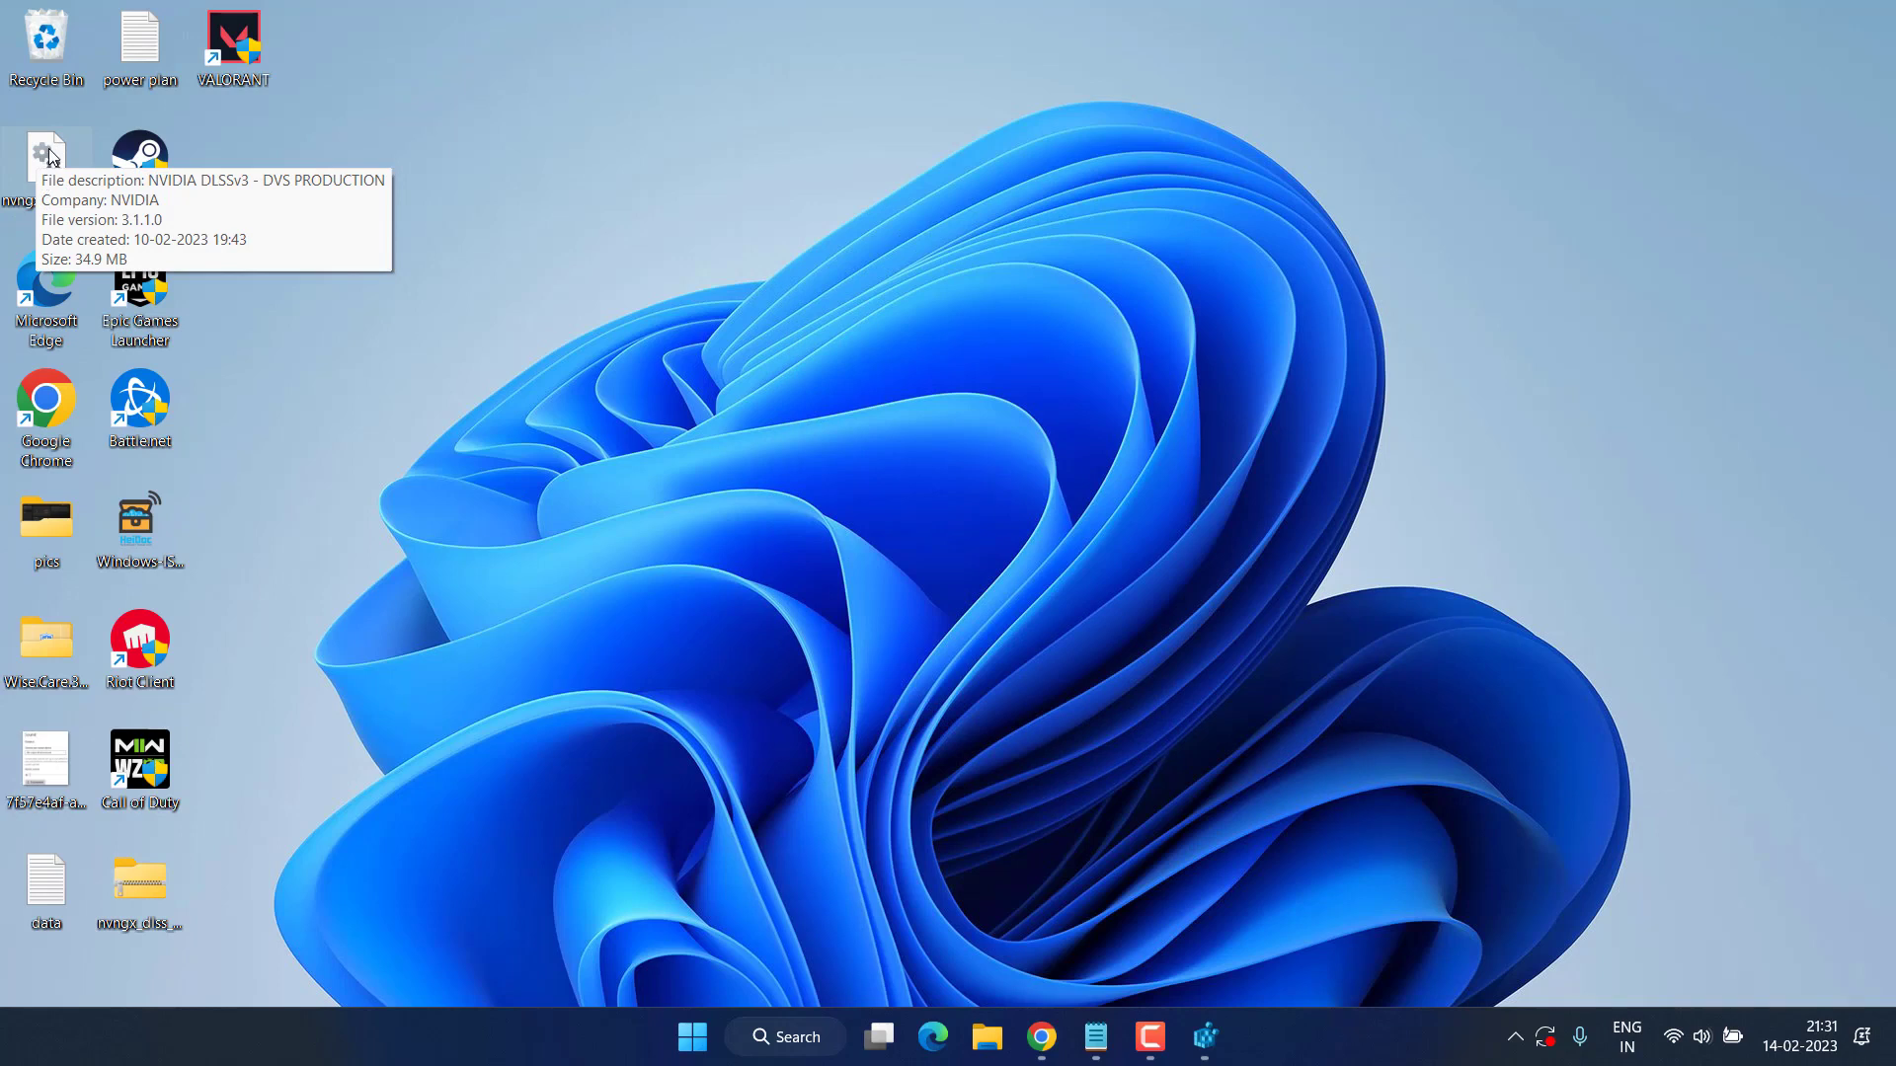
right_click(45, 158)
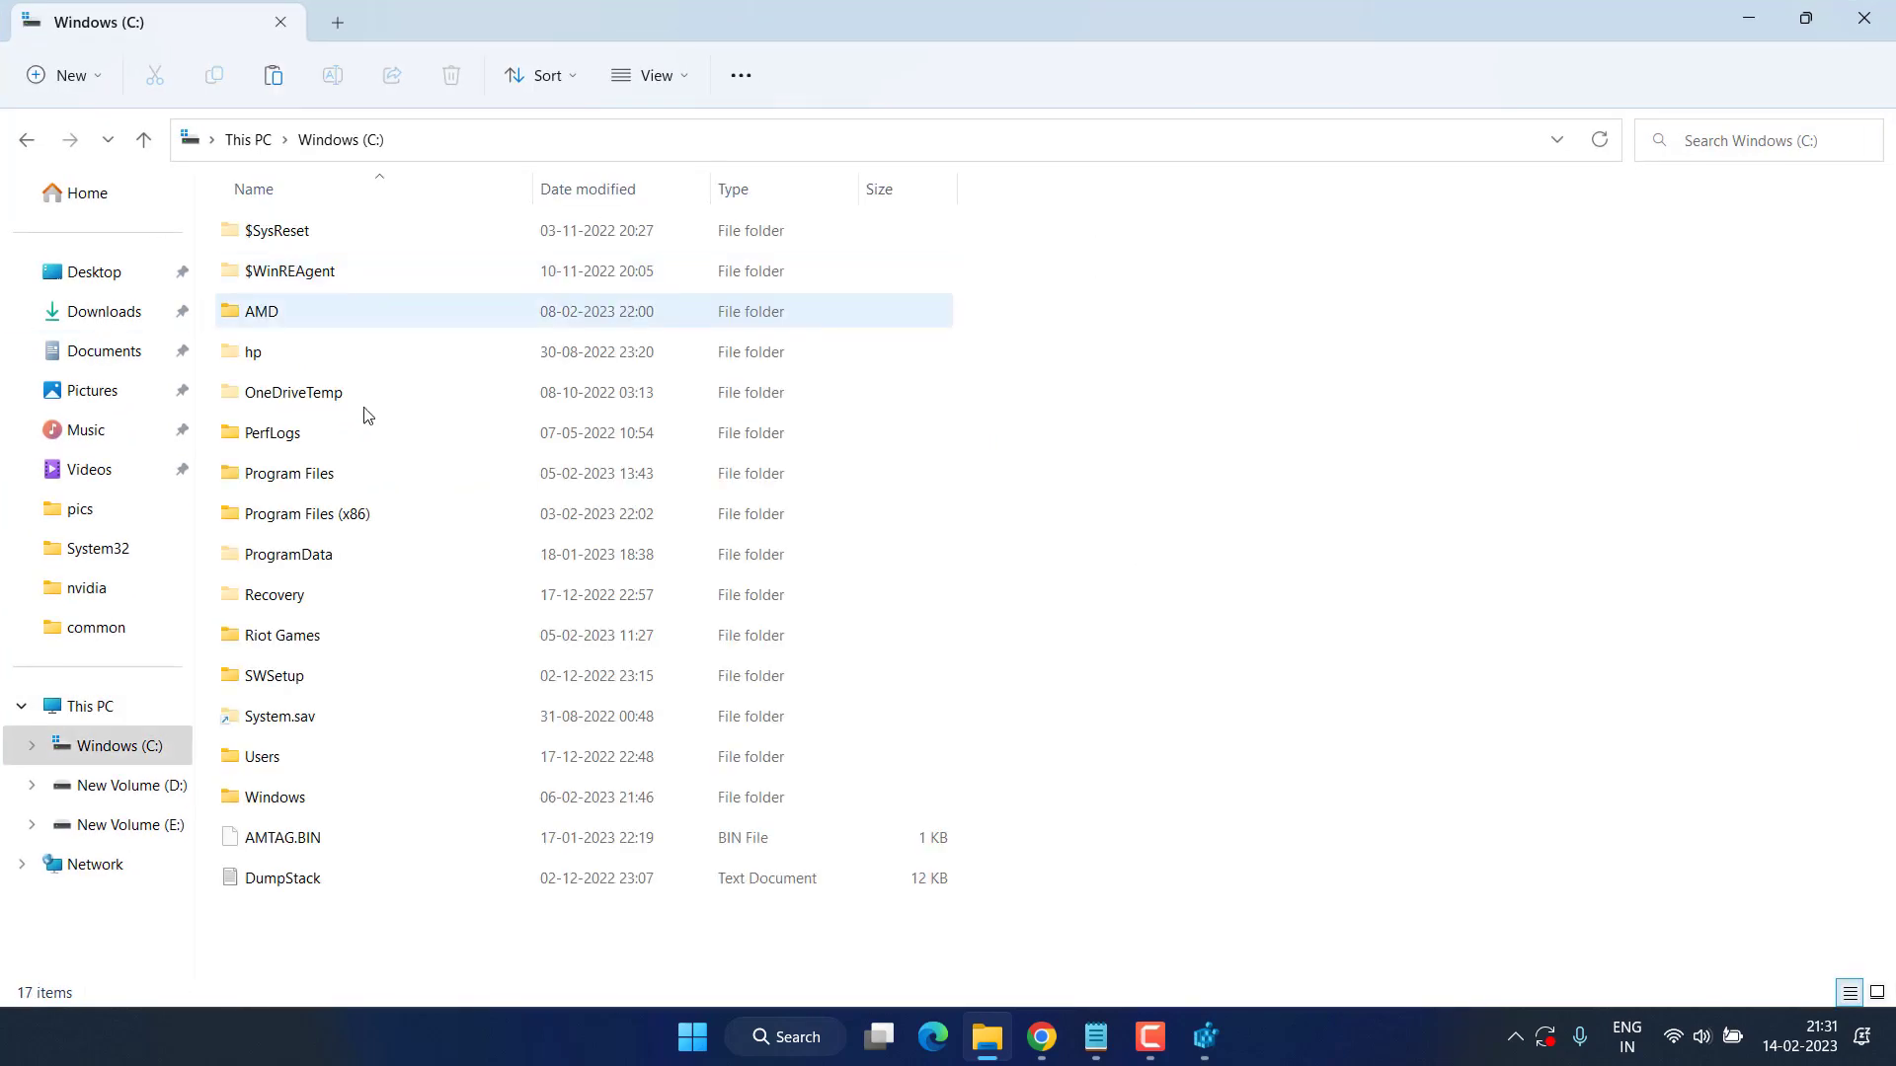
Step: Navigate into Program Files (x86) > Steam > steamapps > common > Hogwarts Legacy
left_click(289, 472)
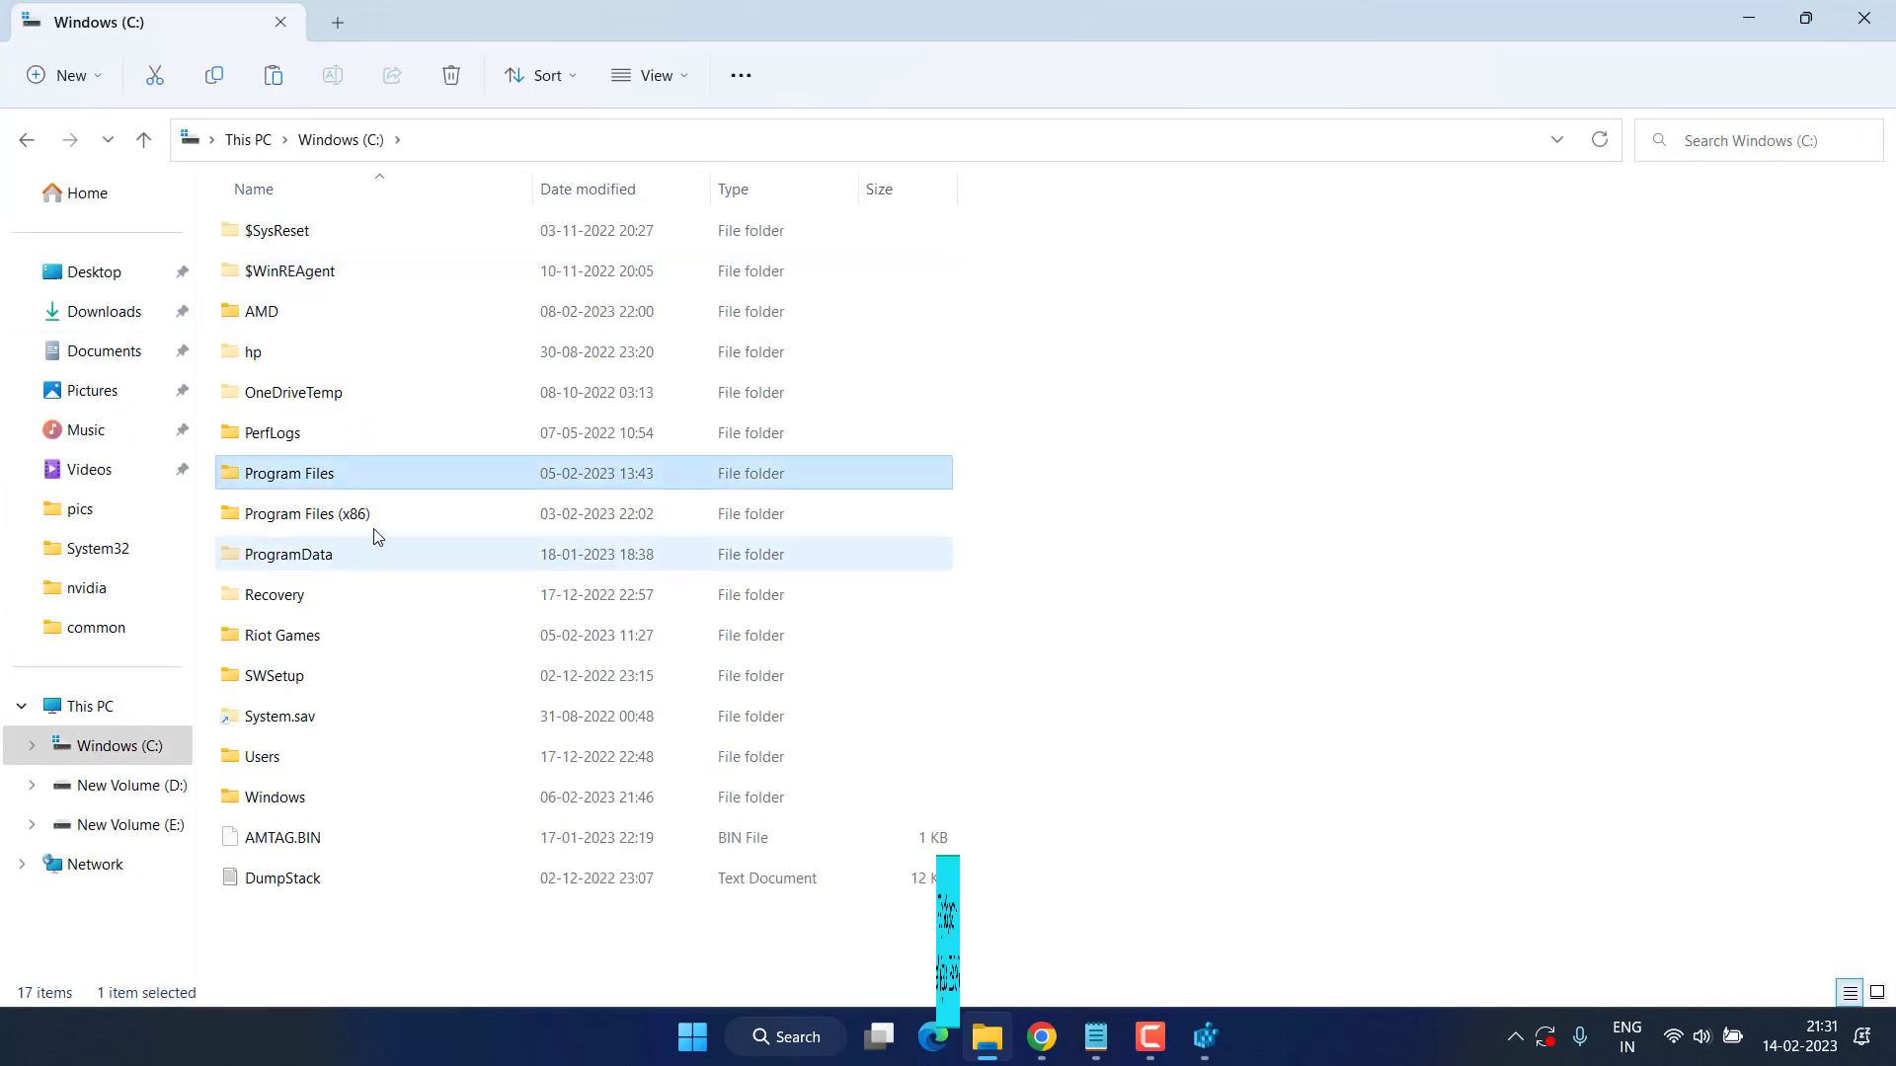
double_click(306, 513)
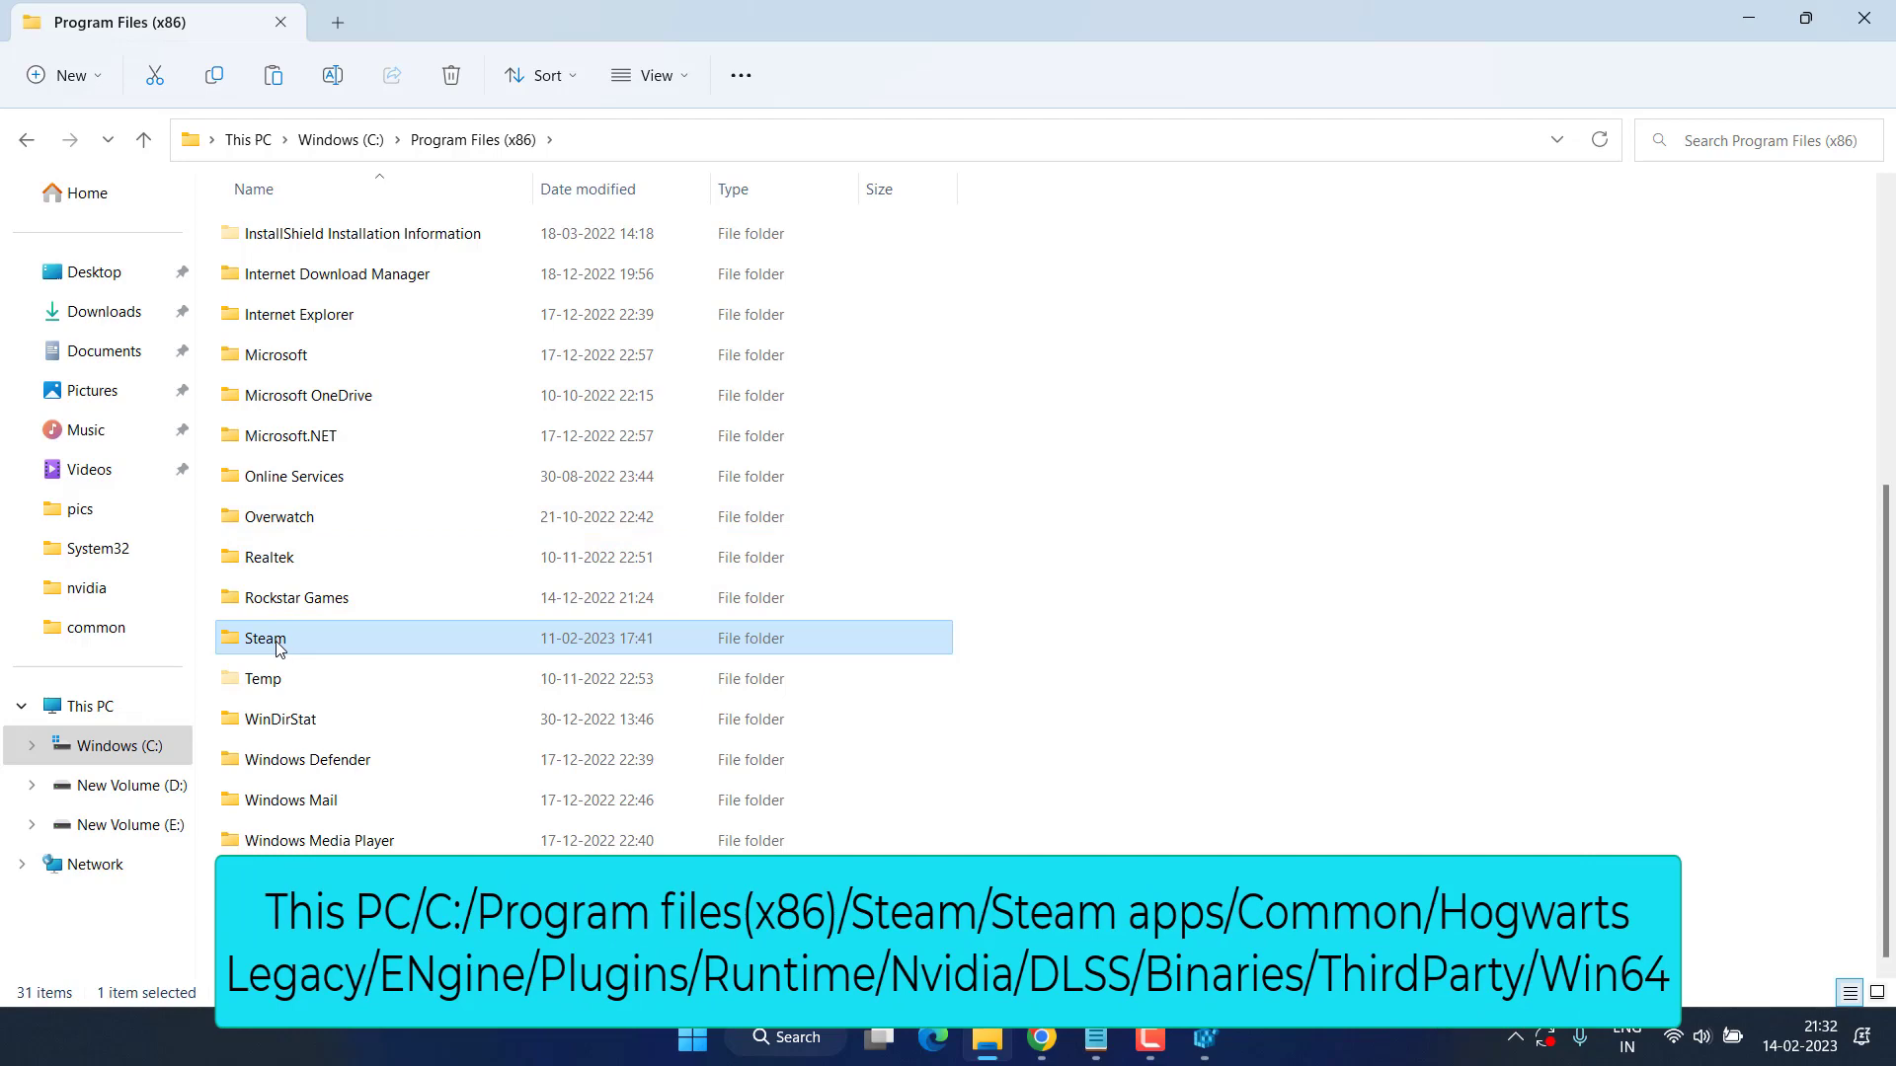
double_click(265, 638)
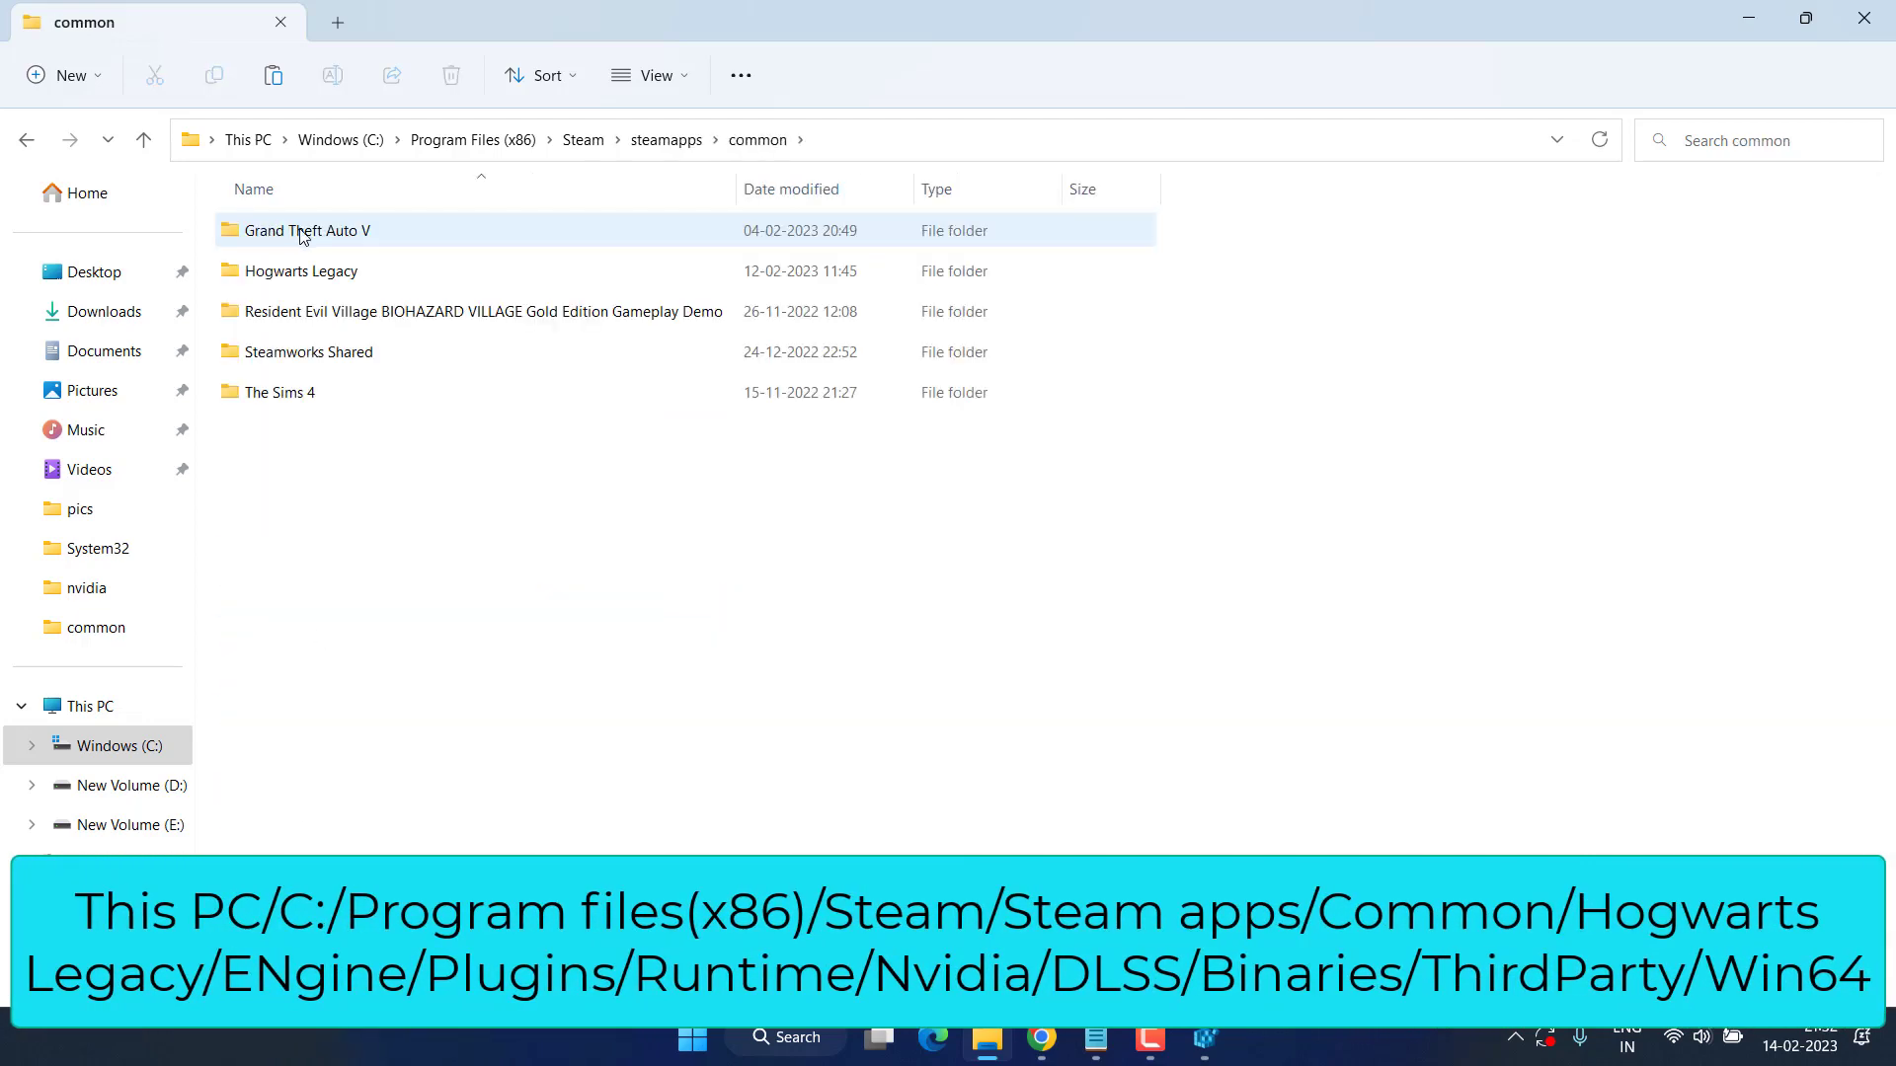
double_click(300, 271)
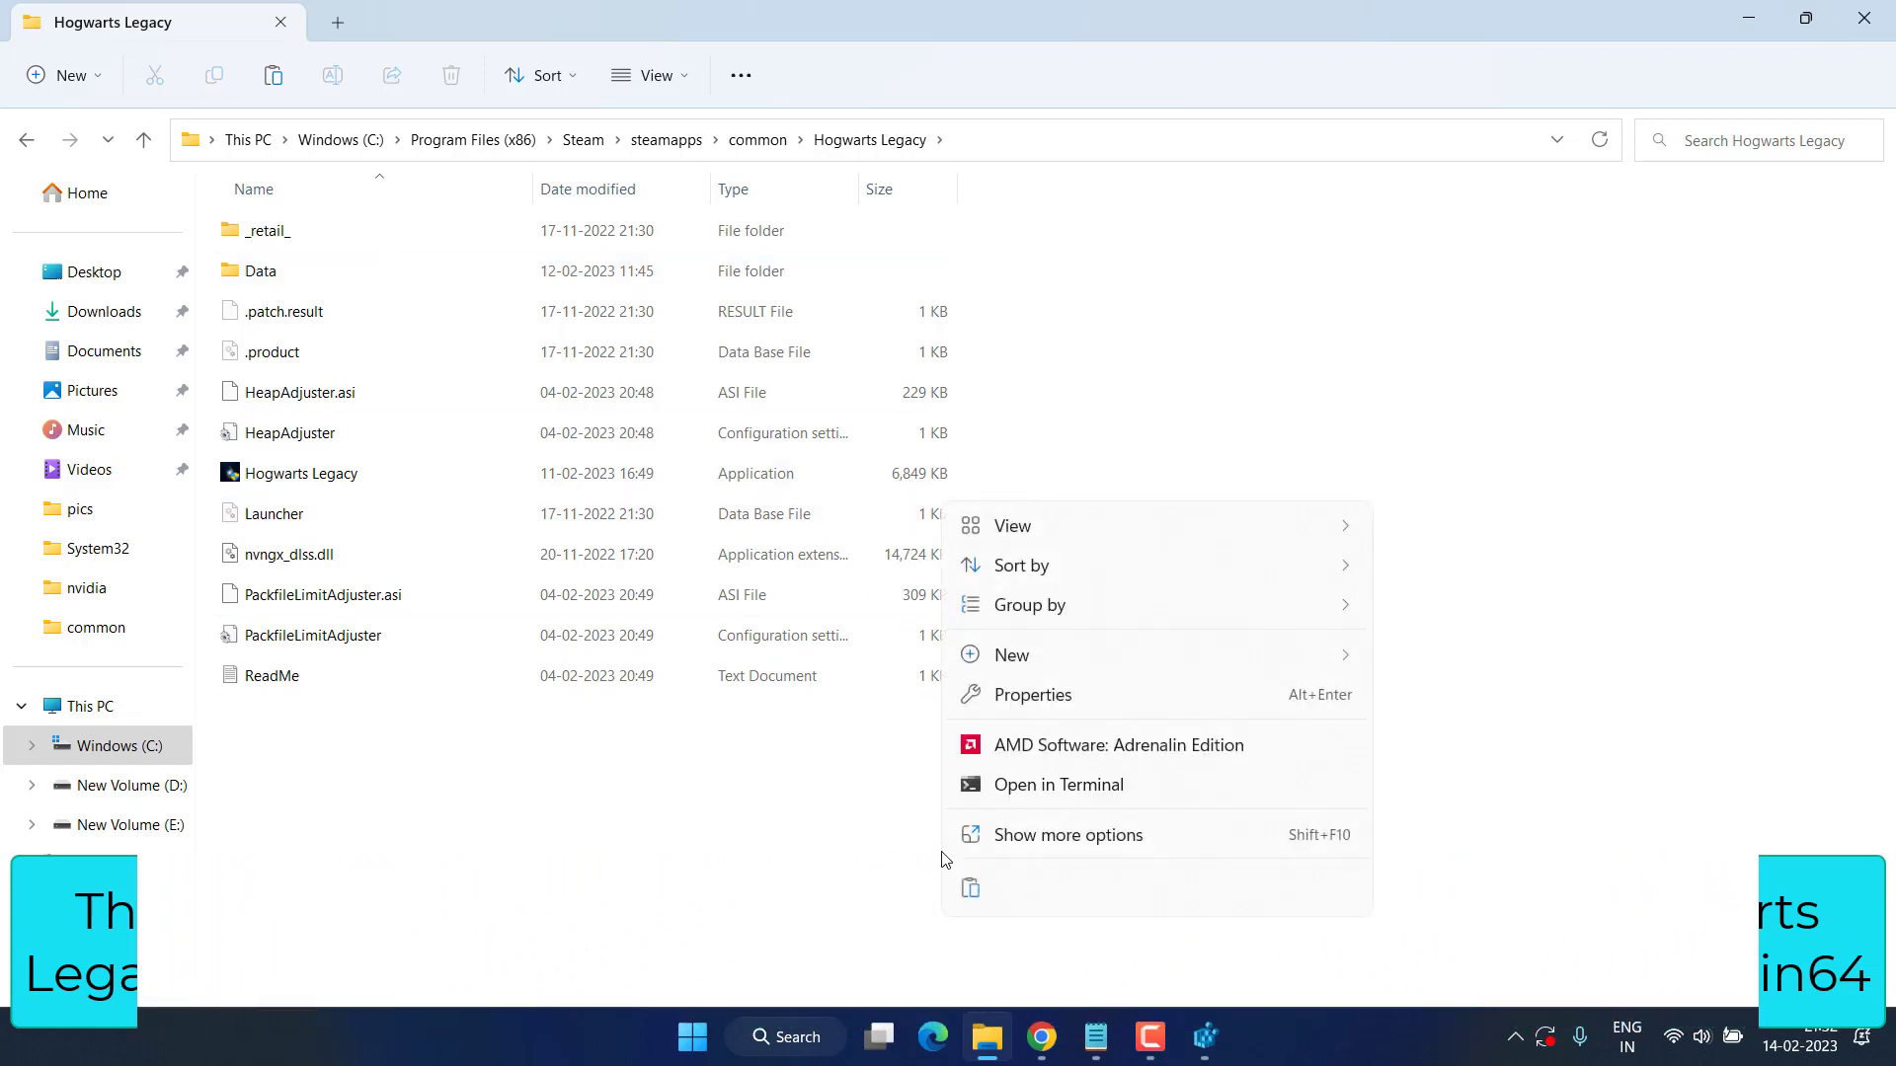
mouse_move(971, 889)
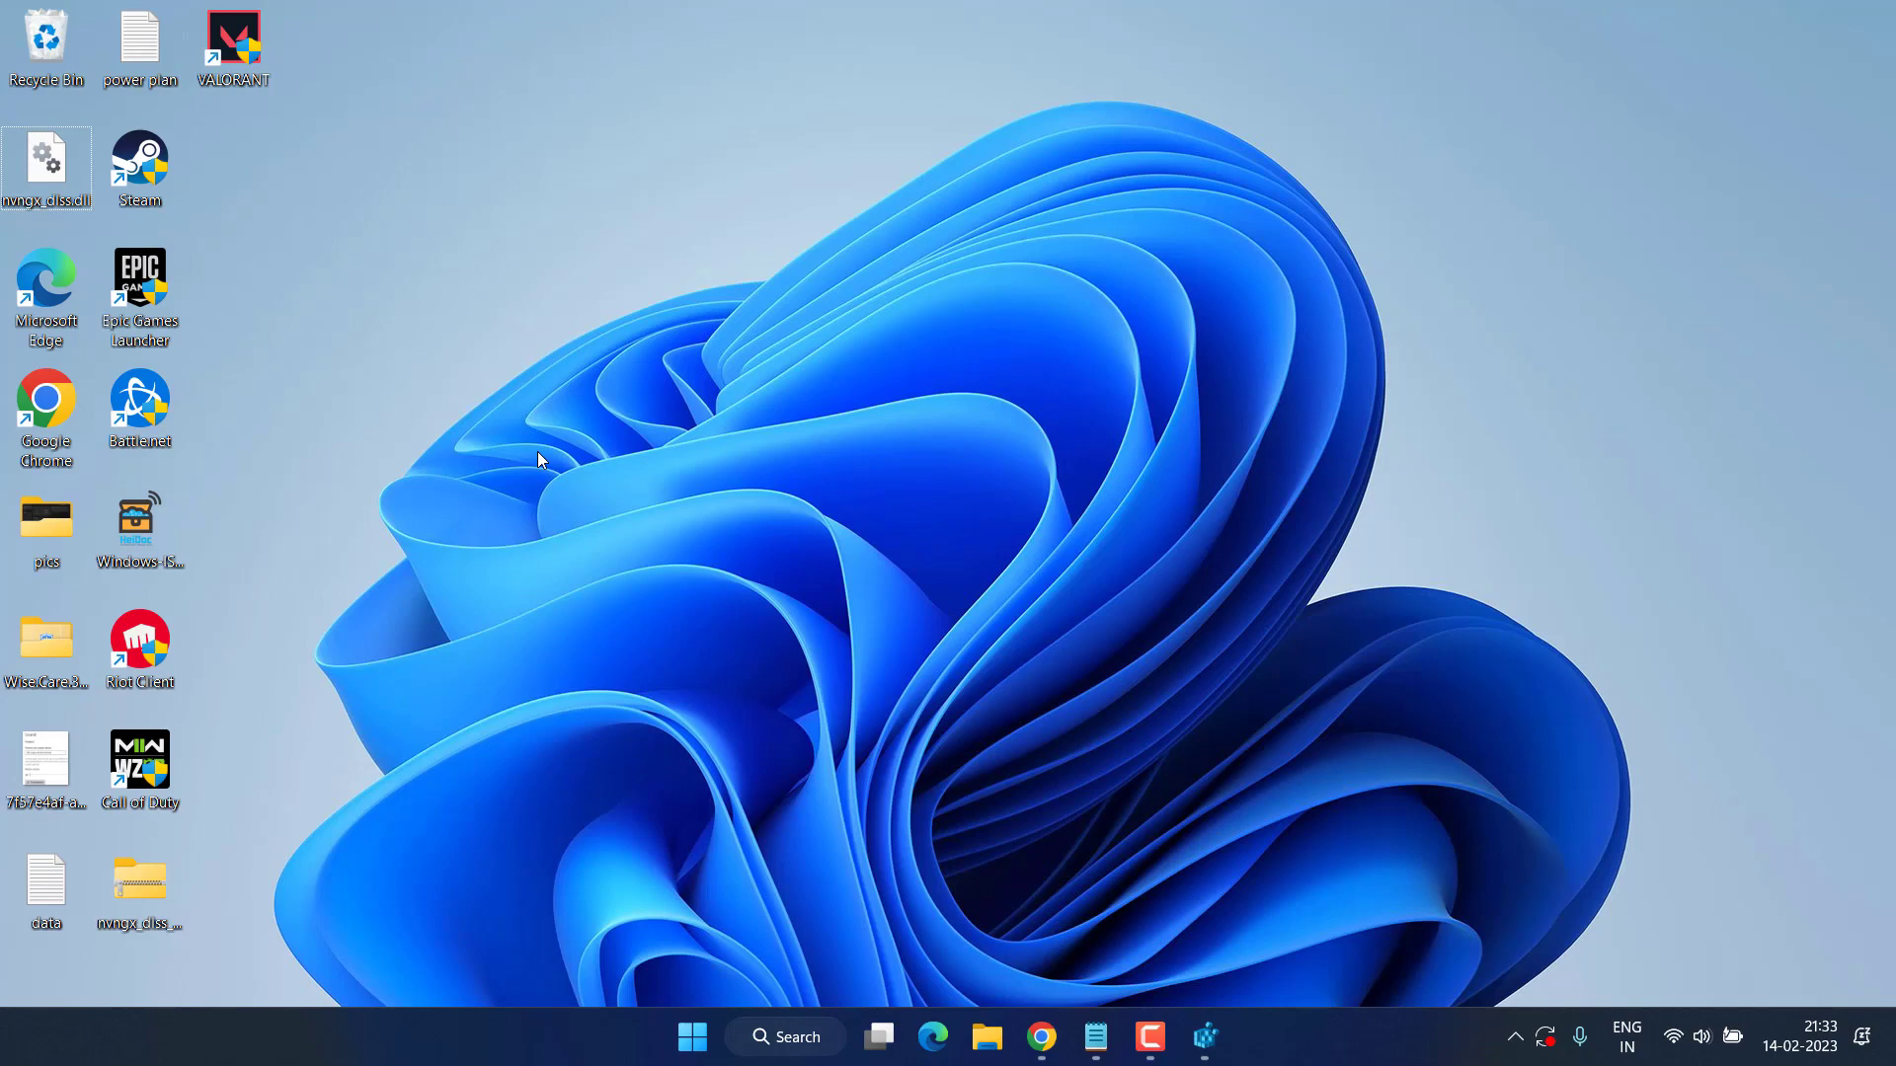
mouse_move(672, 371)
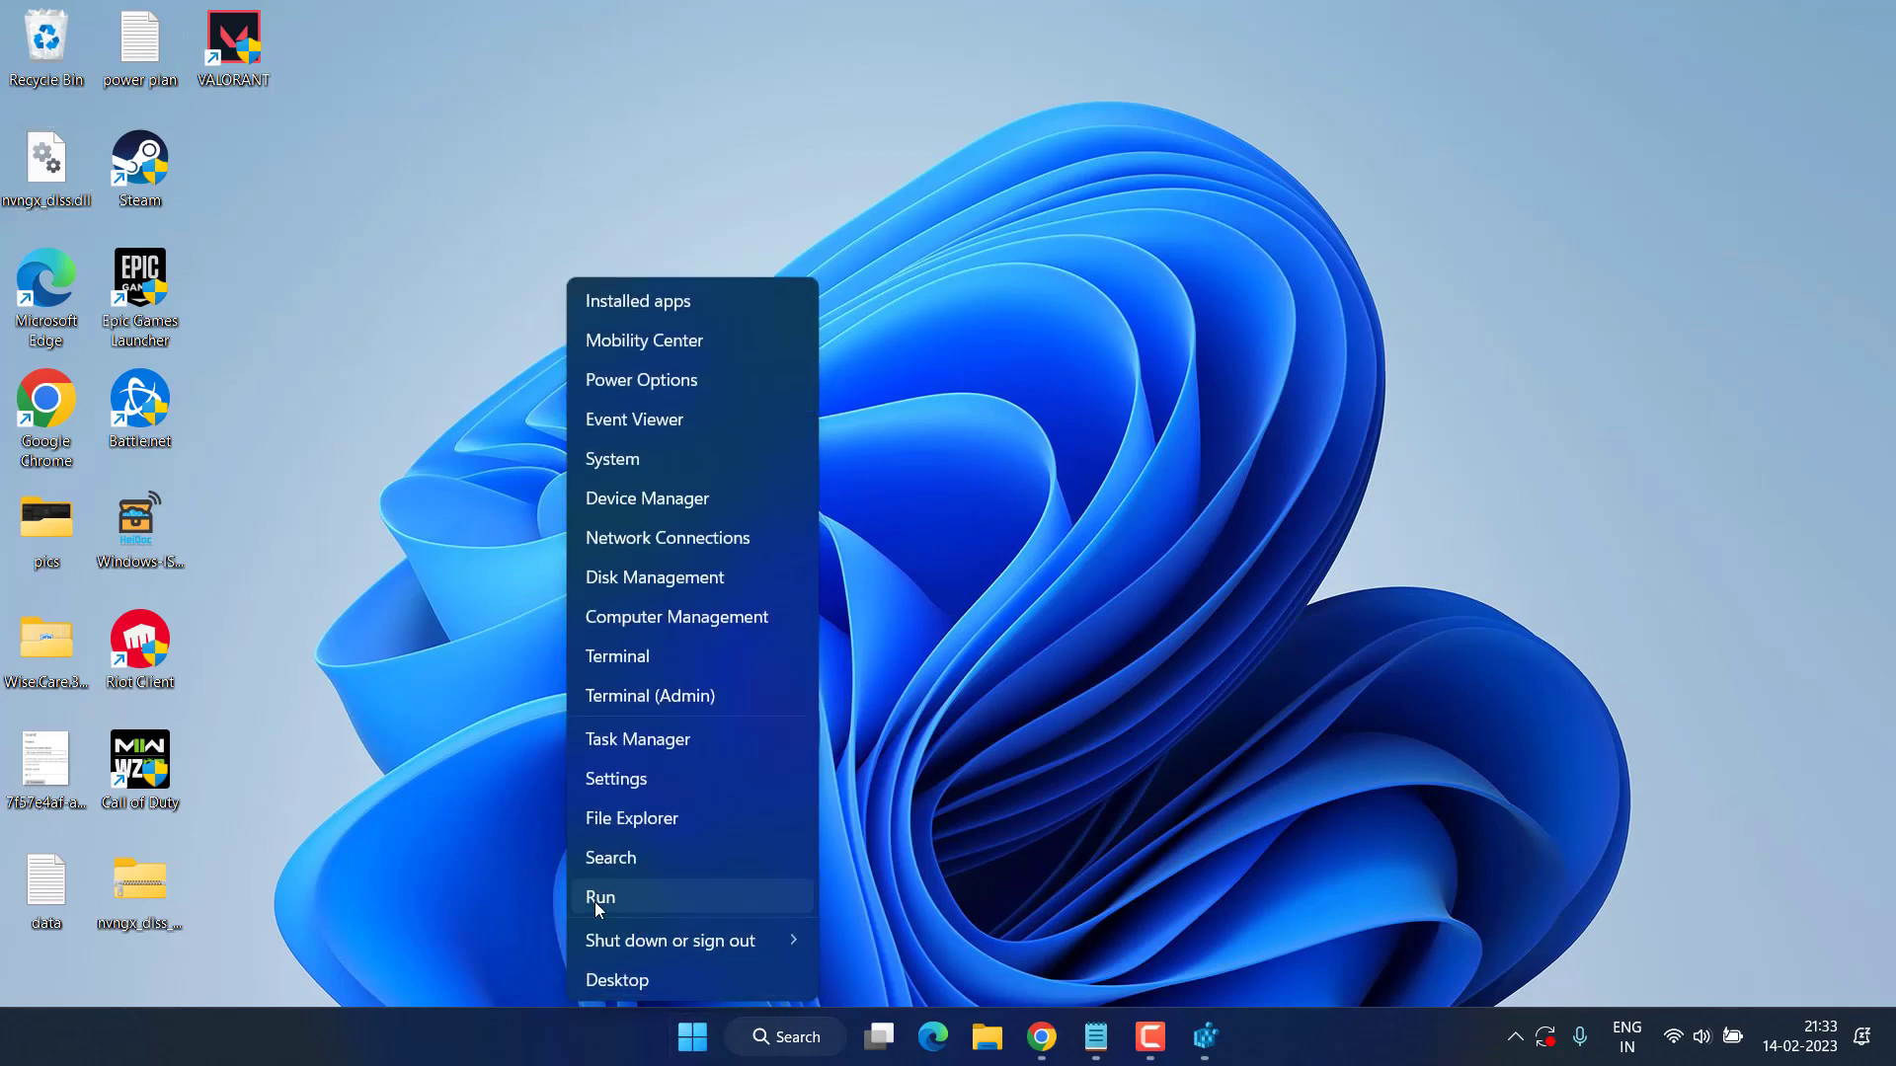
Step: Open %localappdata% and go to Hogwarts legacy\Saved\Config\WindowsNoEditor, selecting Engine
left_click(600, 897)
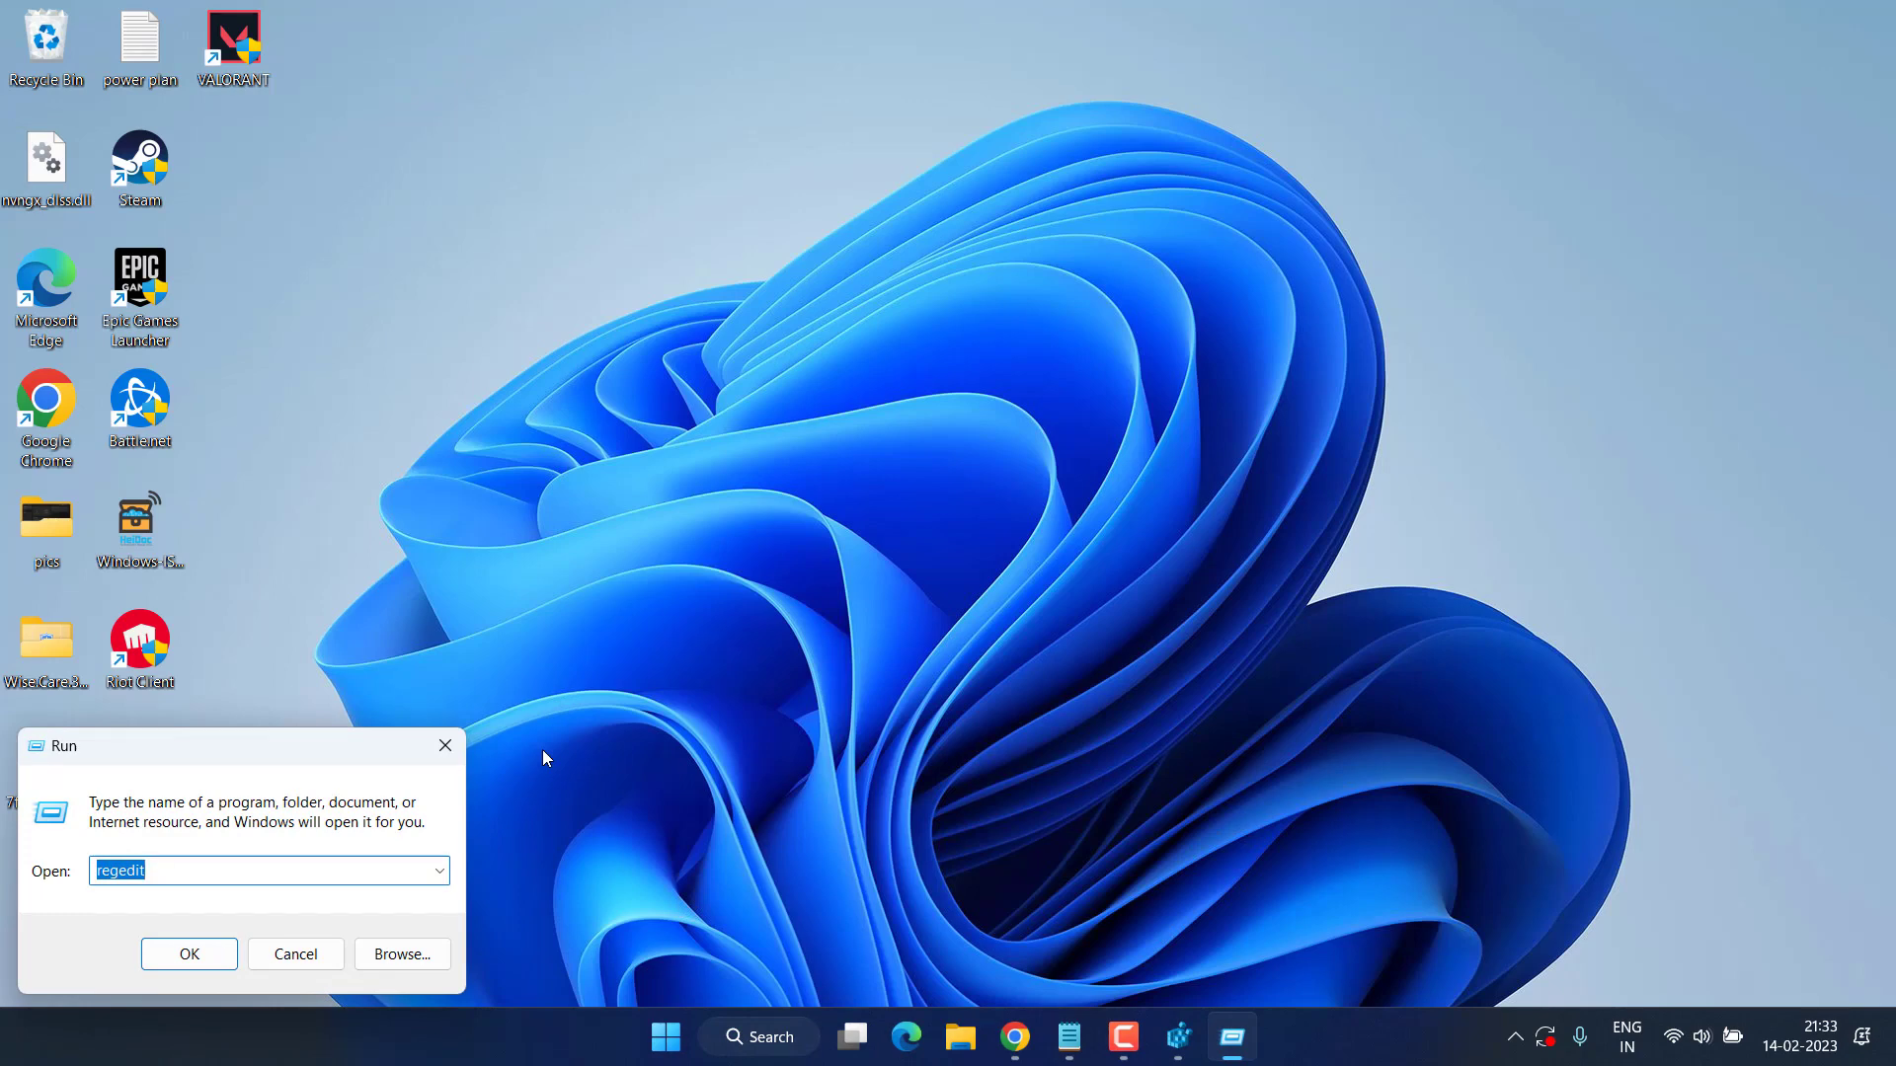
type("%localappdata%")
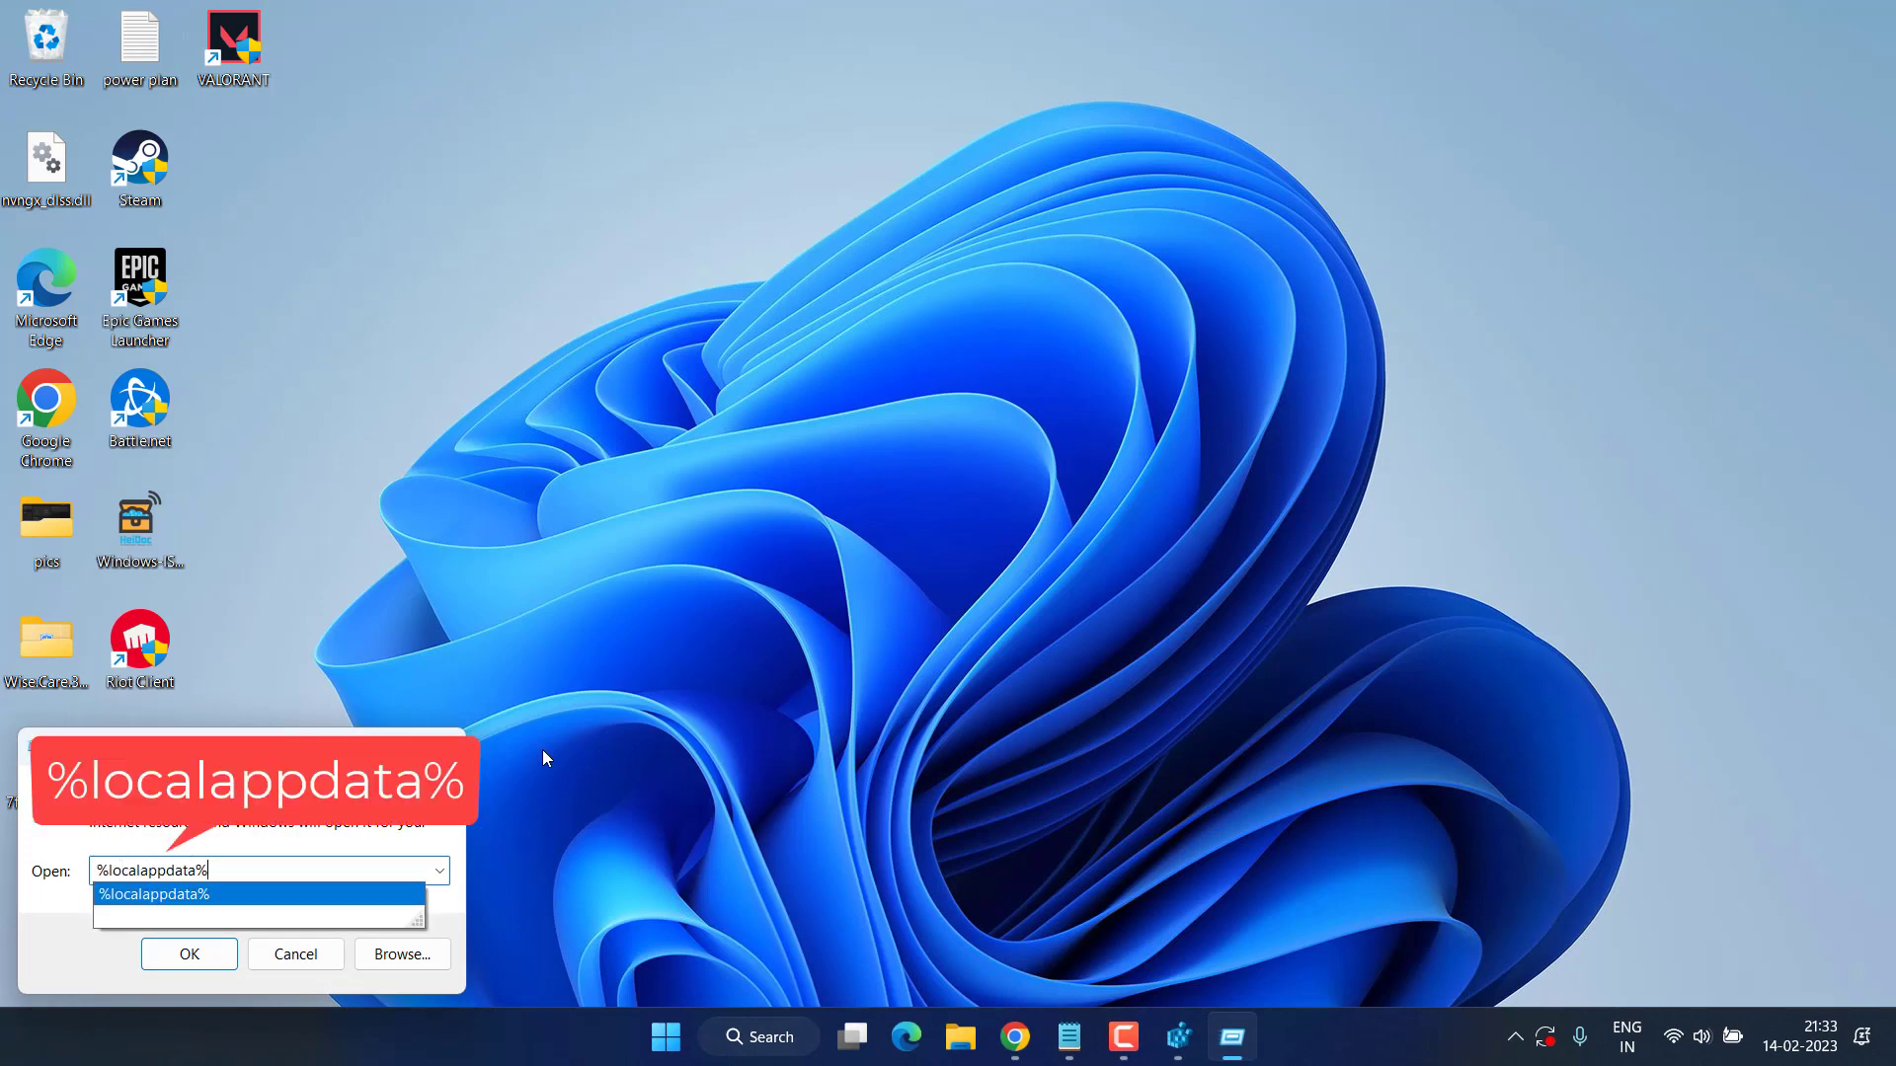
left_click(190, 954)
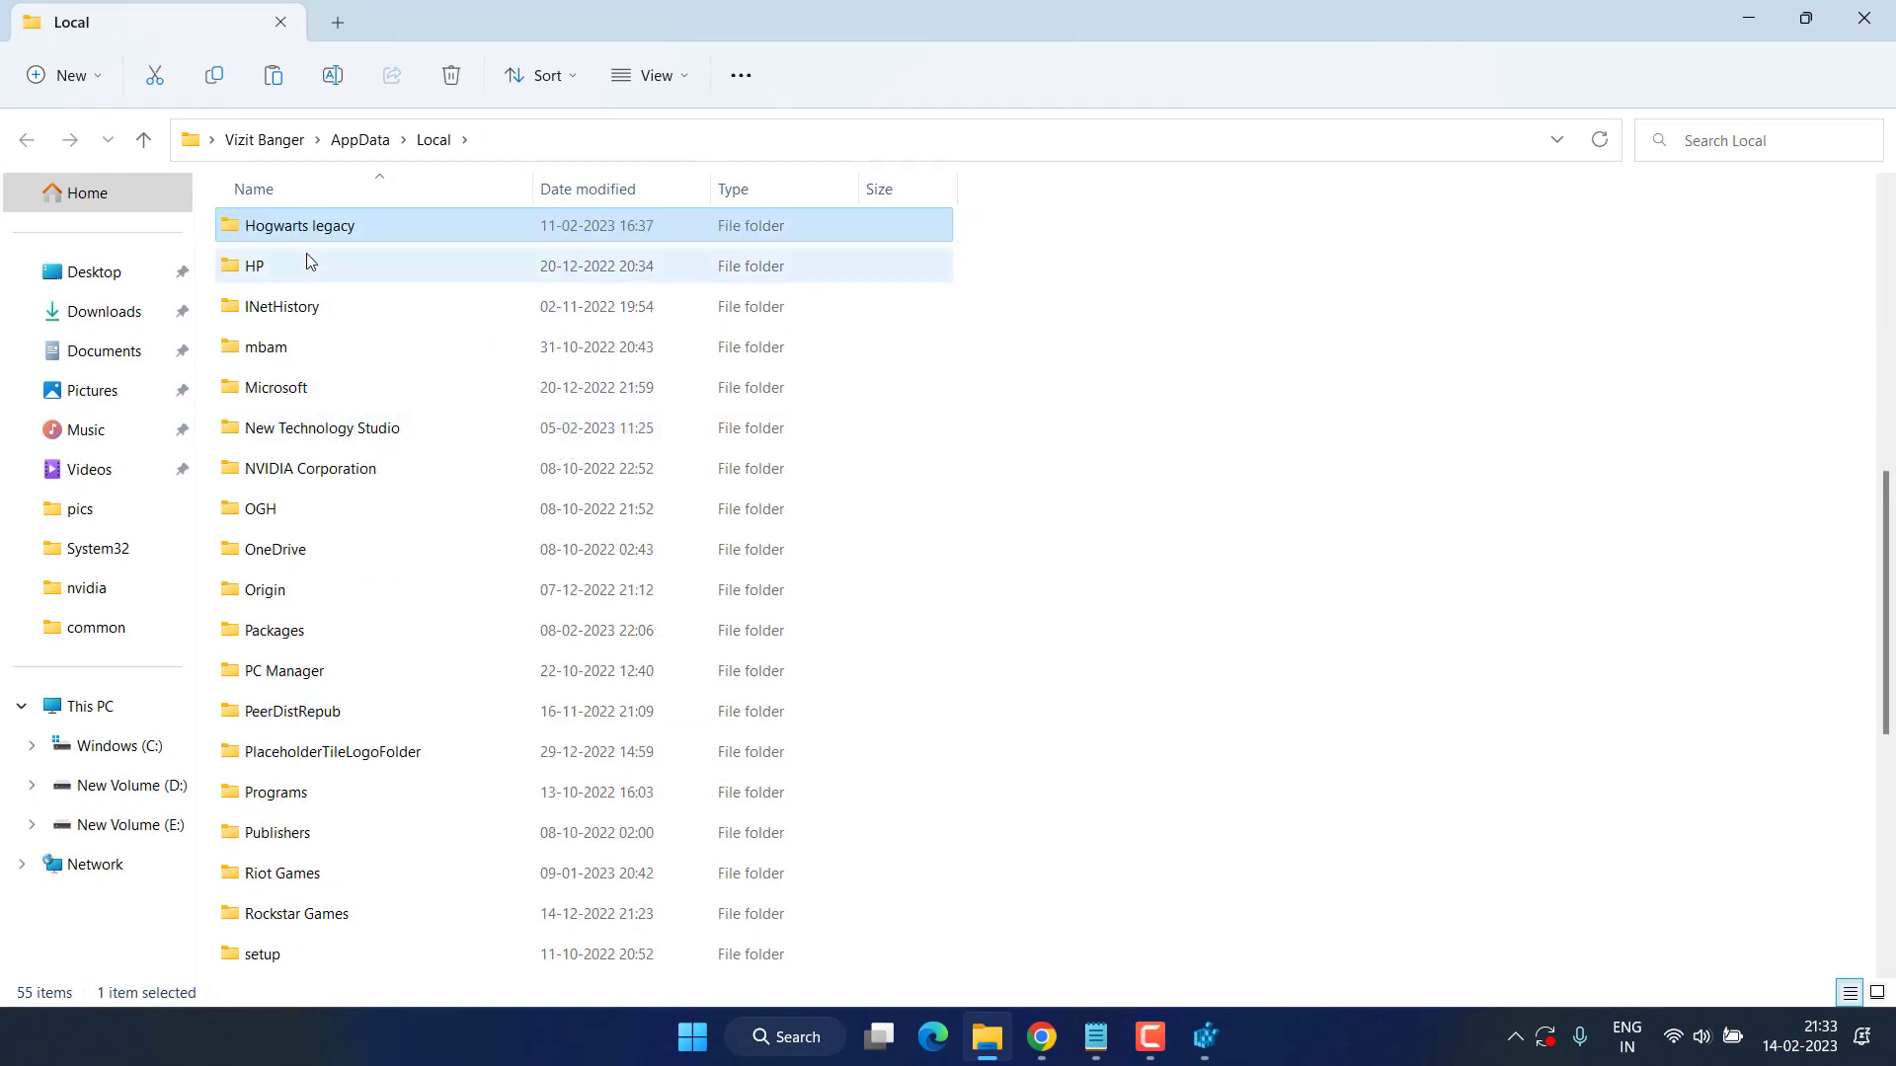
double_click(298, 225)
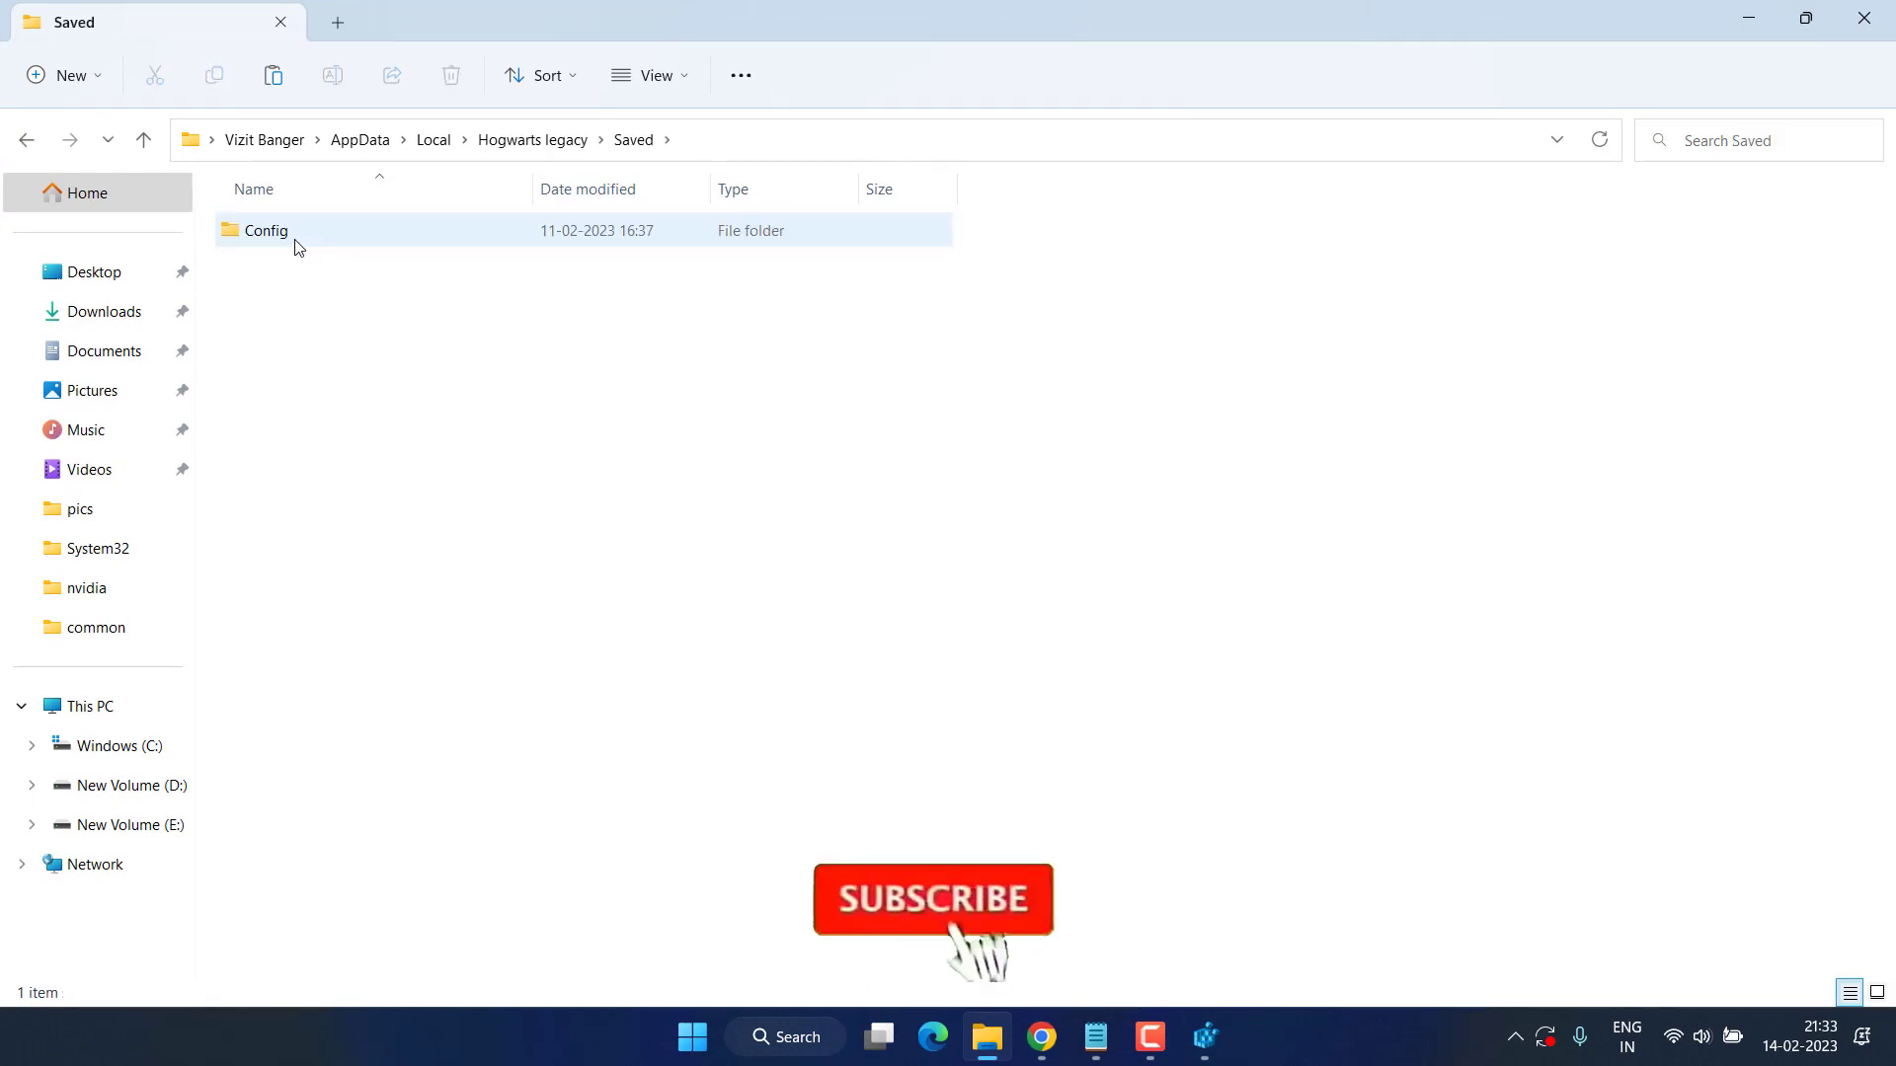
double_click(265, 229)
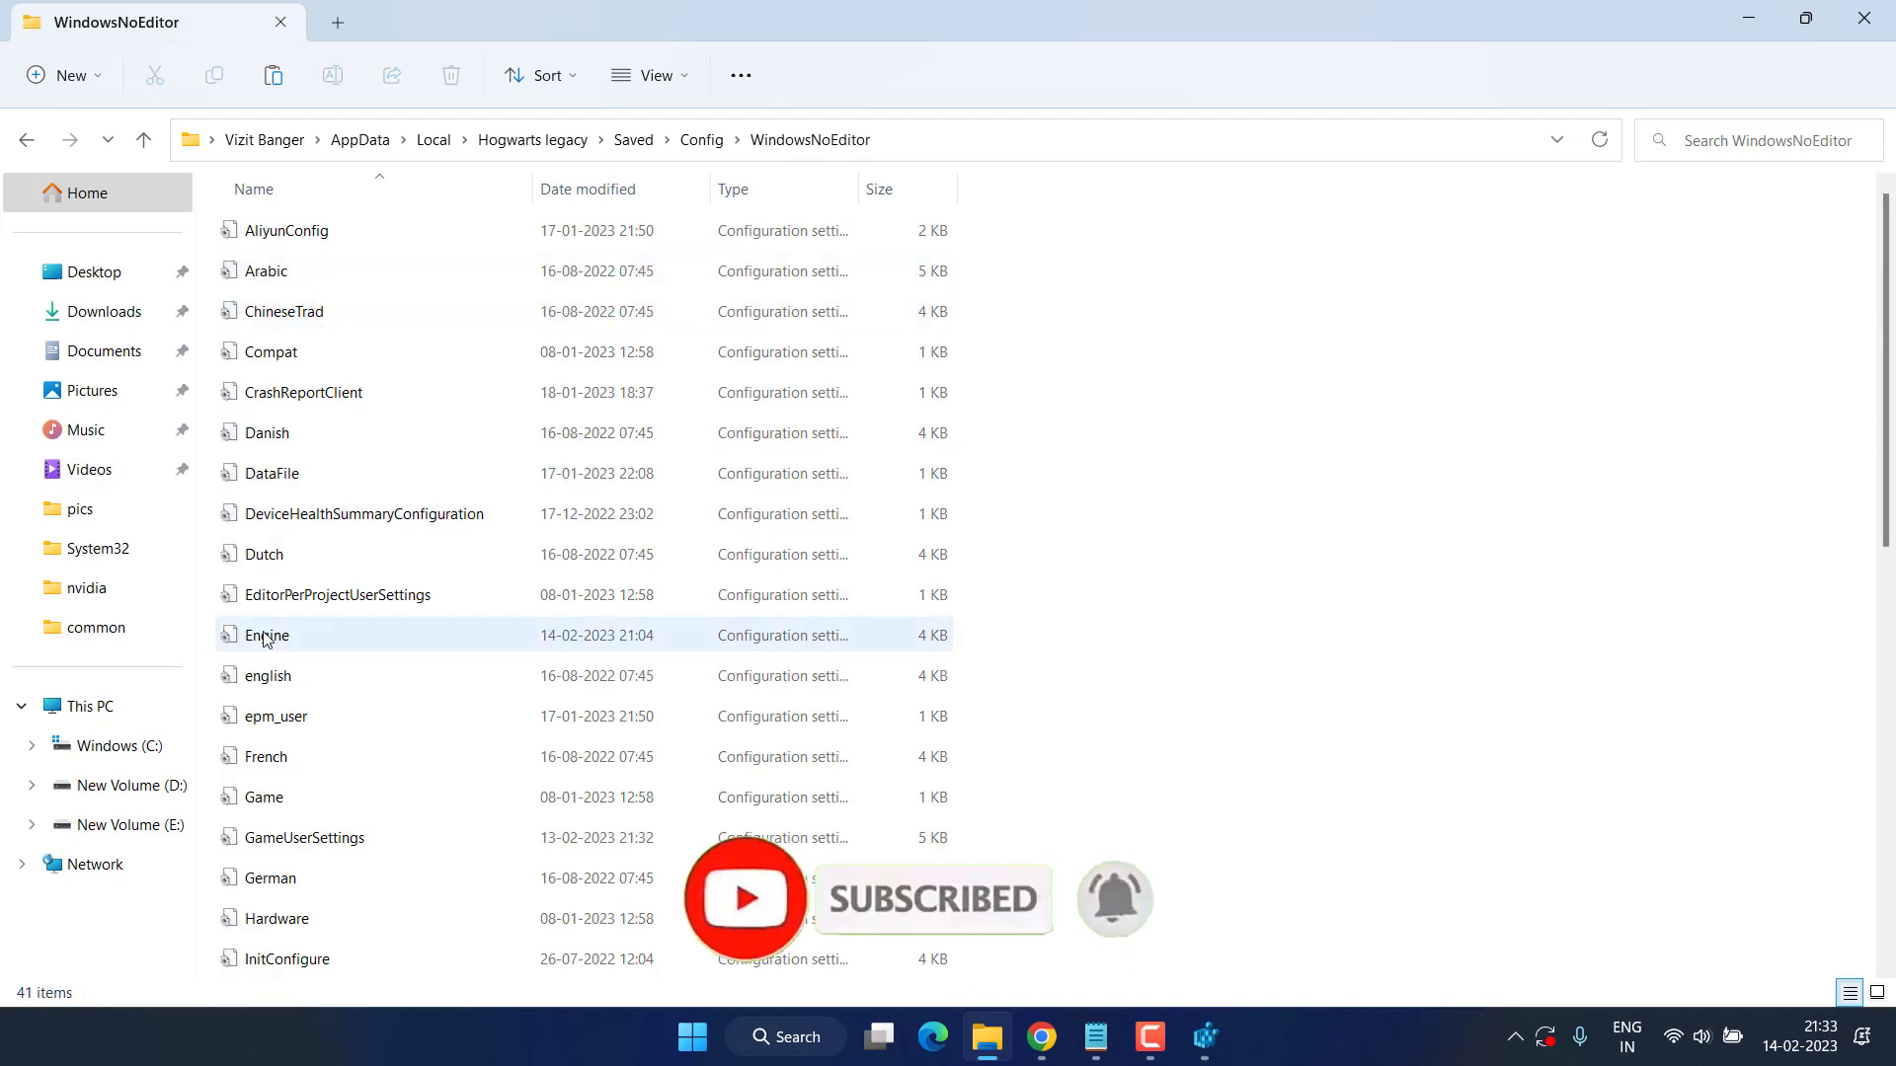
left_click(266, 634)
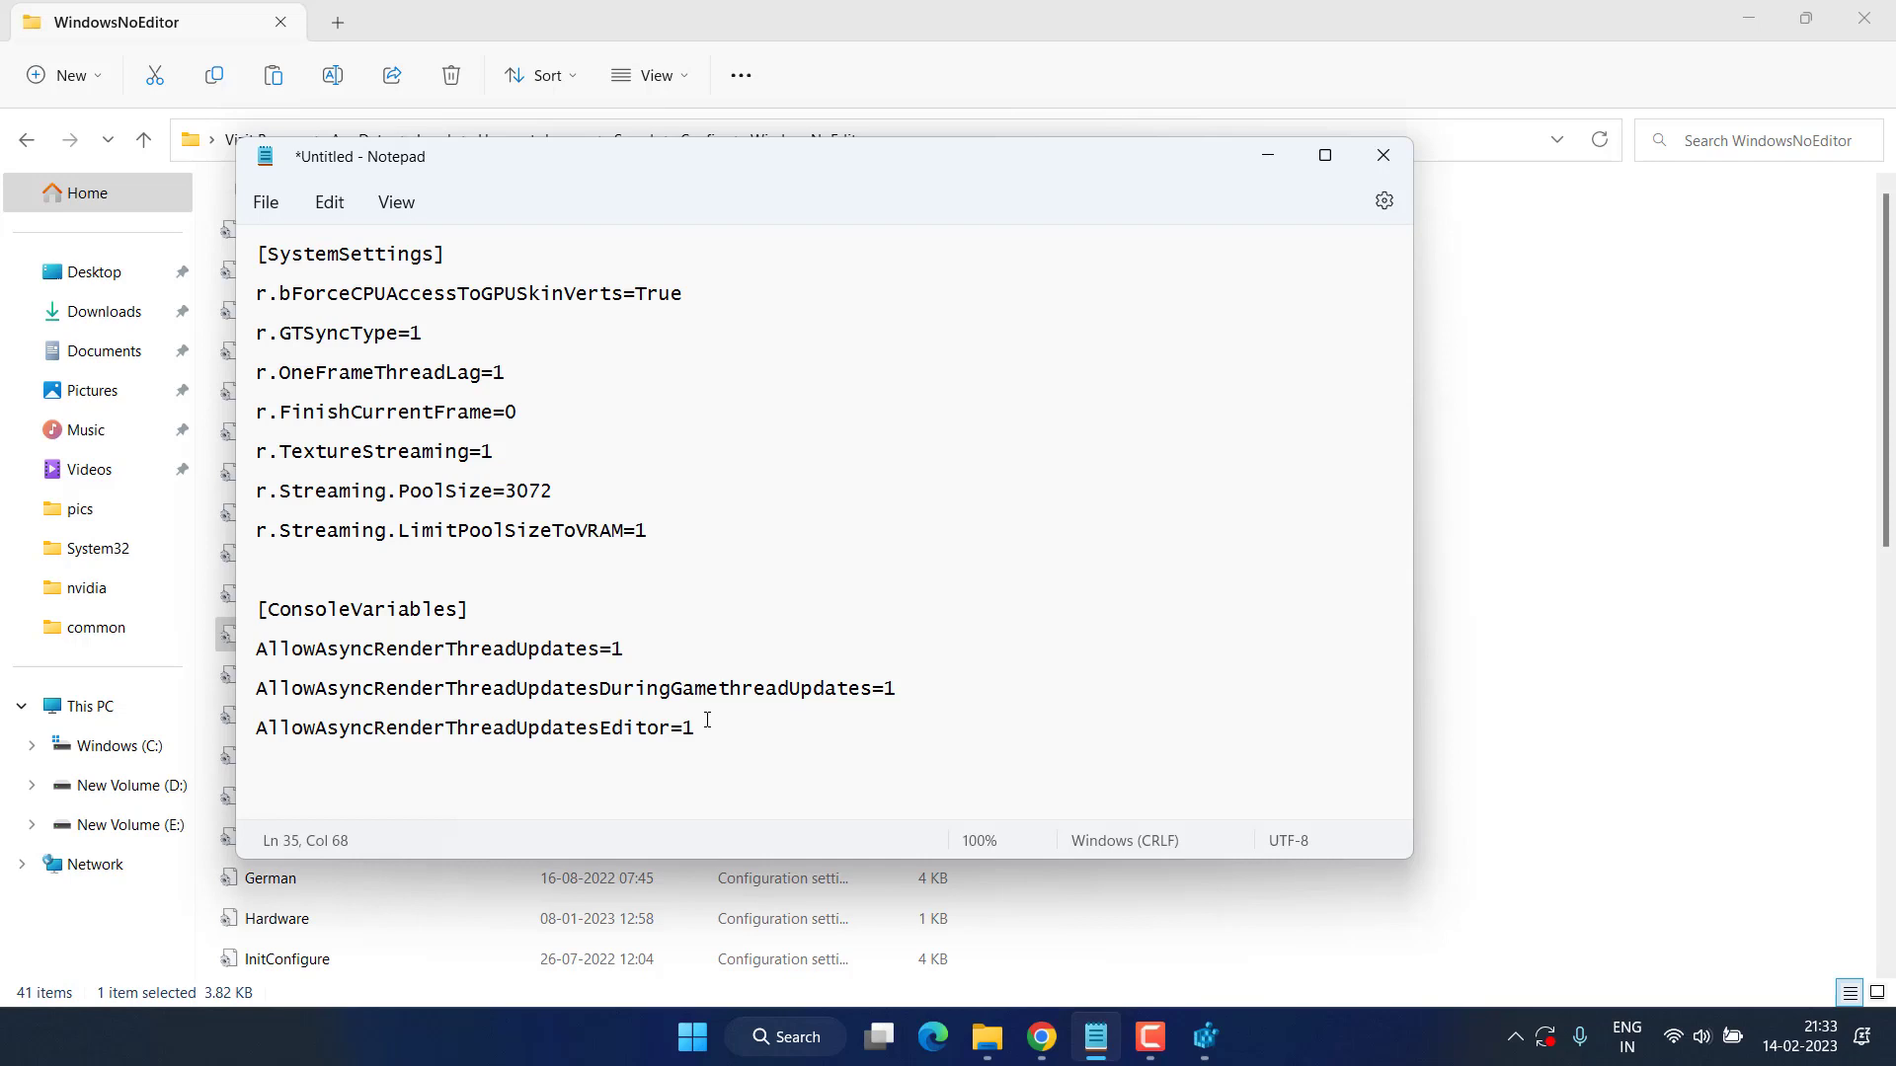
Step: Select and copy all the tweak lines in the untitled Notepad note
key("ctrl+a")
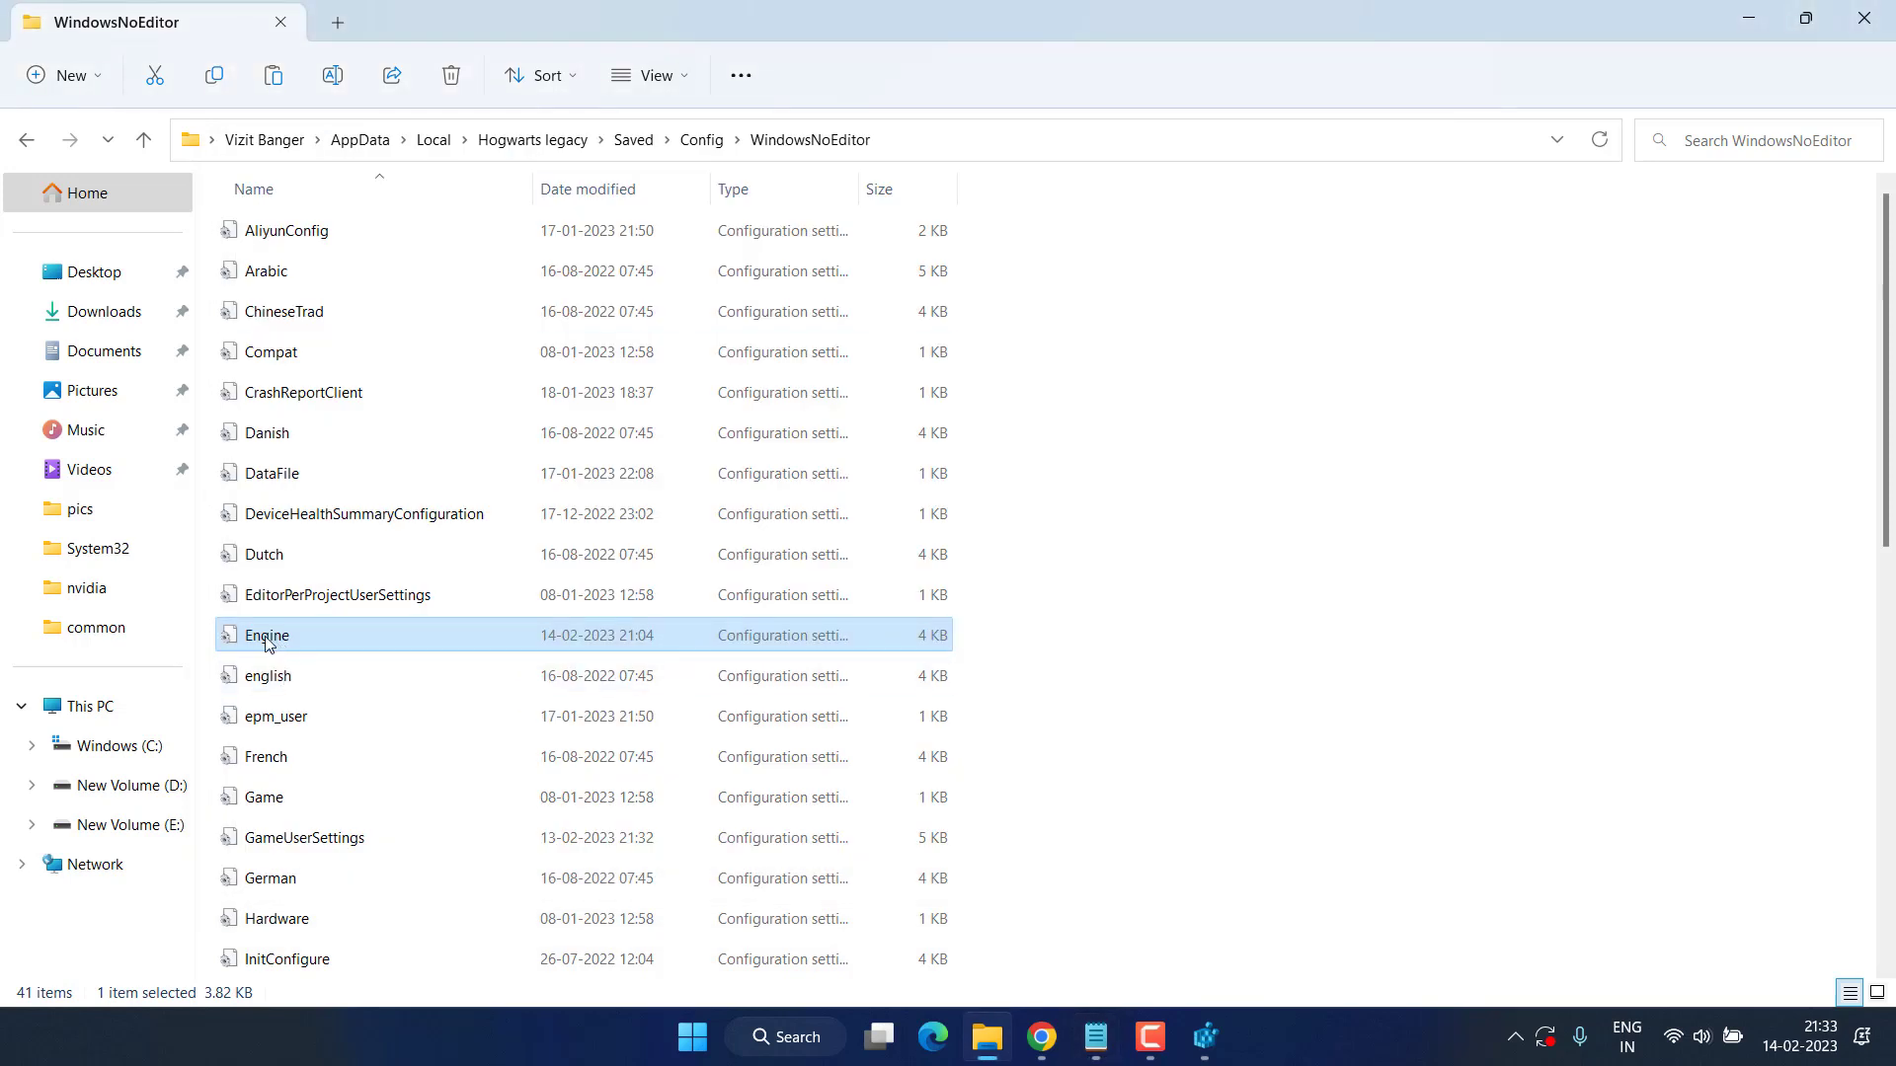
mouse_move(280, 648)
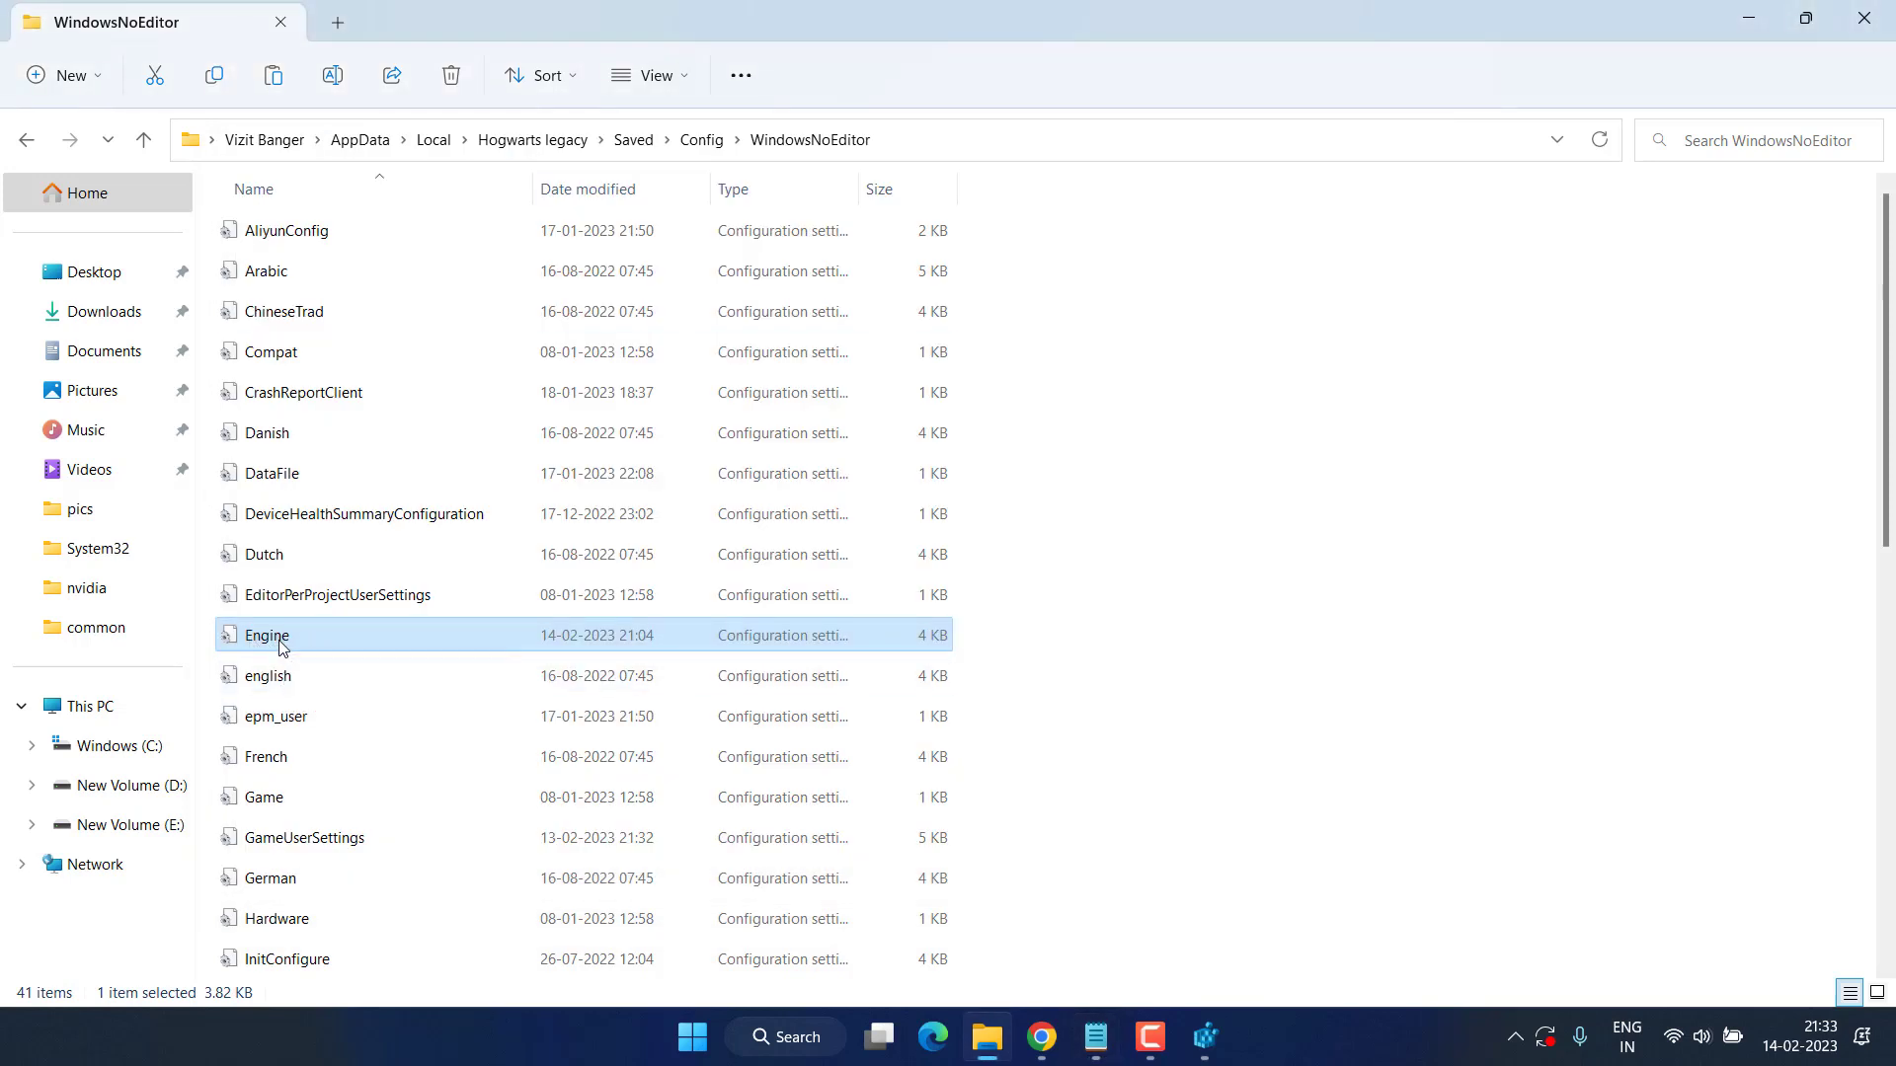
Step: Open Engine in Notepad and paste the SystemSettings and ConsoleVariables tweaks at its end
right_click(279, 640)
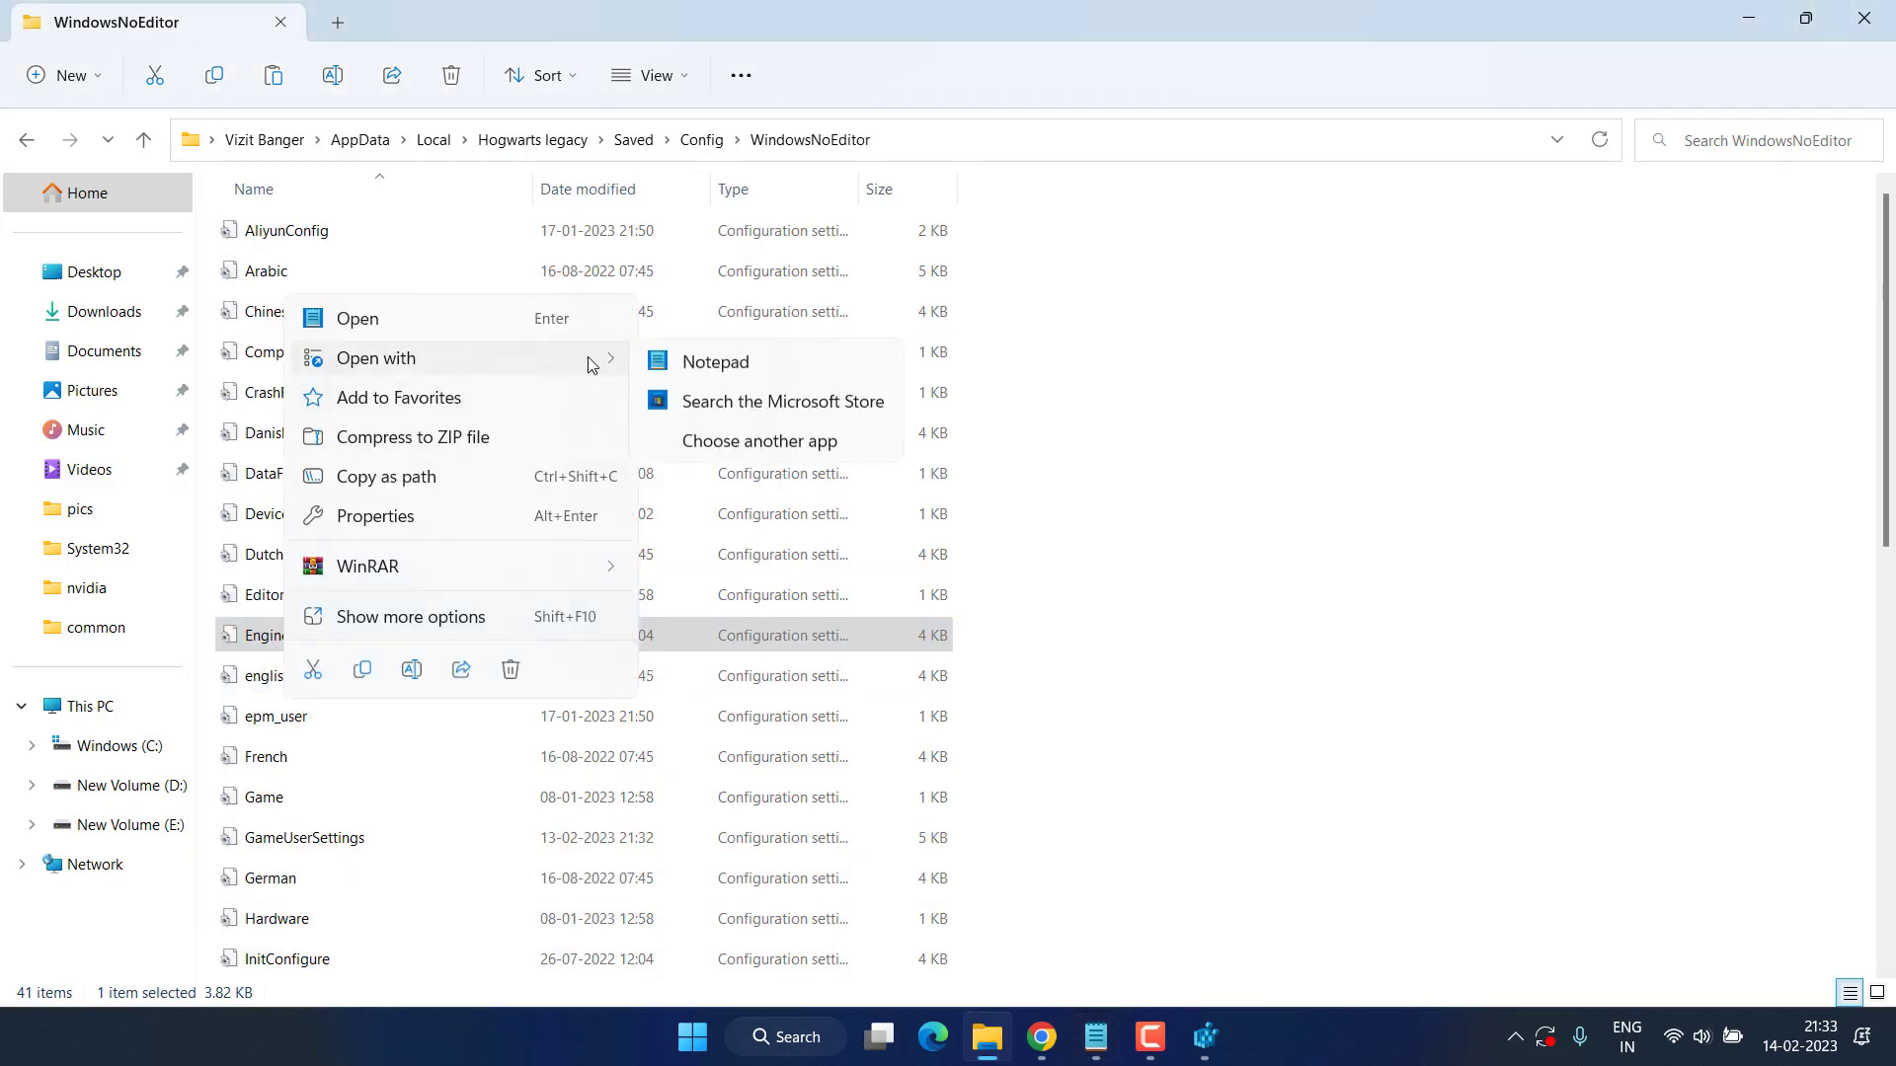
left_click(713, 361)
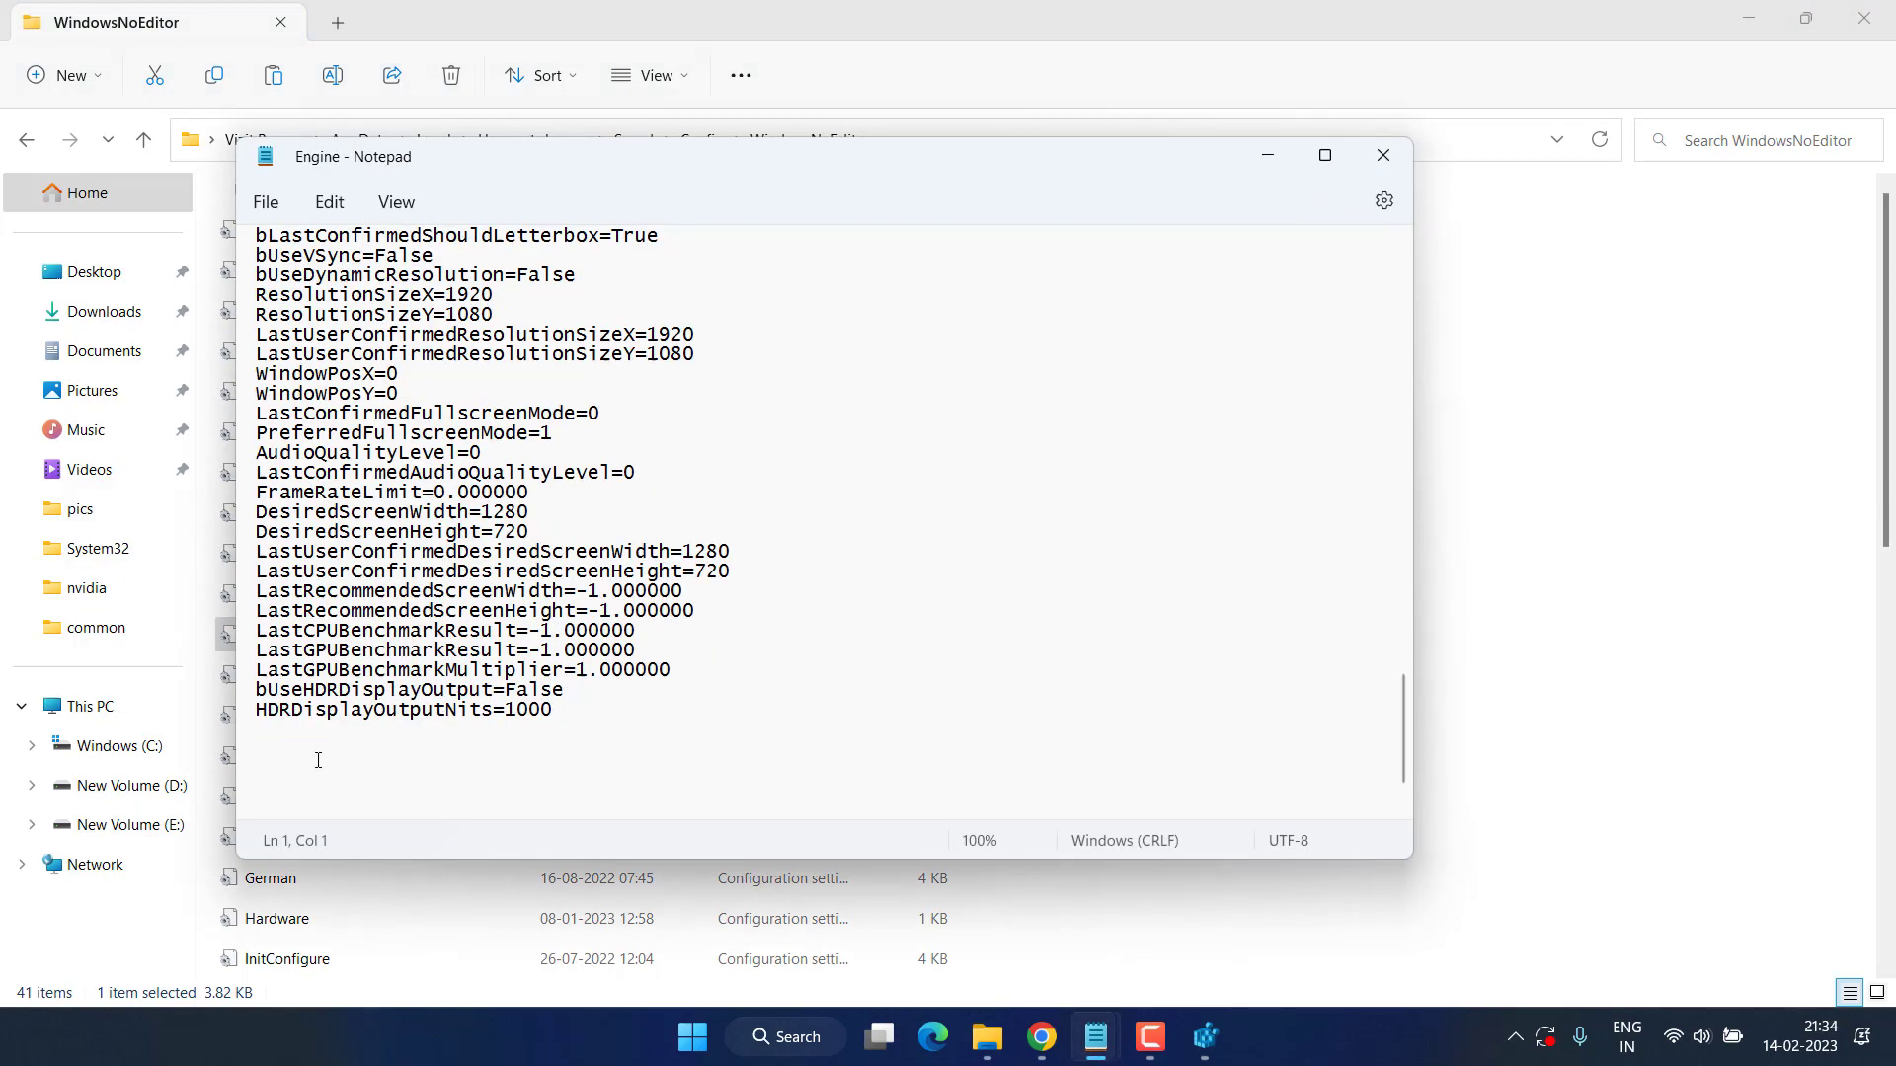
right_click(316, 758)
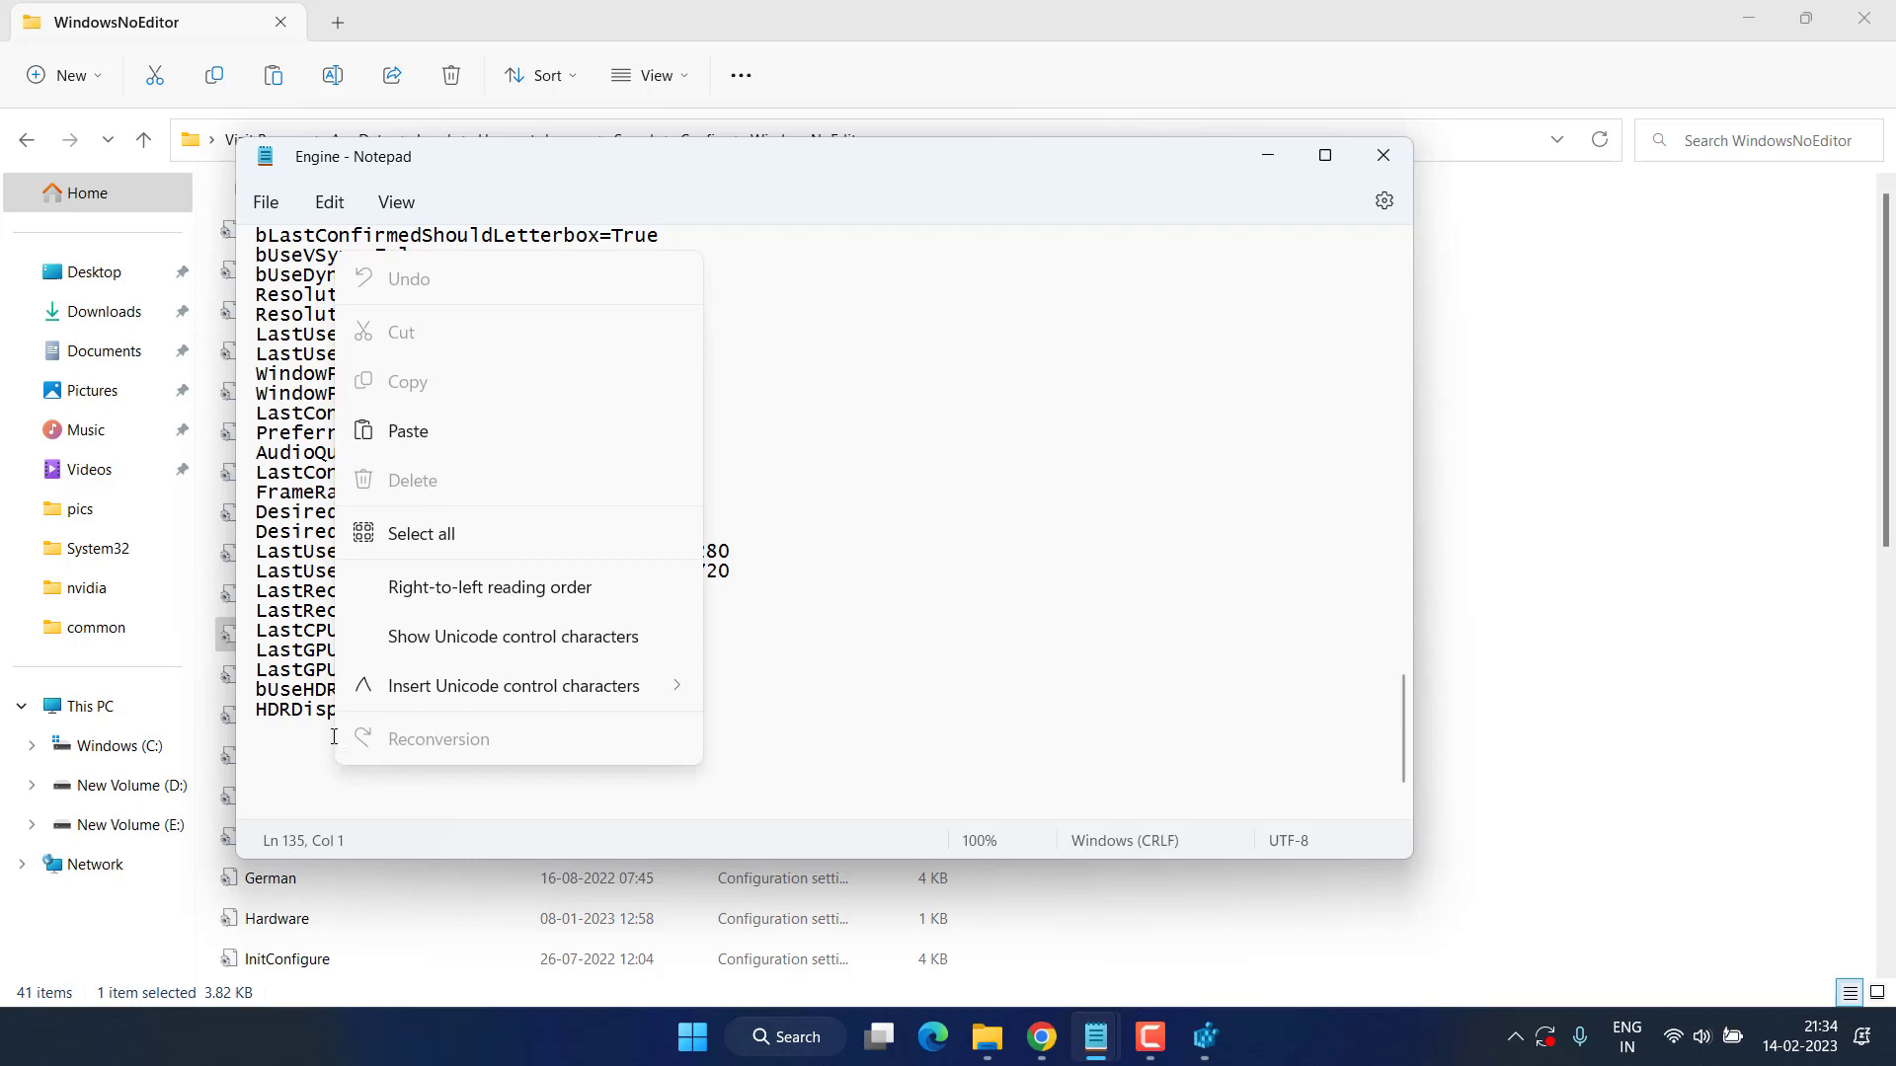
mouse_move(406, 432)
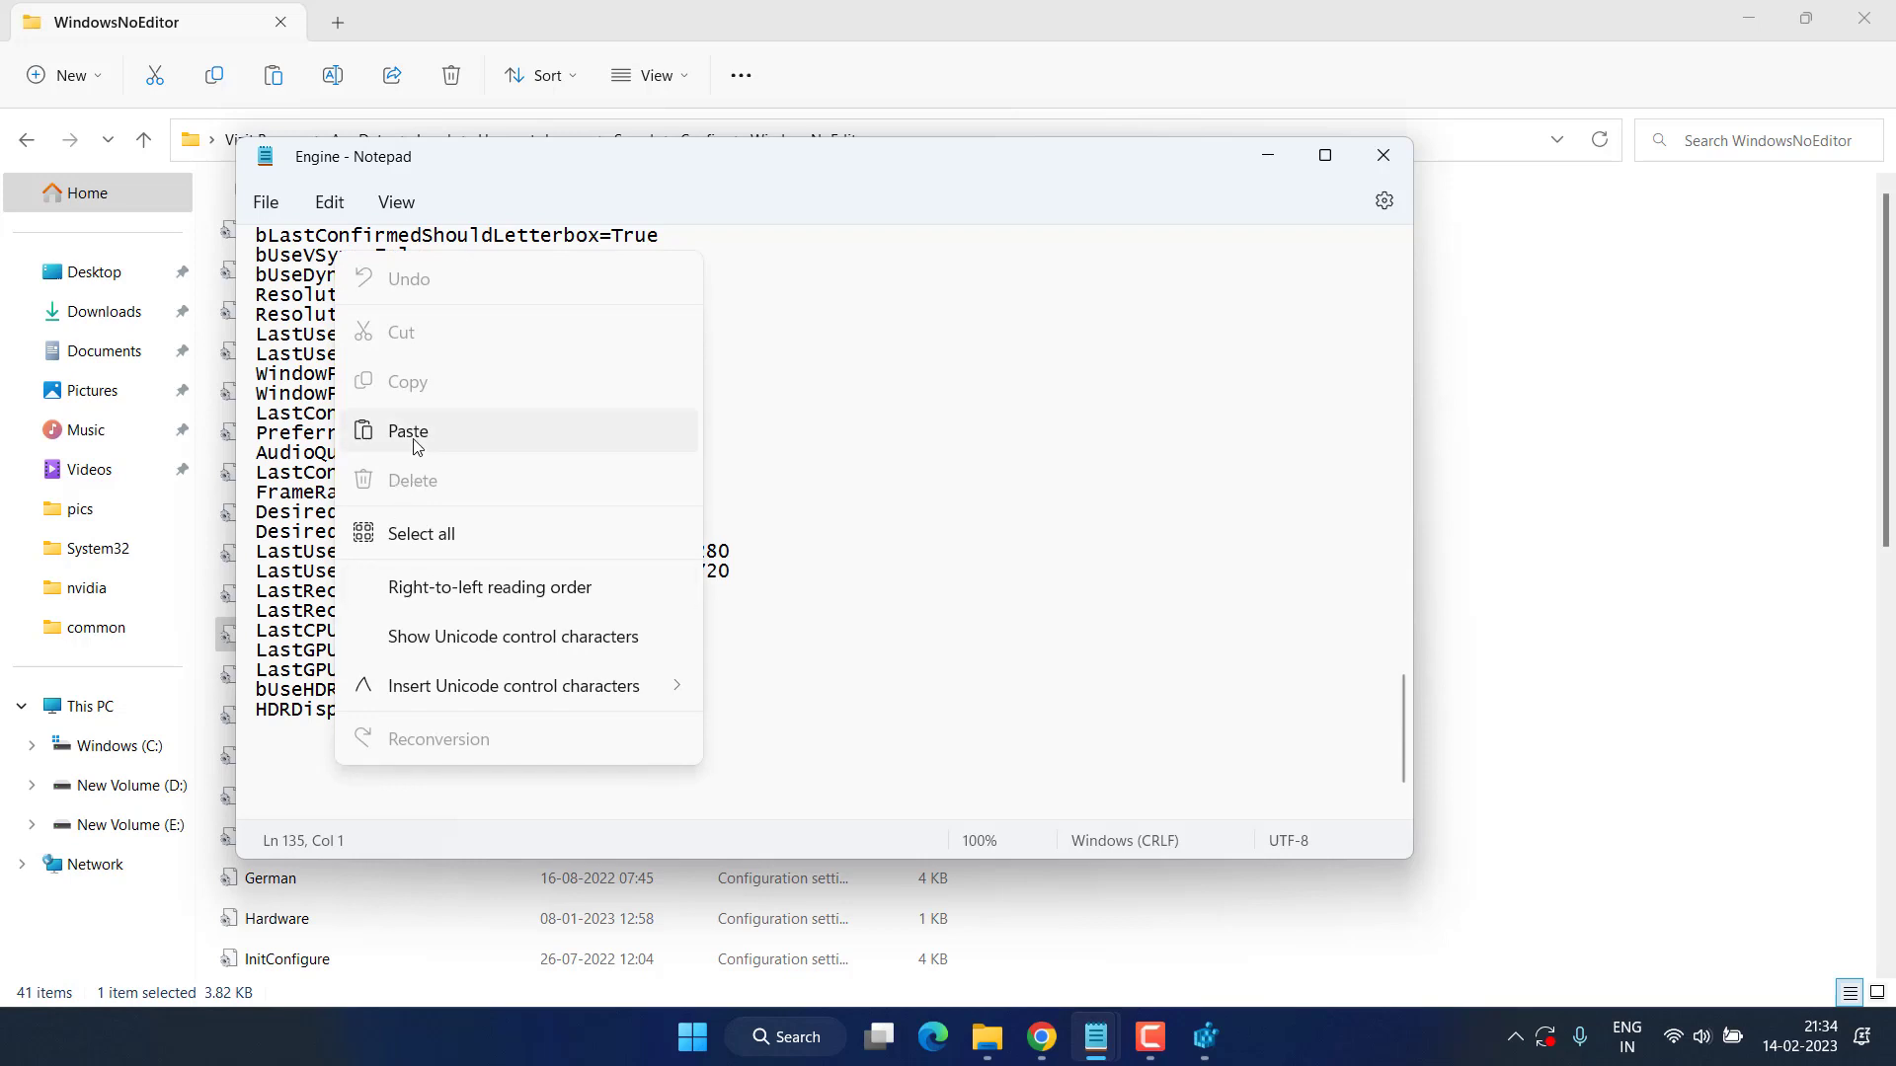
left_click(407, 430)
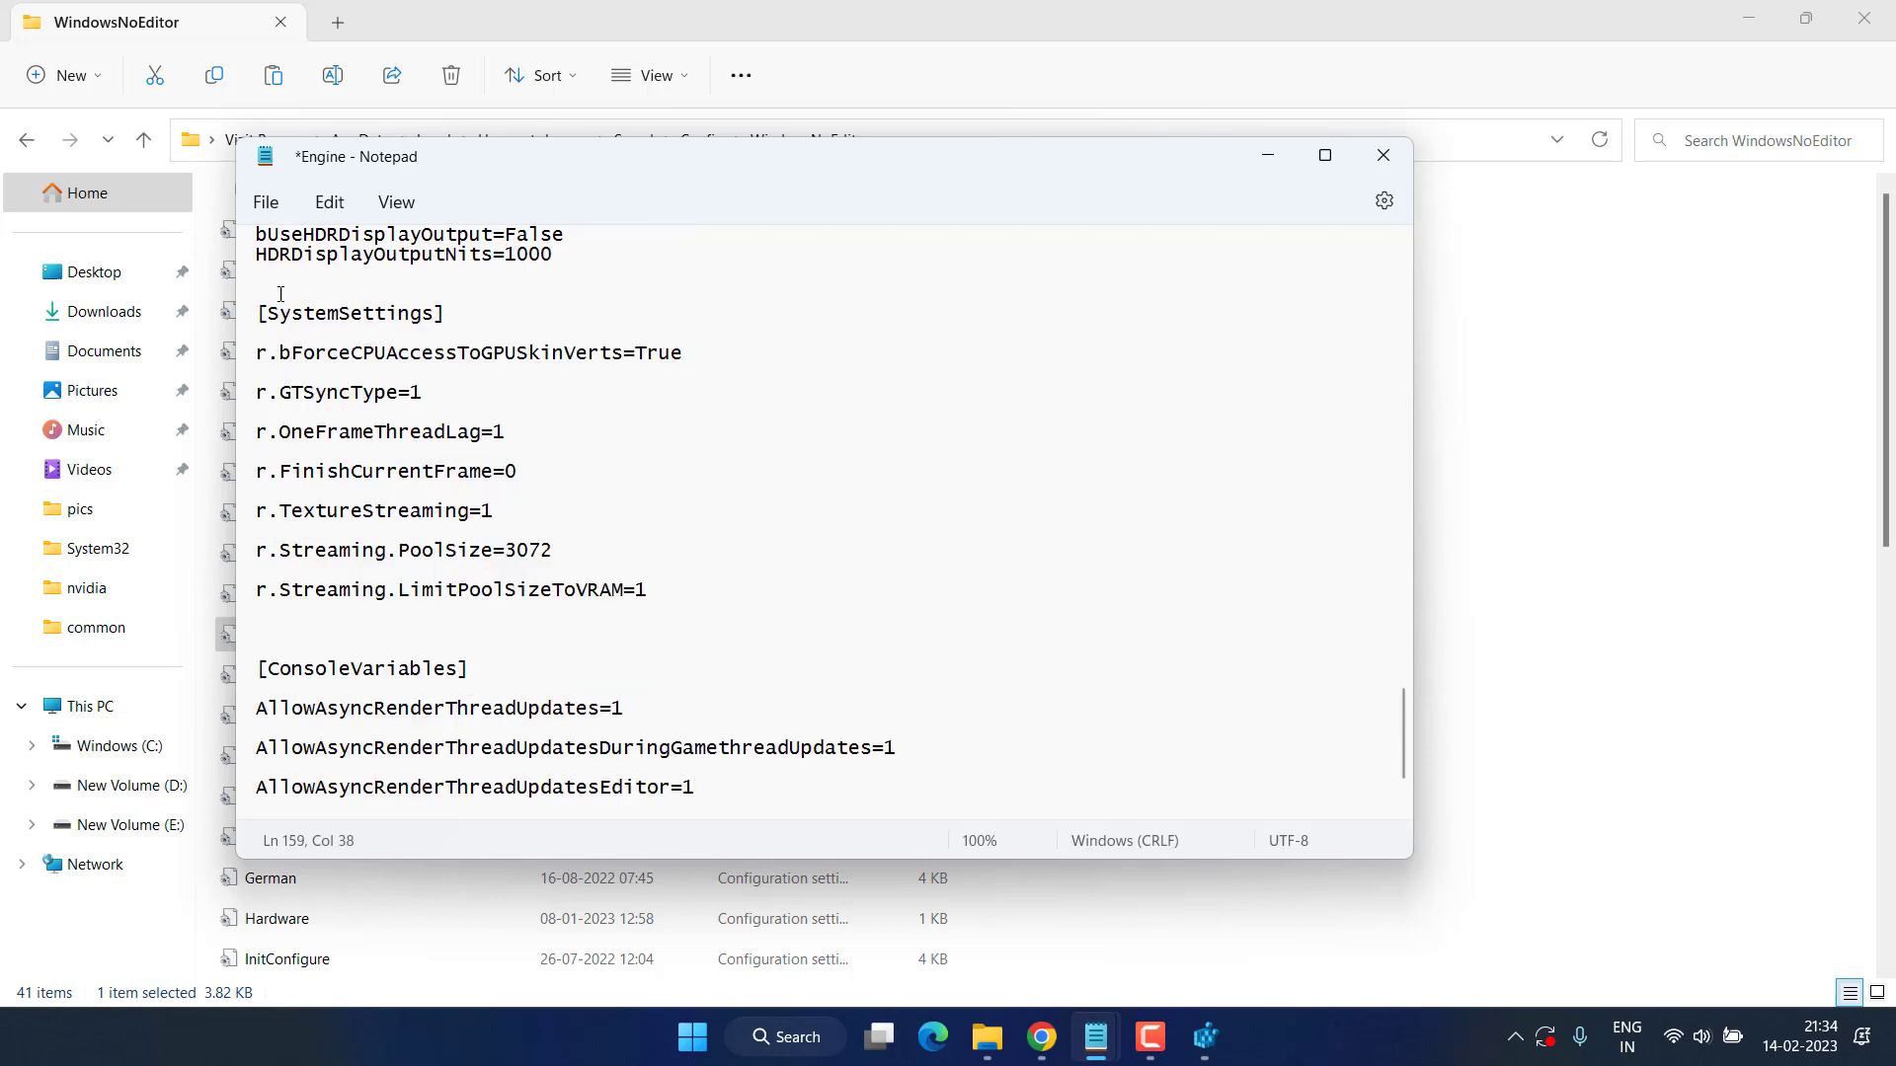
Step: Save the updated Engine file and close the untitled note
left_click(264, 202)
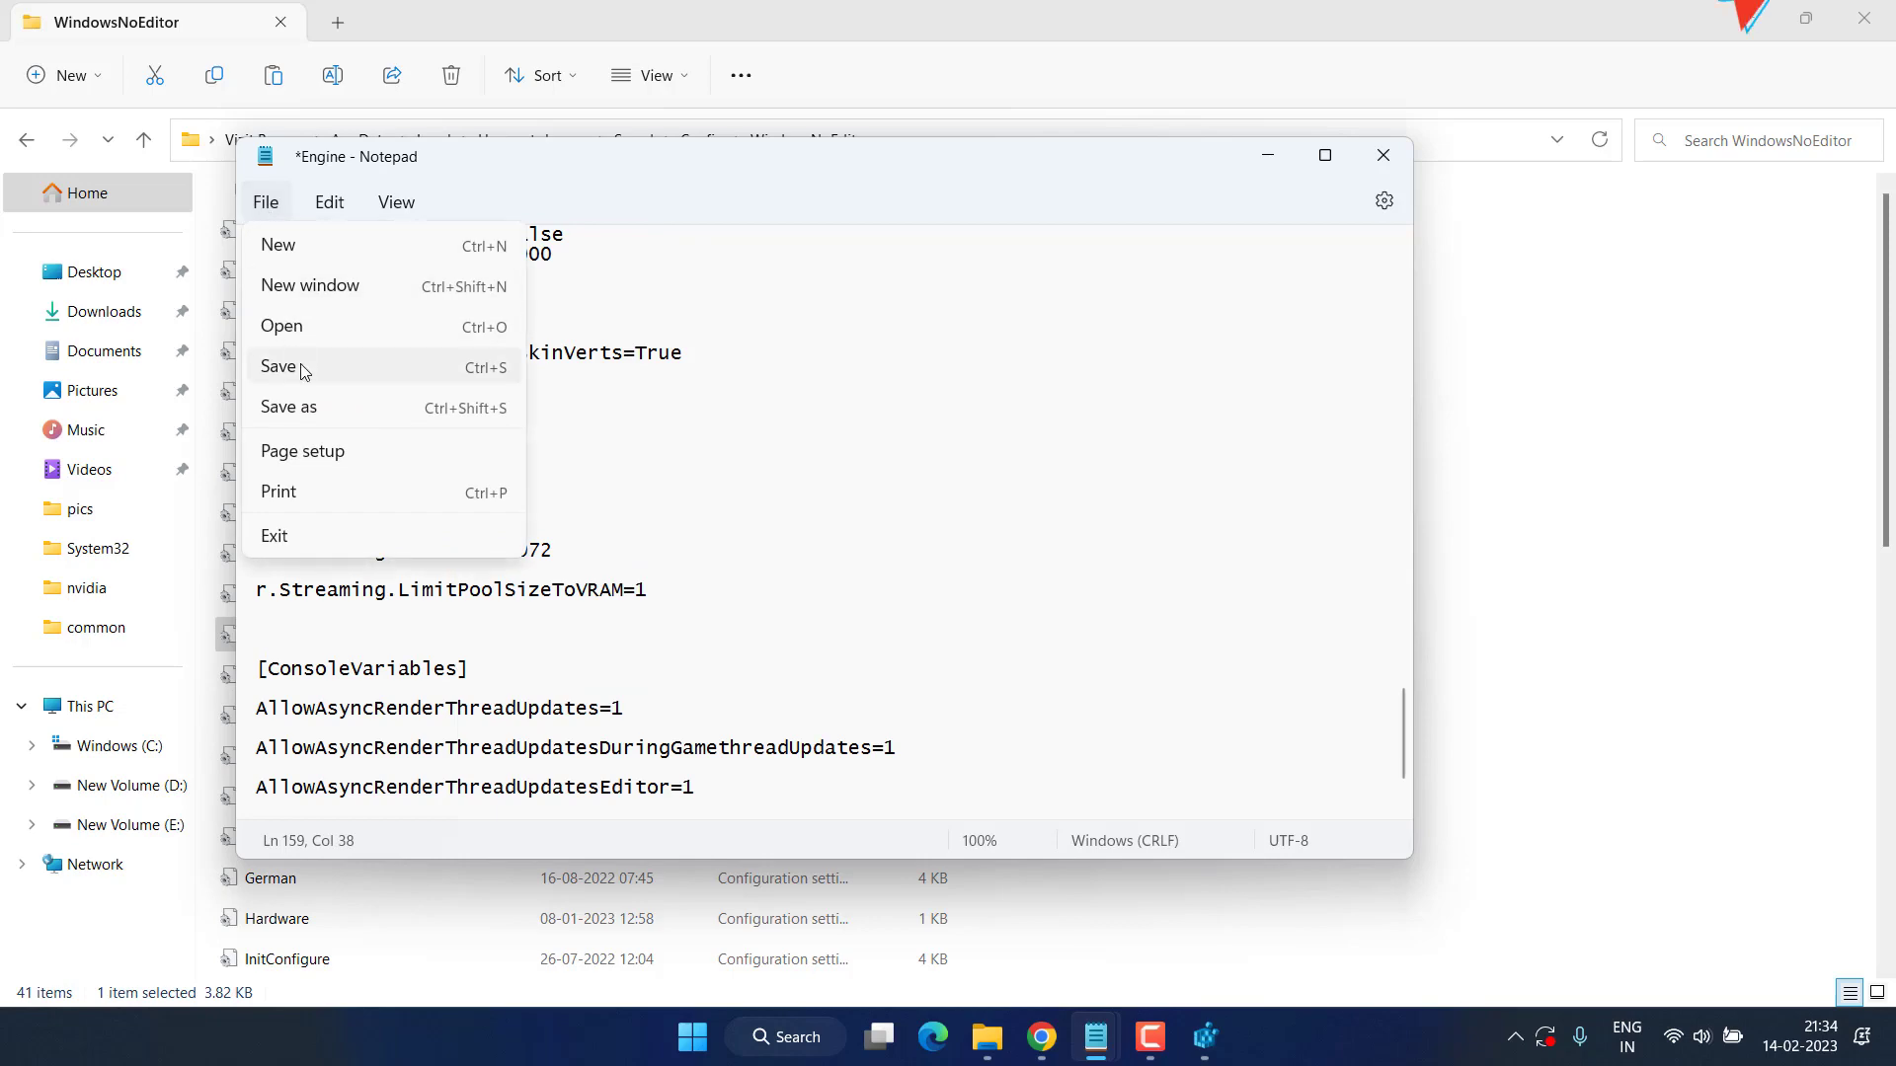
left_click(279, 367)
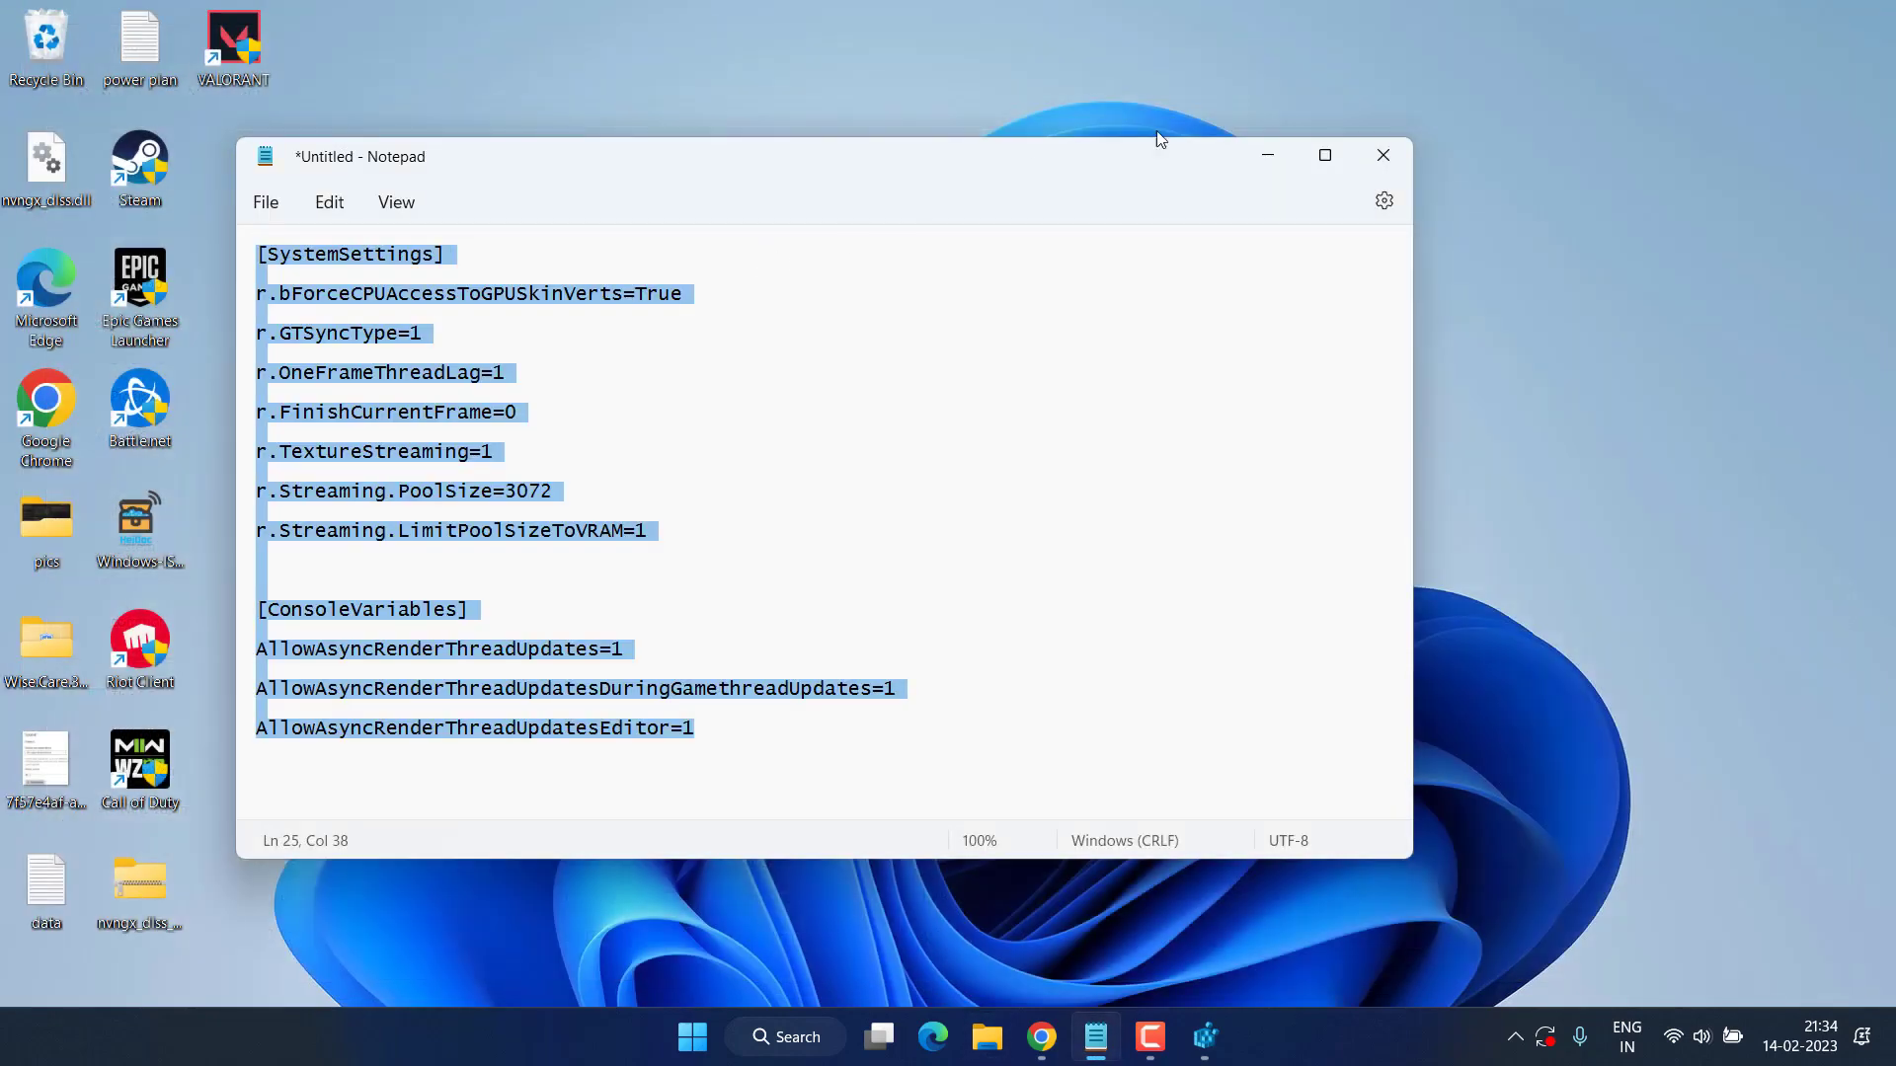
left_click(1382, 154)
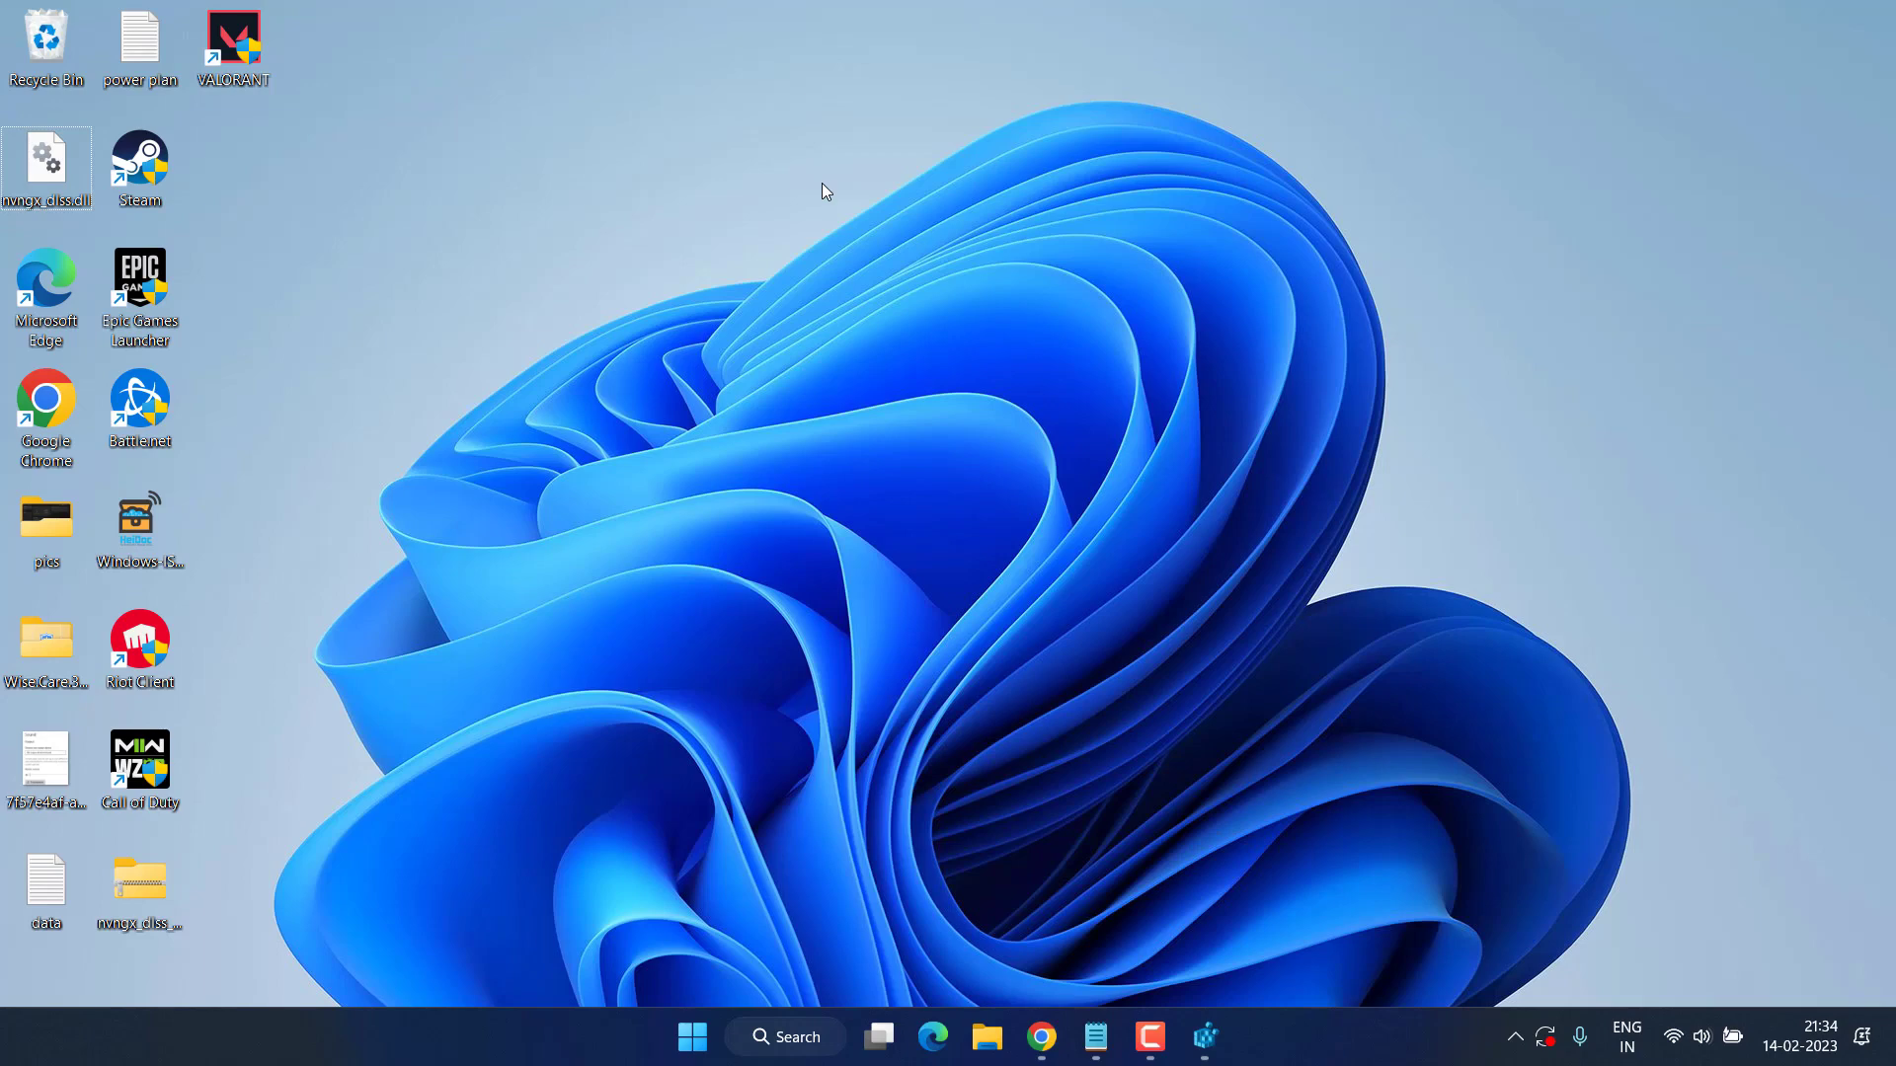
Step: Search Start for 'advance' to reach View advanced system settings
left_click(691, 1036)
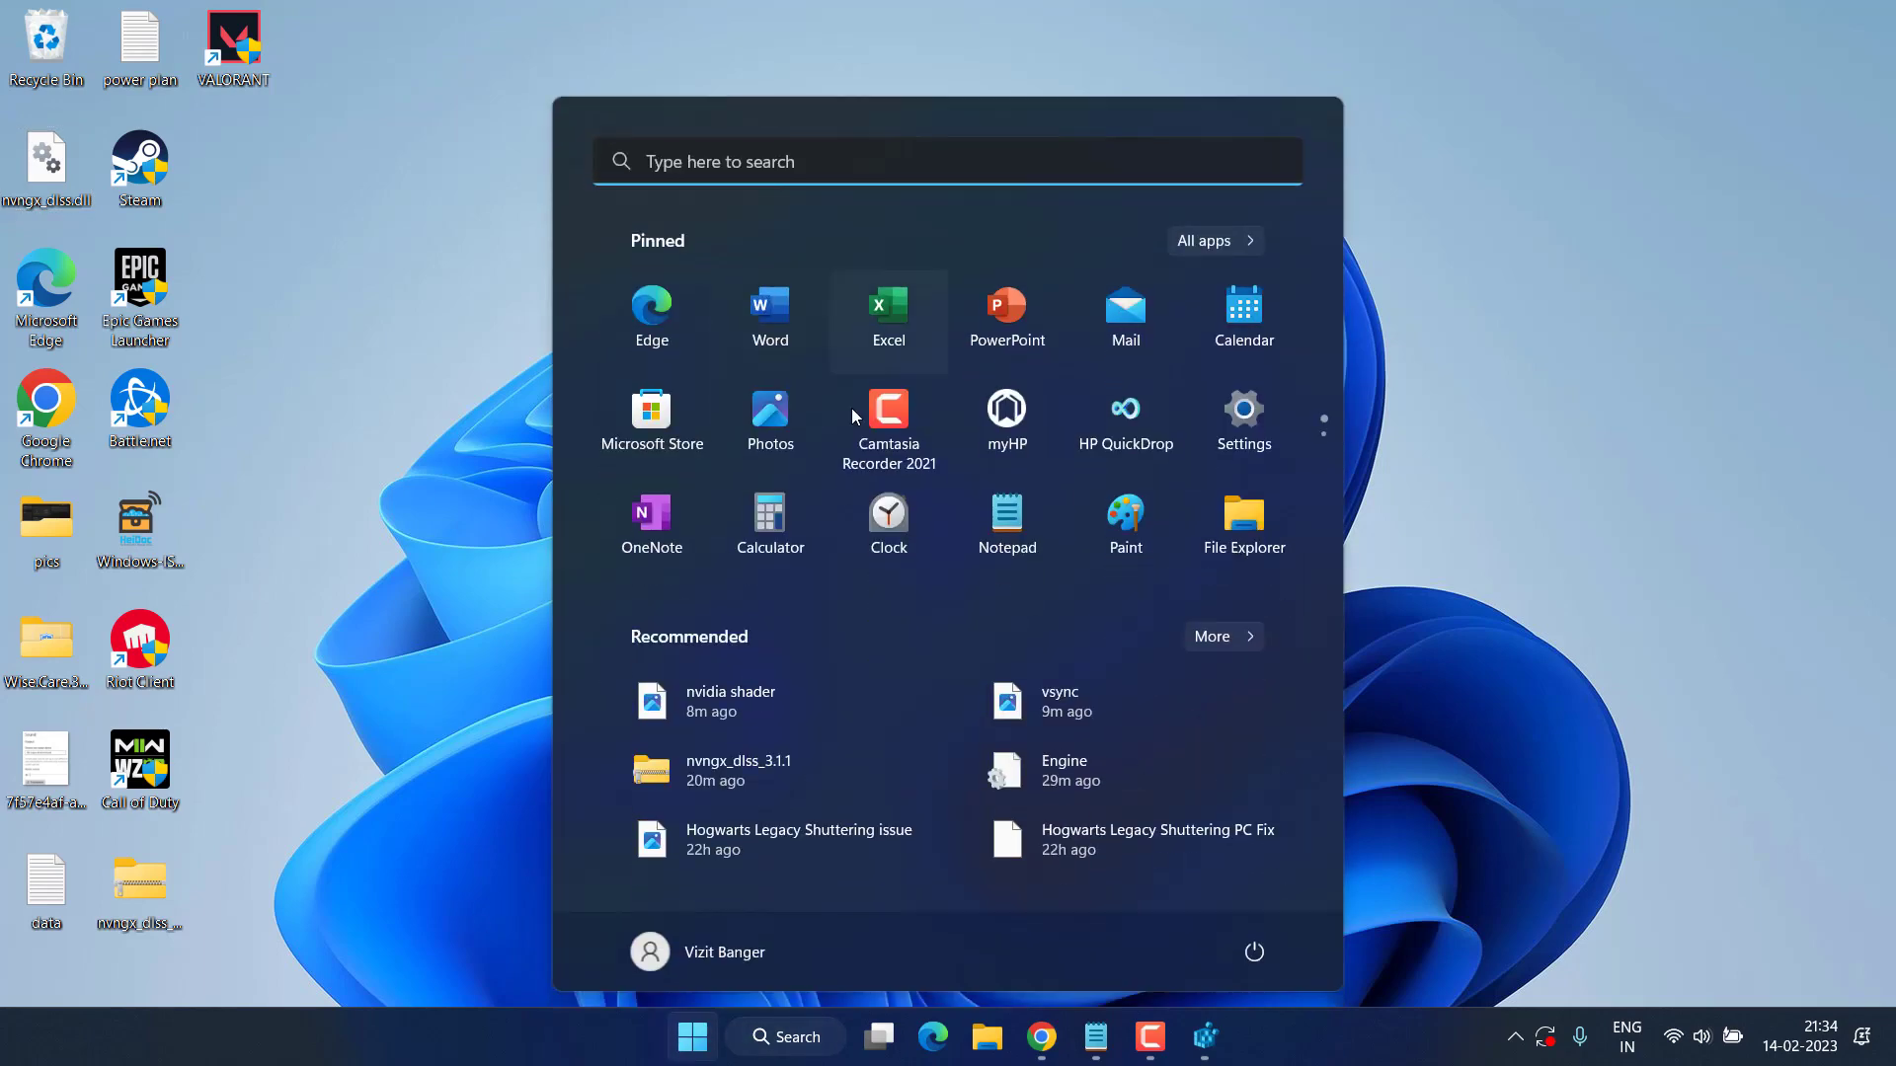
type("advance")
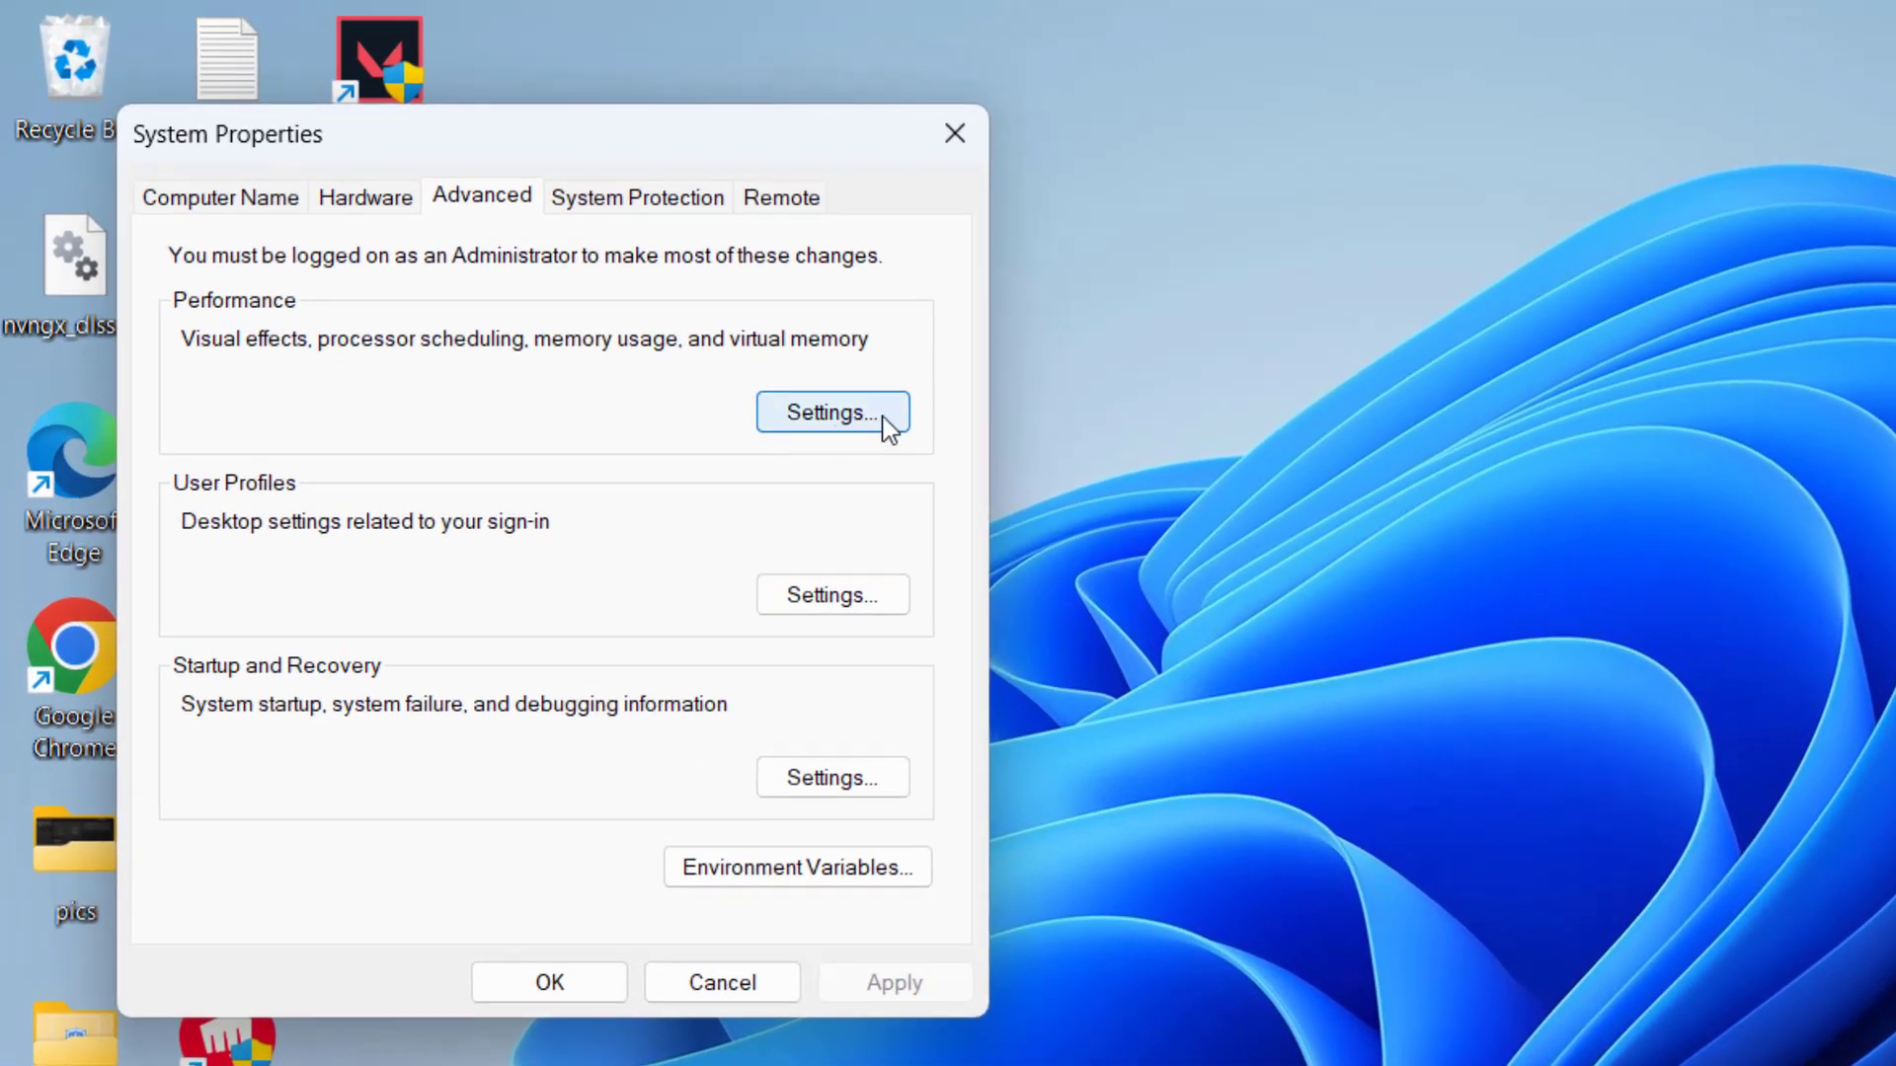
Step: Reach the Virtual Memory dialog via Performance Settings and its Advanced options
left_click(831, 411)
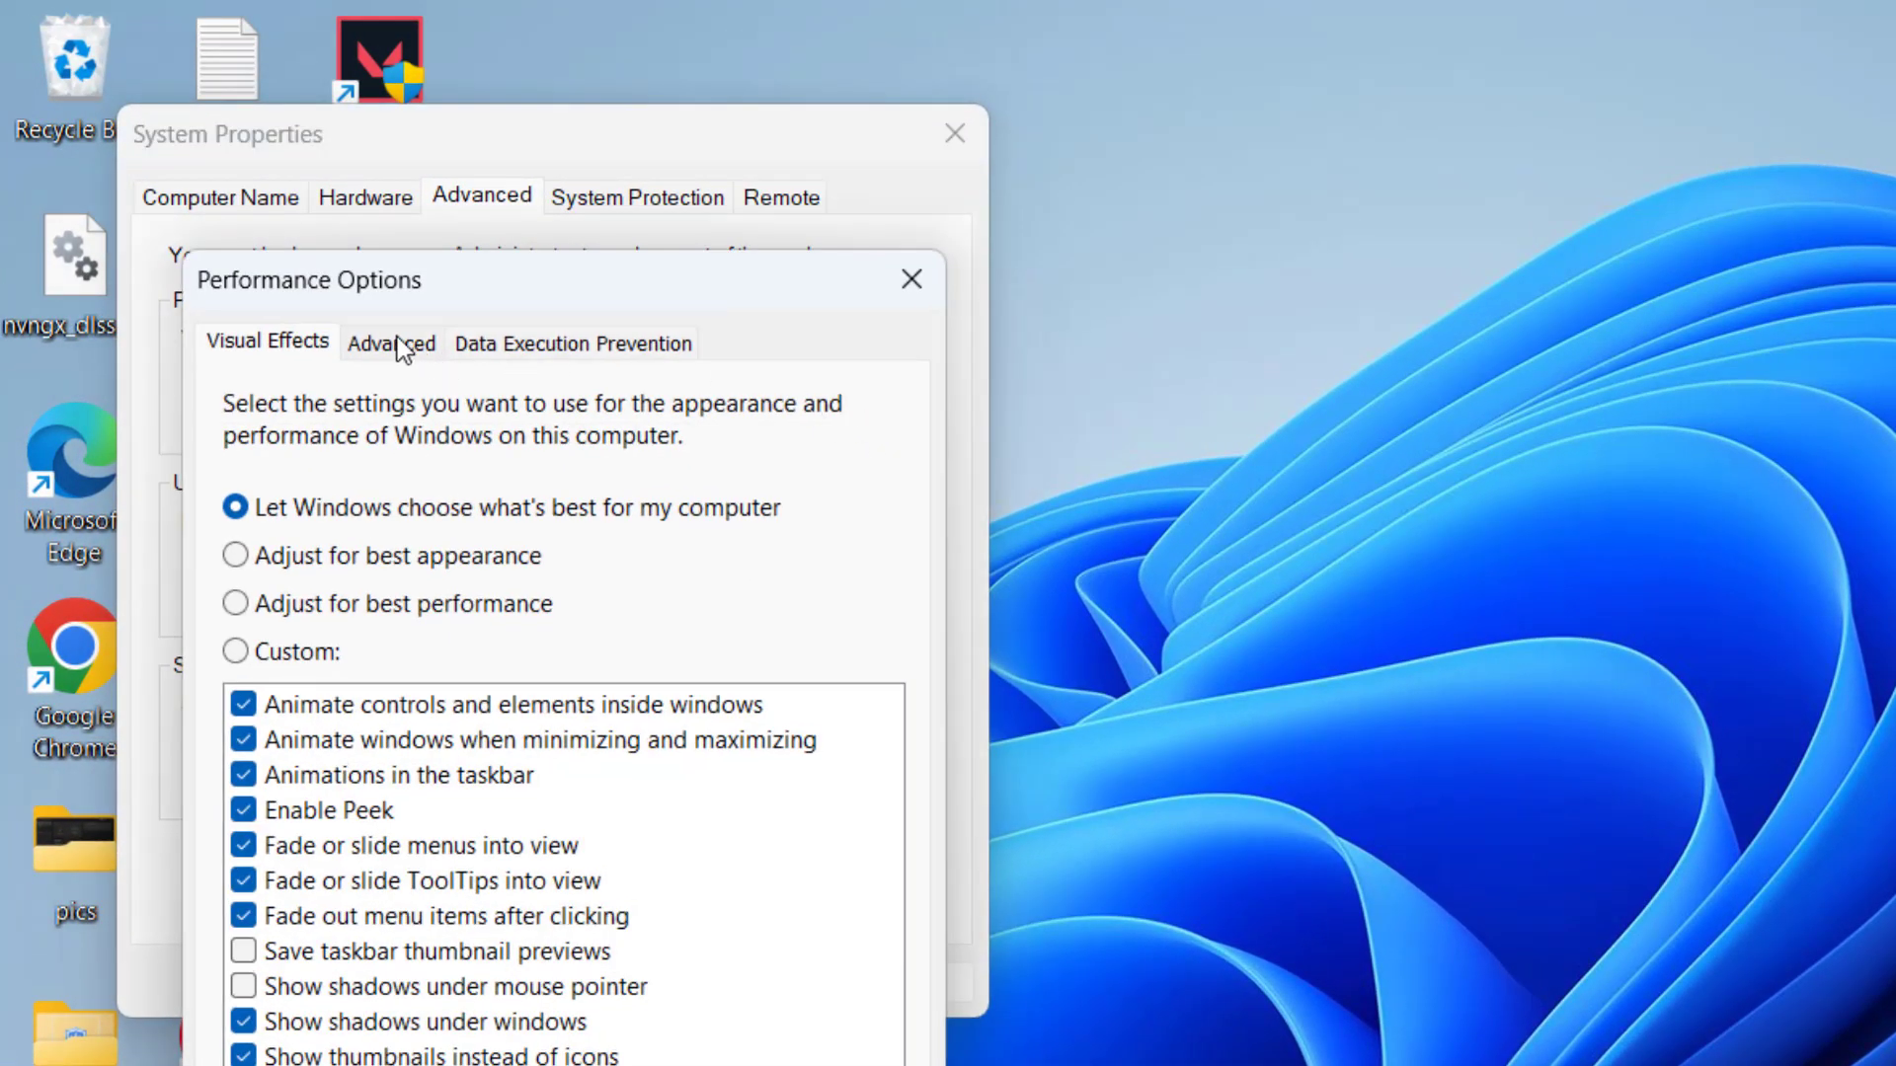
left_click(389, 342)
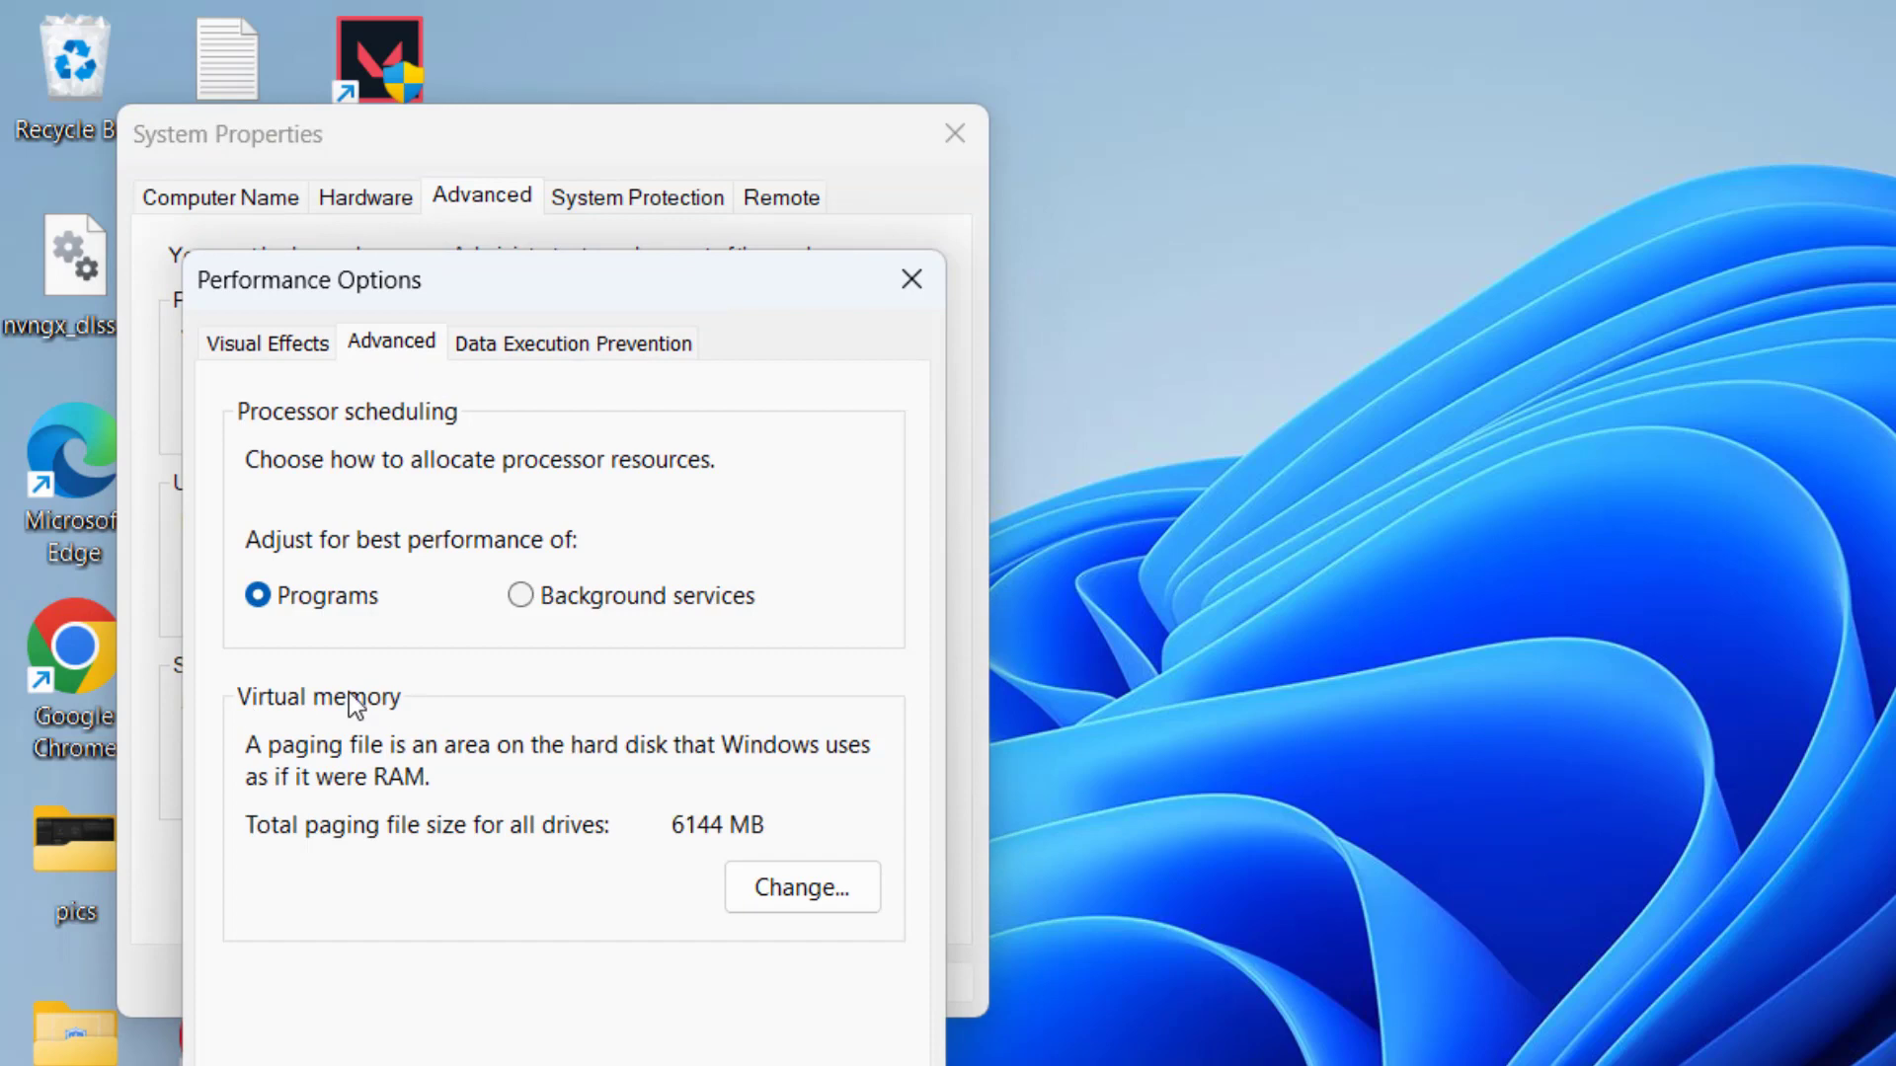
left_click(799, 887)
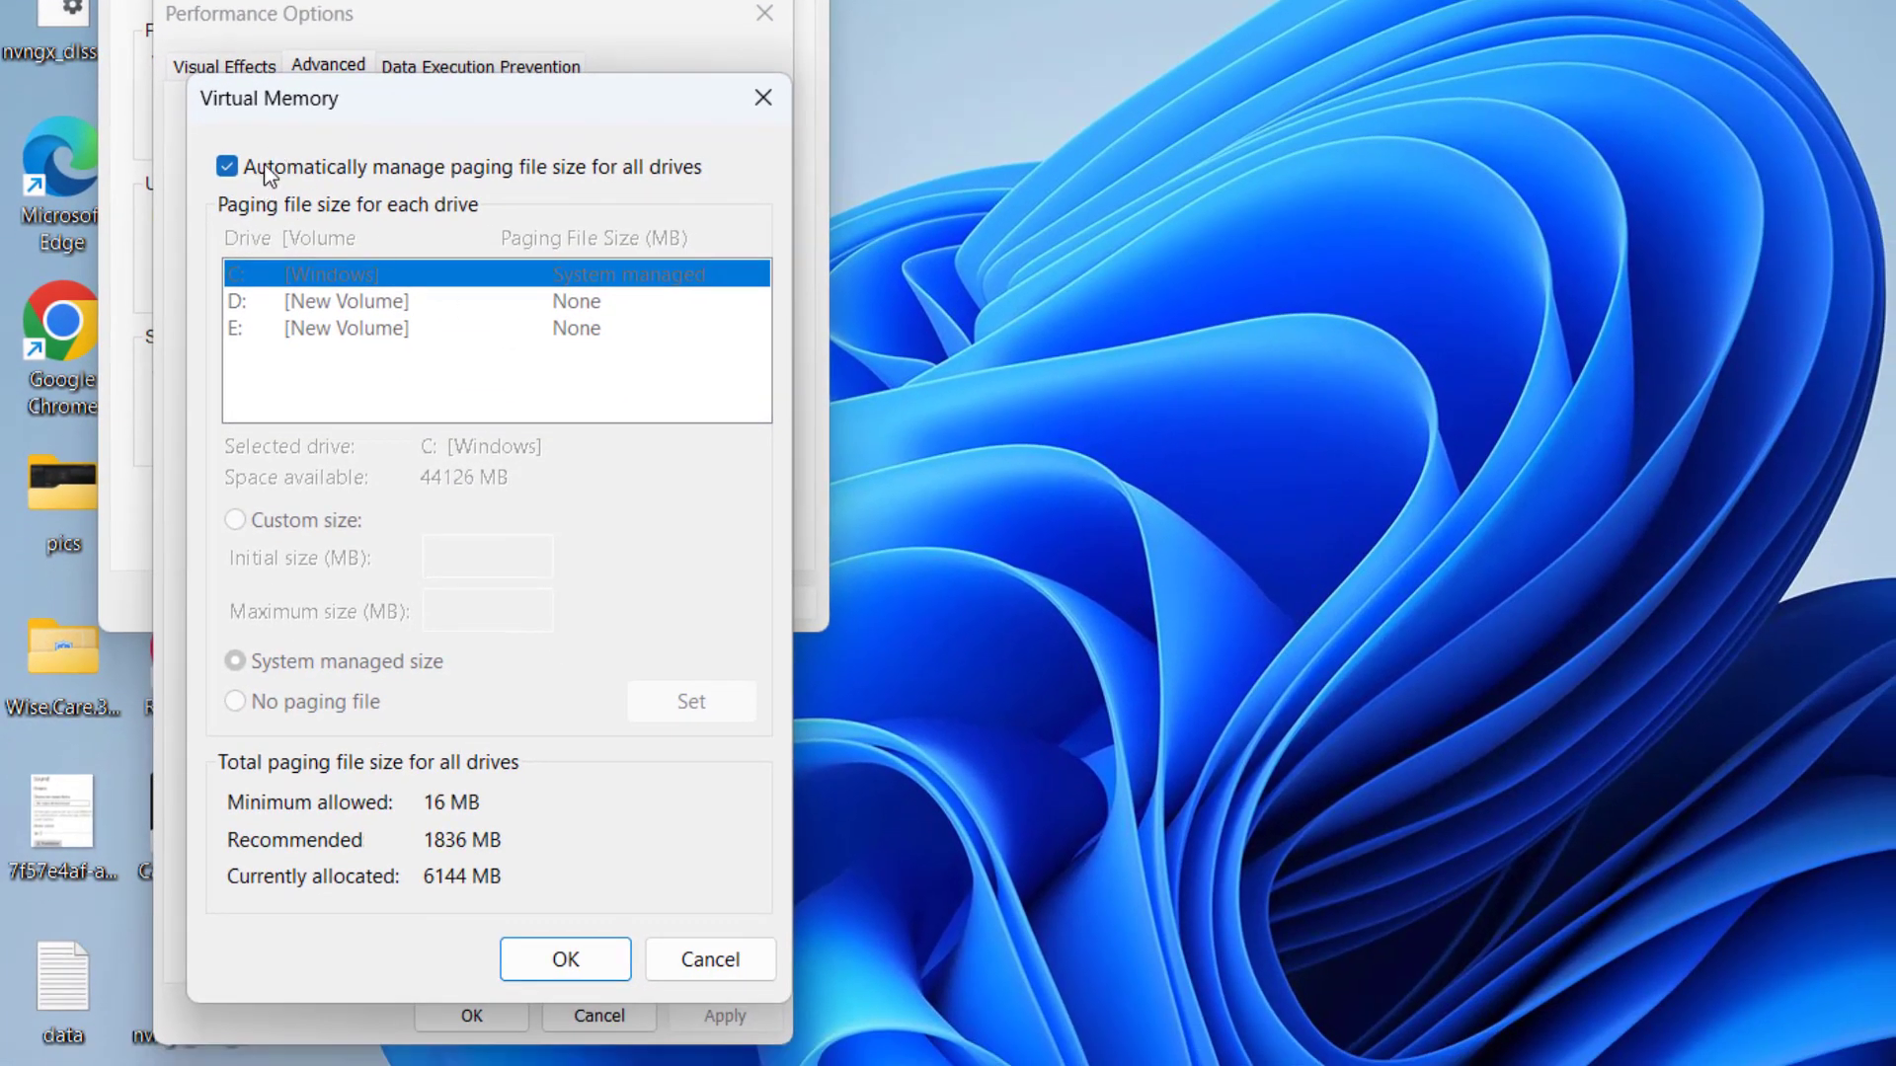
mouse_move(472, 180)
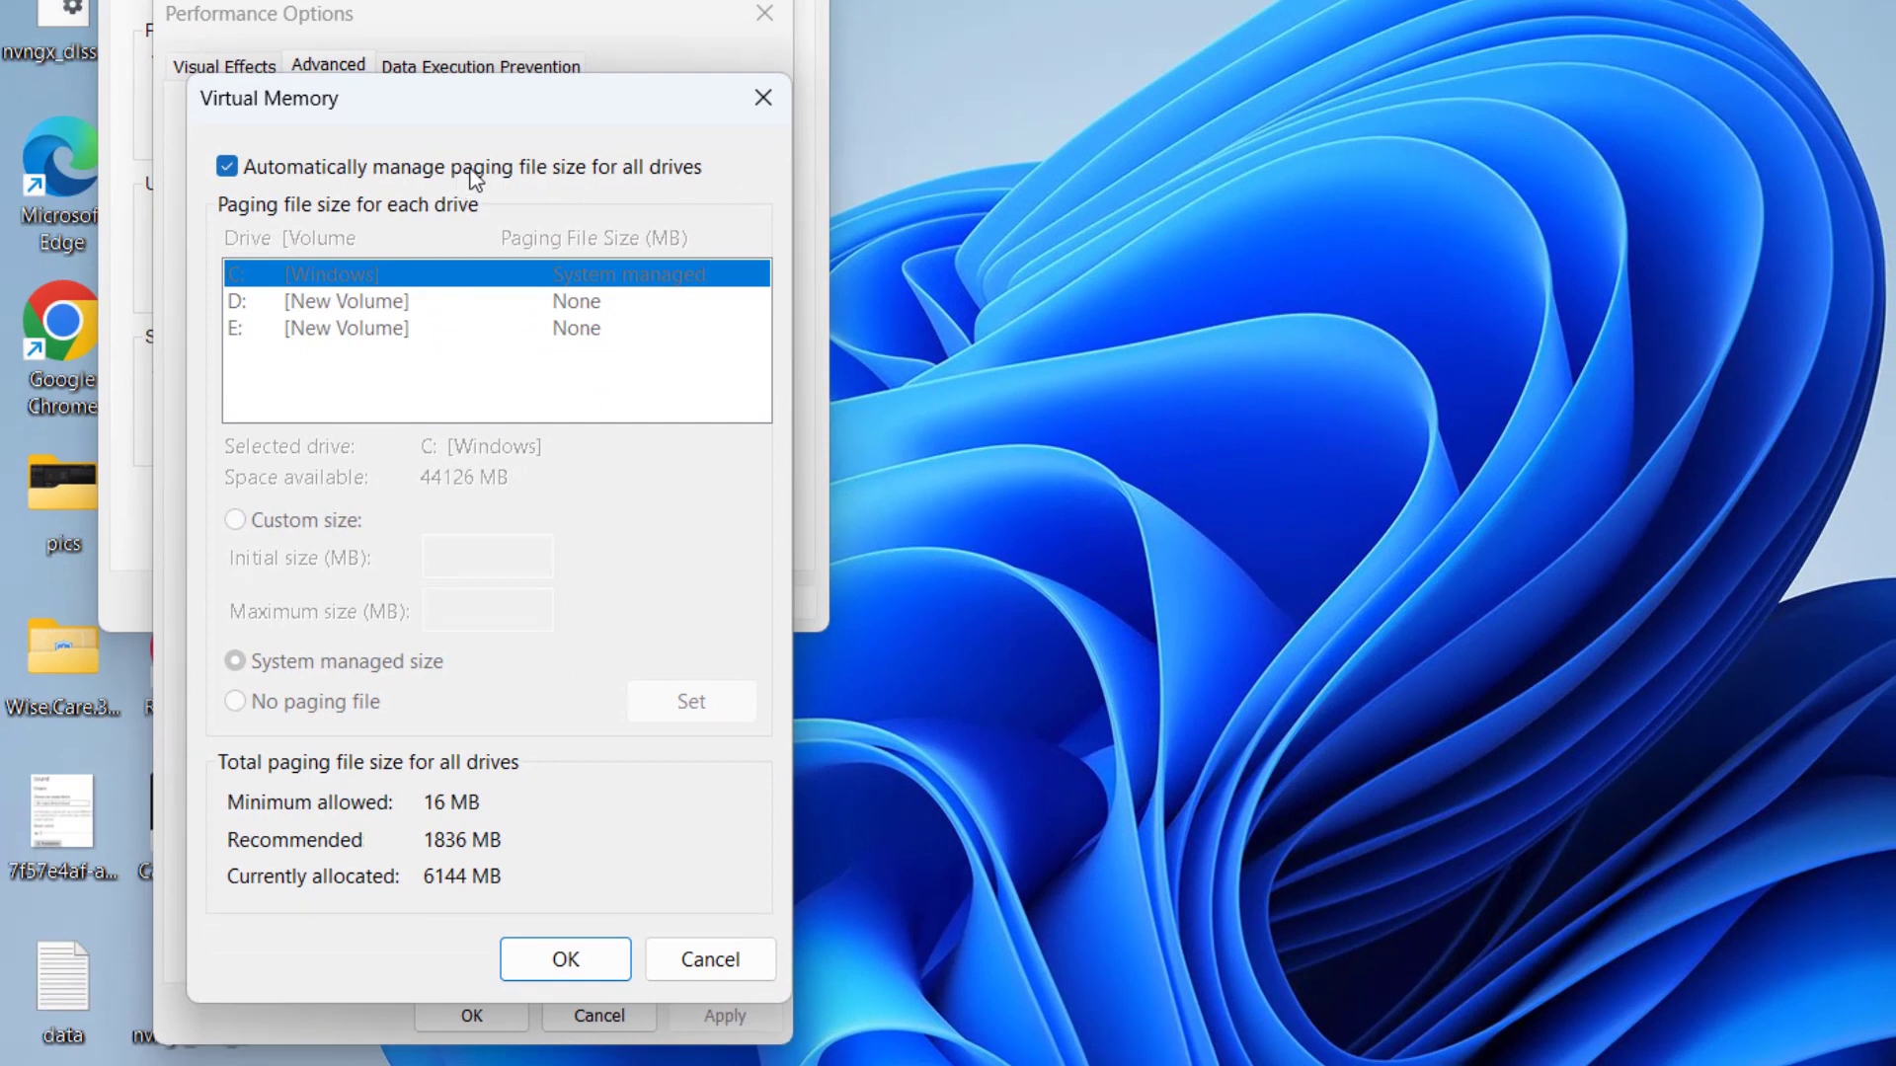
Step: Disable automatic paging file management and set drive C: to no paging file, confirming the warning
left_click(229, 166)
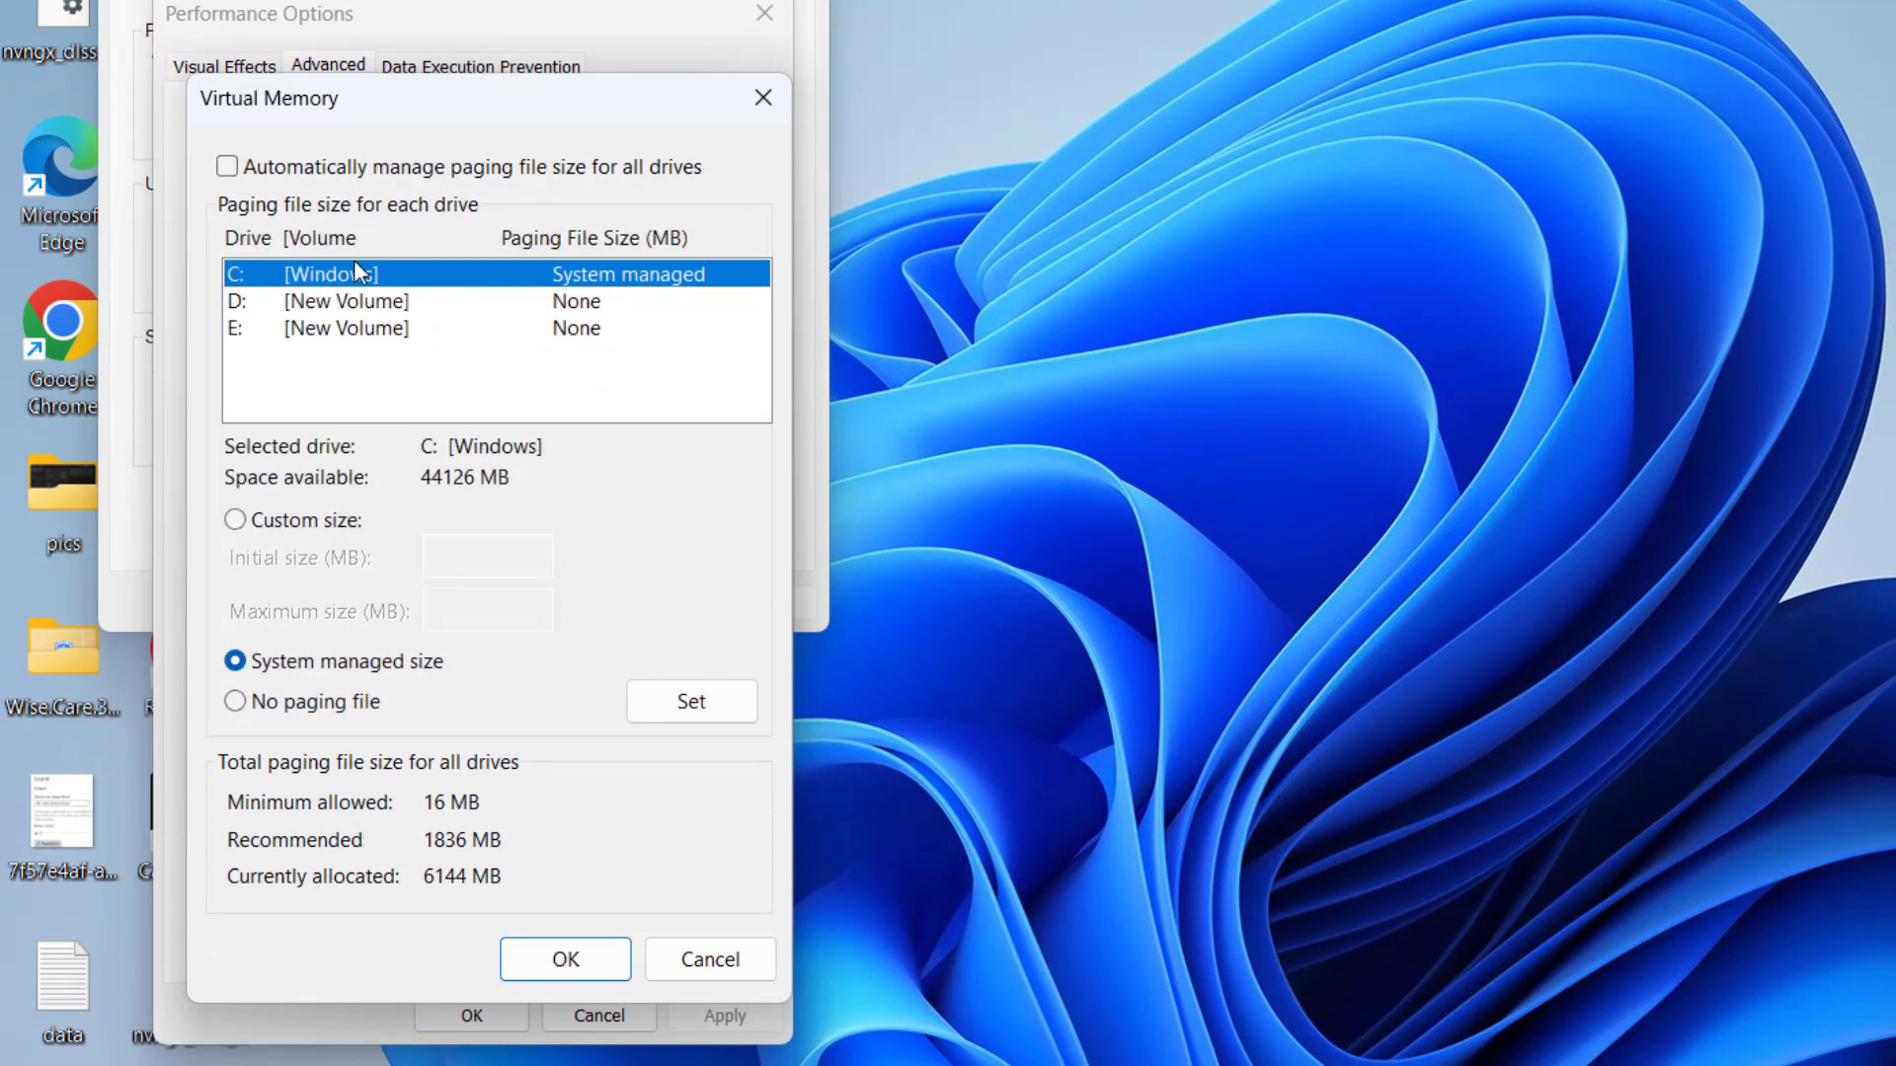
left_click(344, 300)
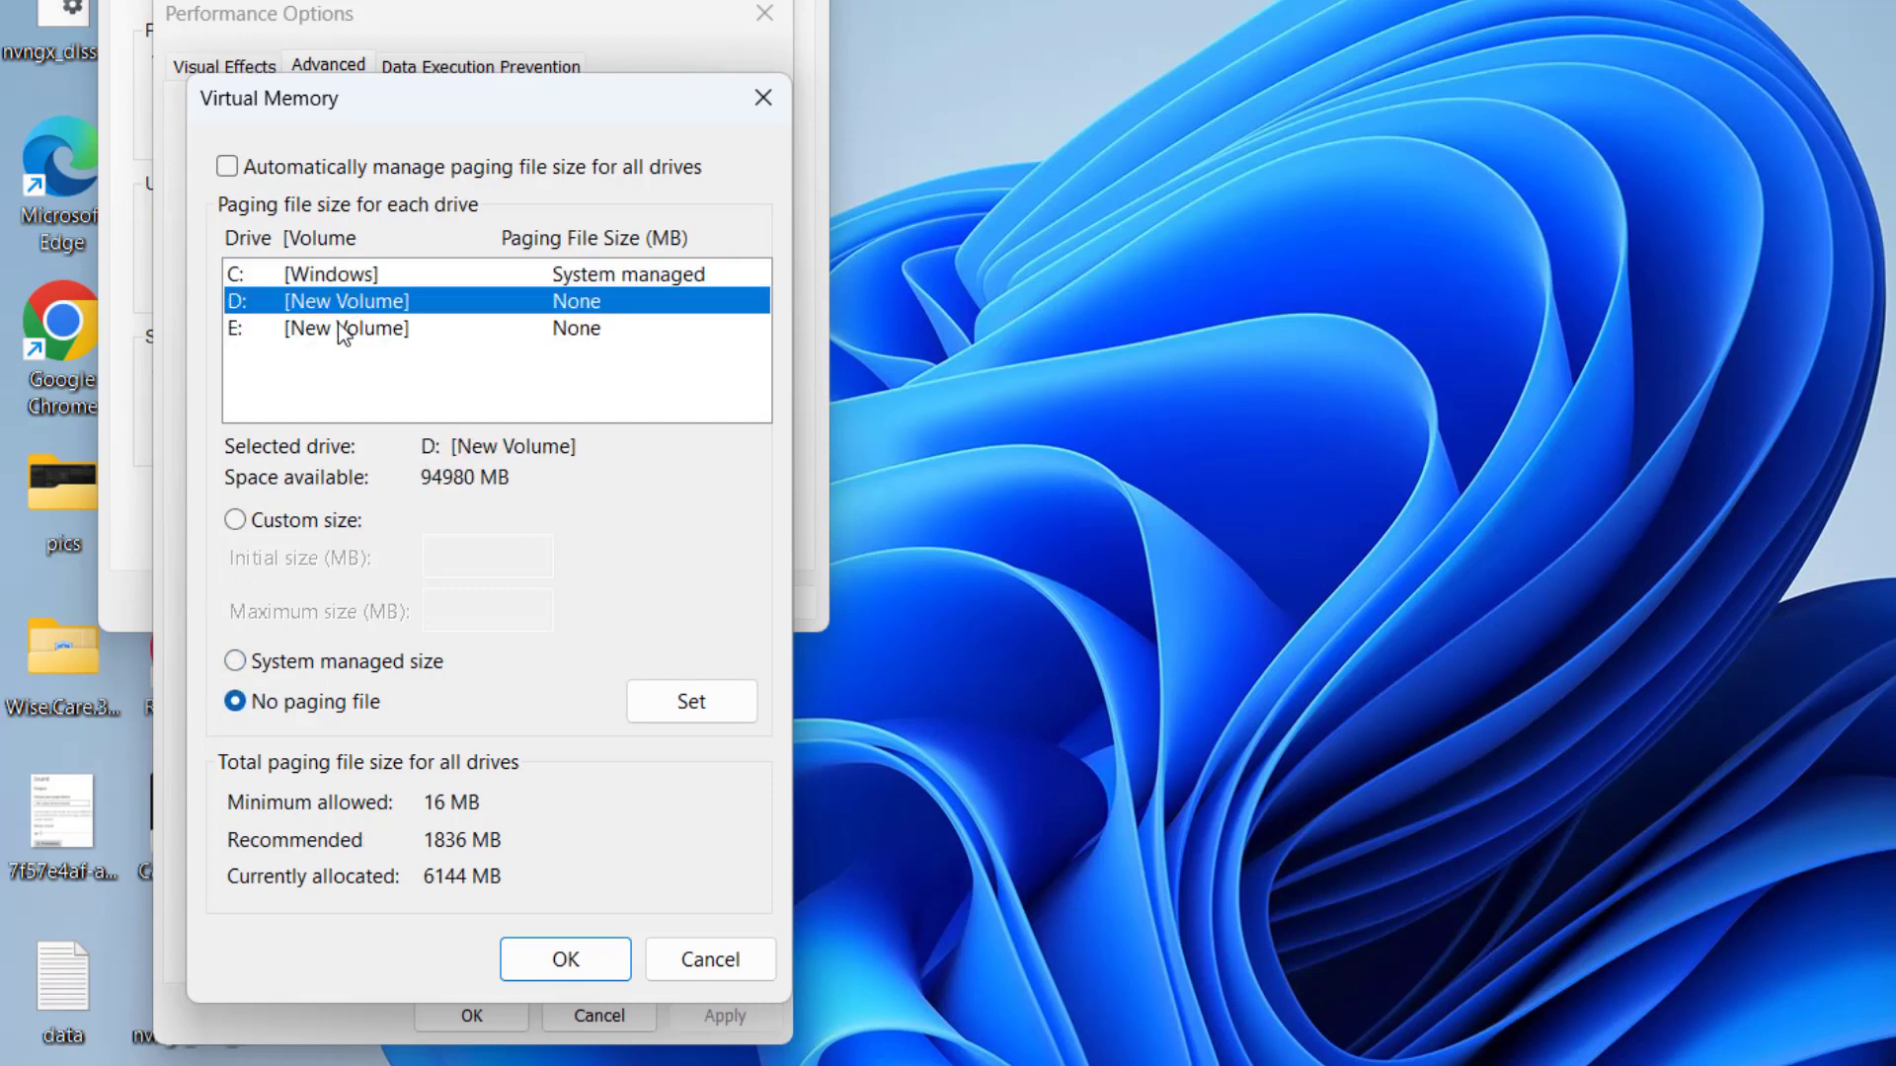
left_click(346, 328)
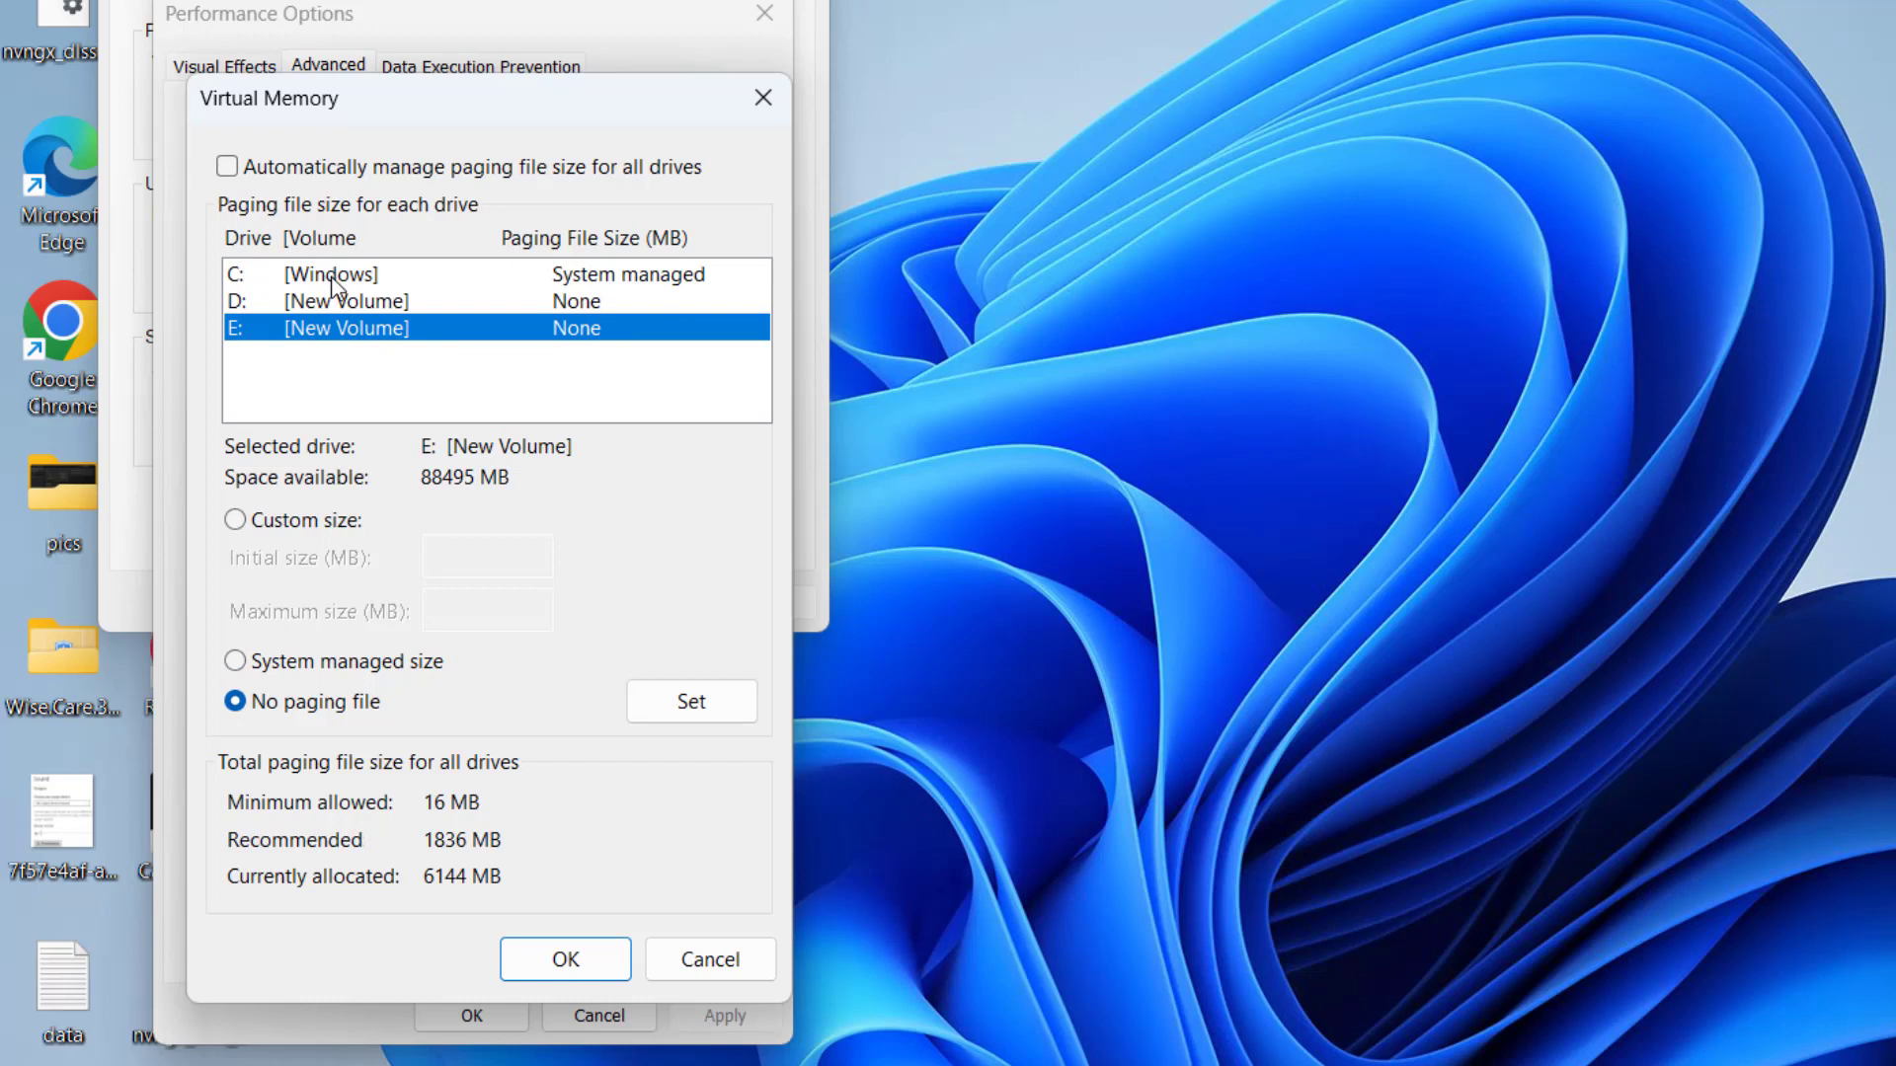
left_click(326, 272)
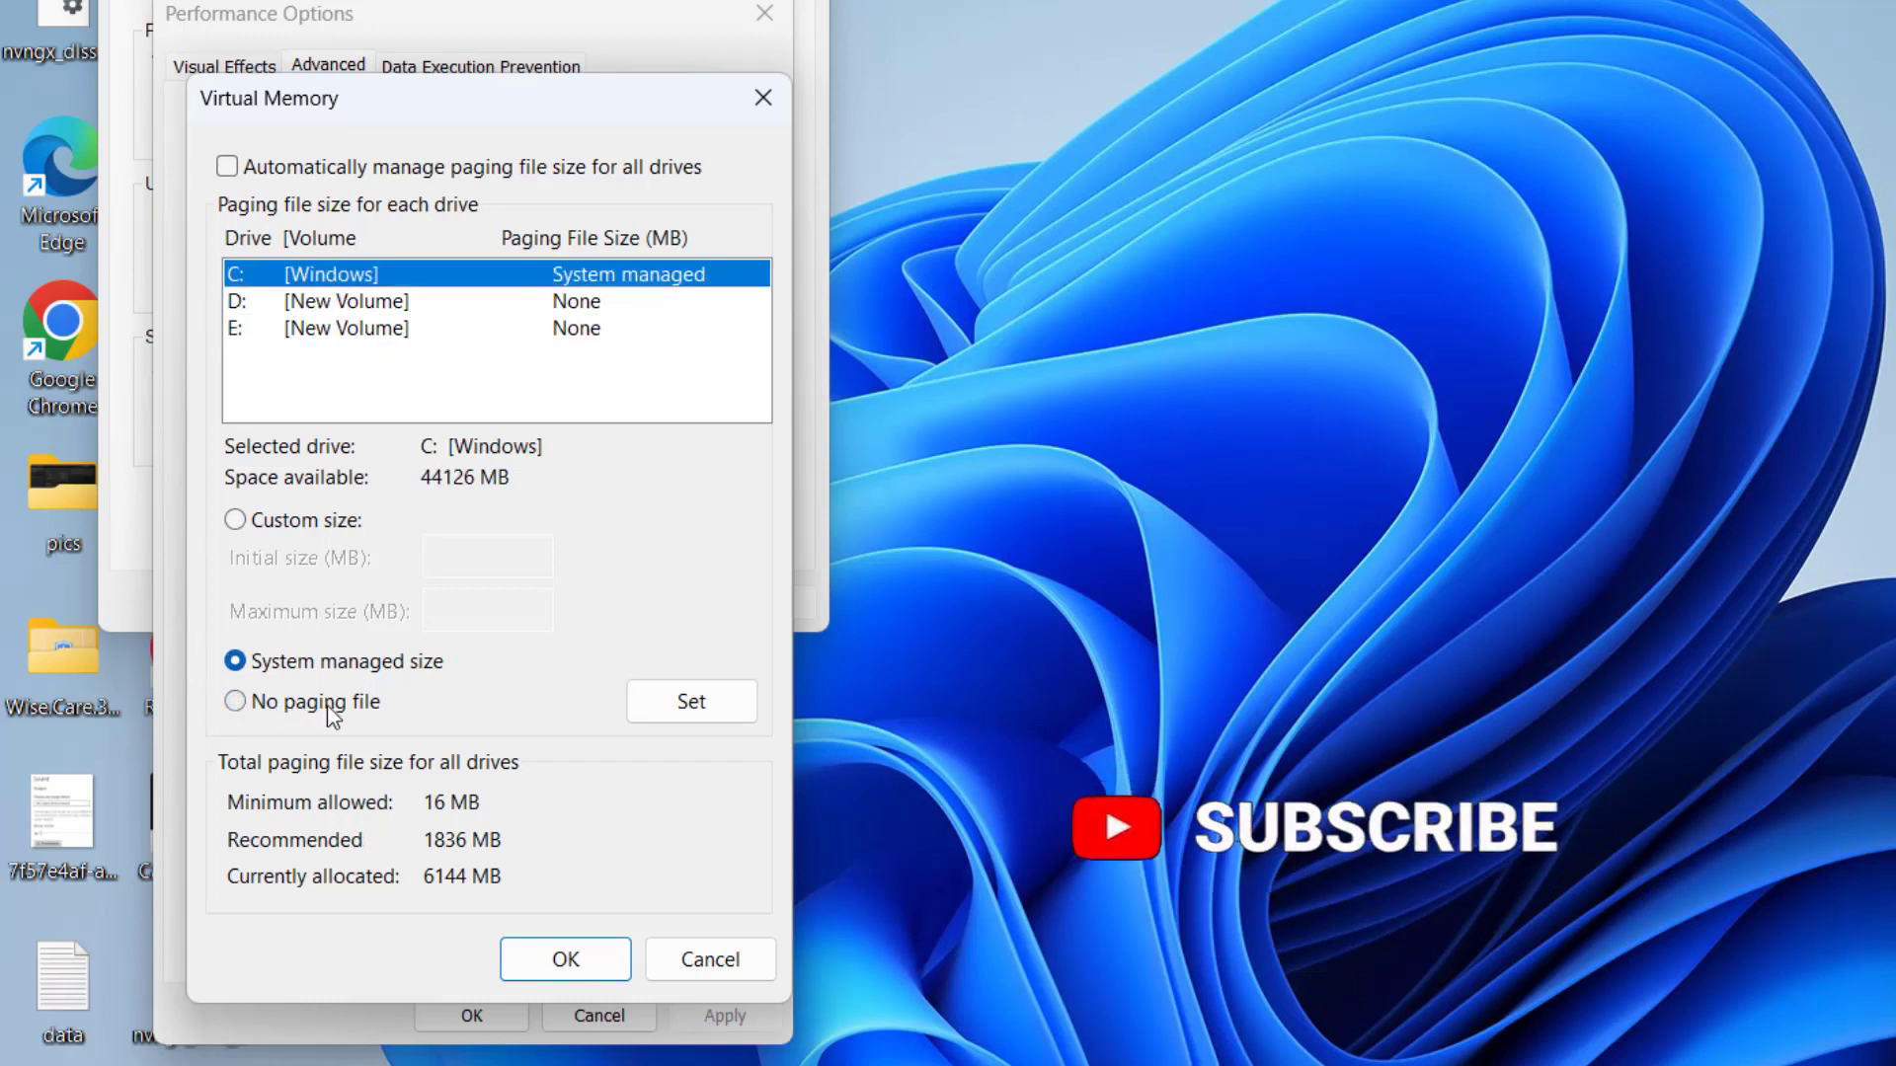
left_click(235, 701)
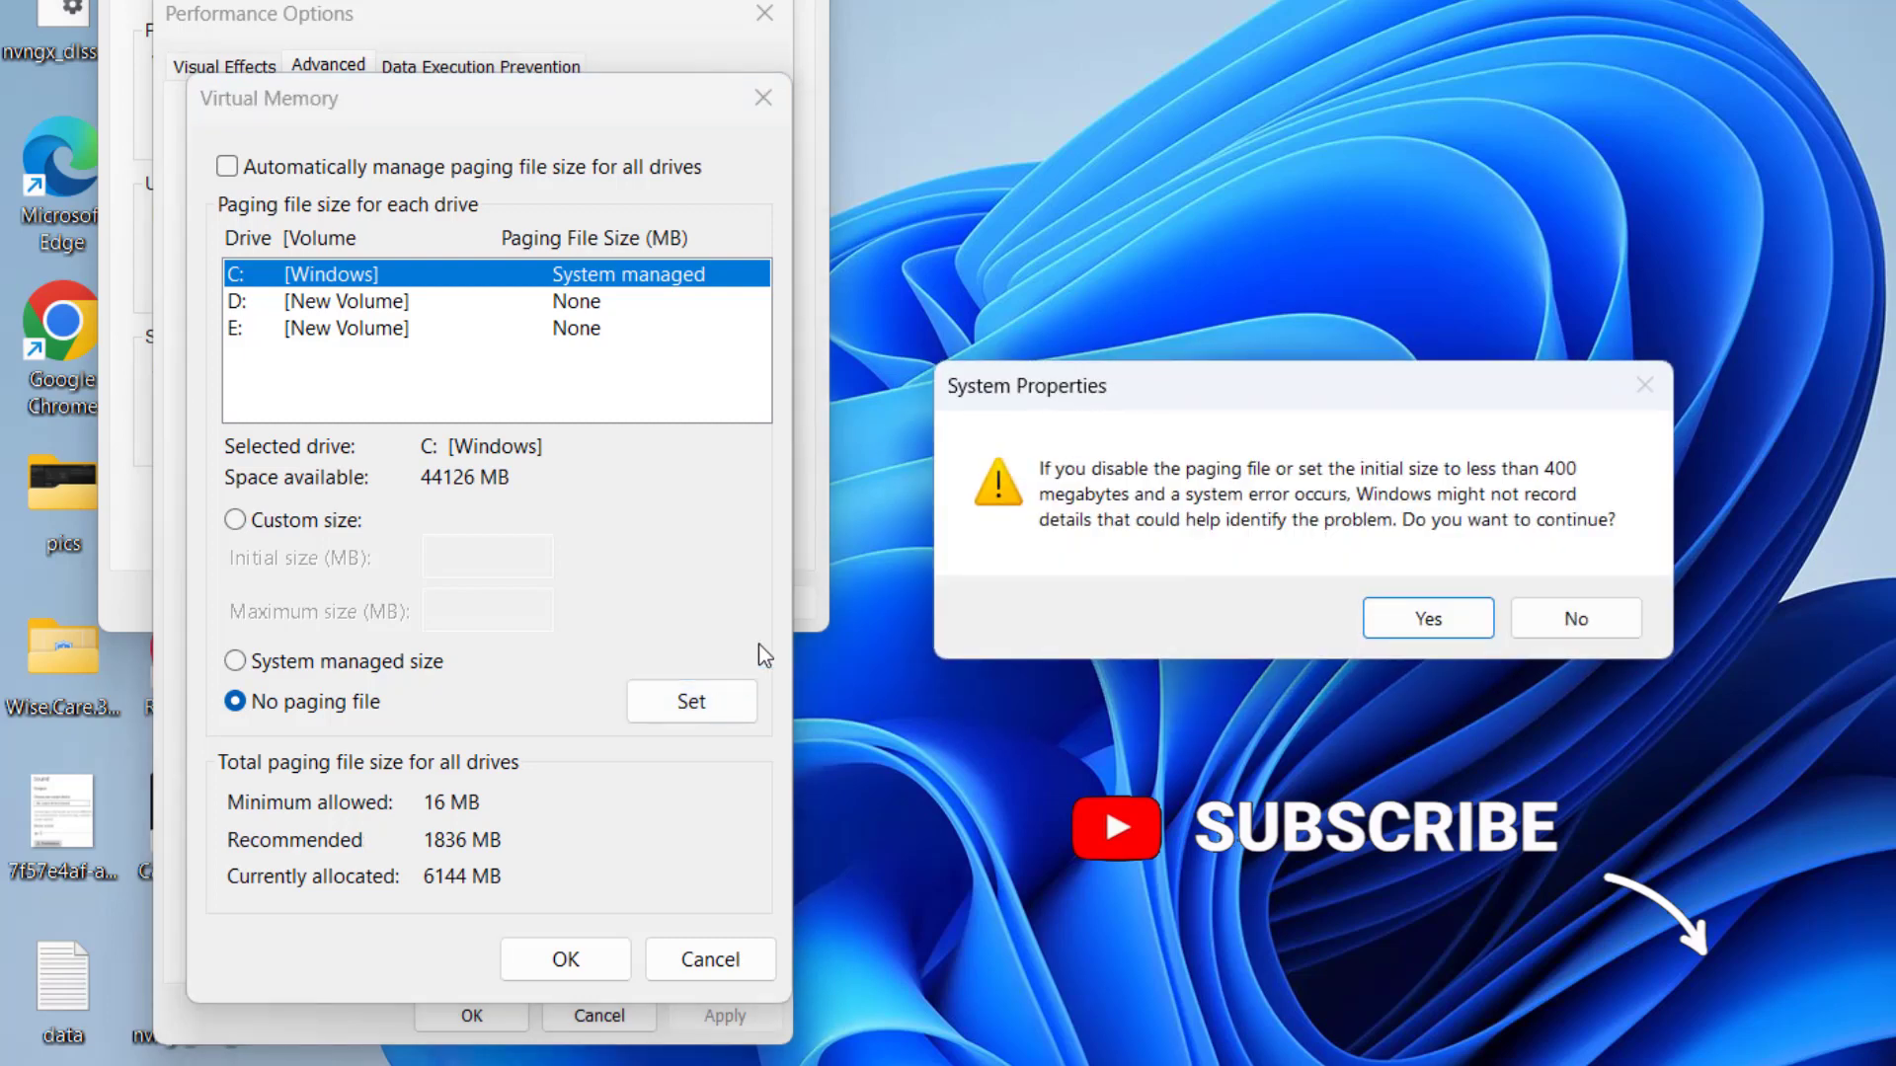
left_click(1426, 618)
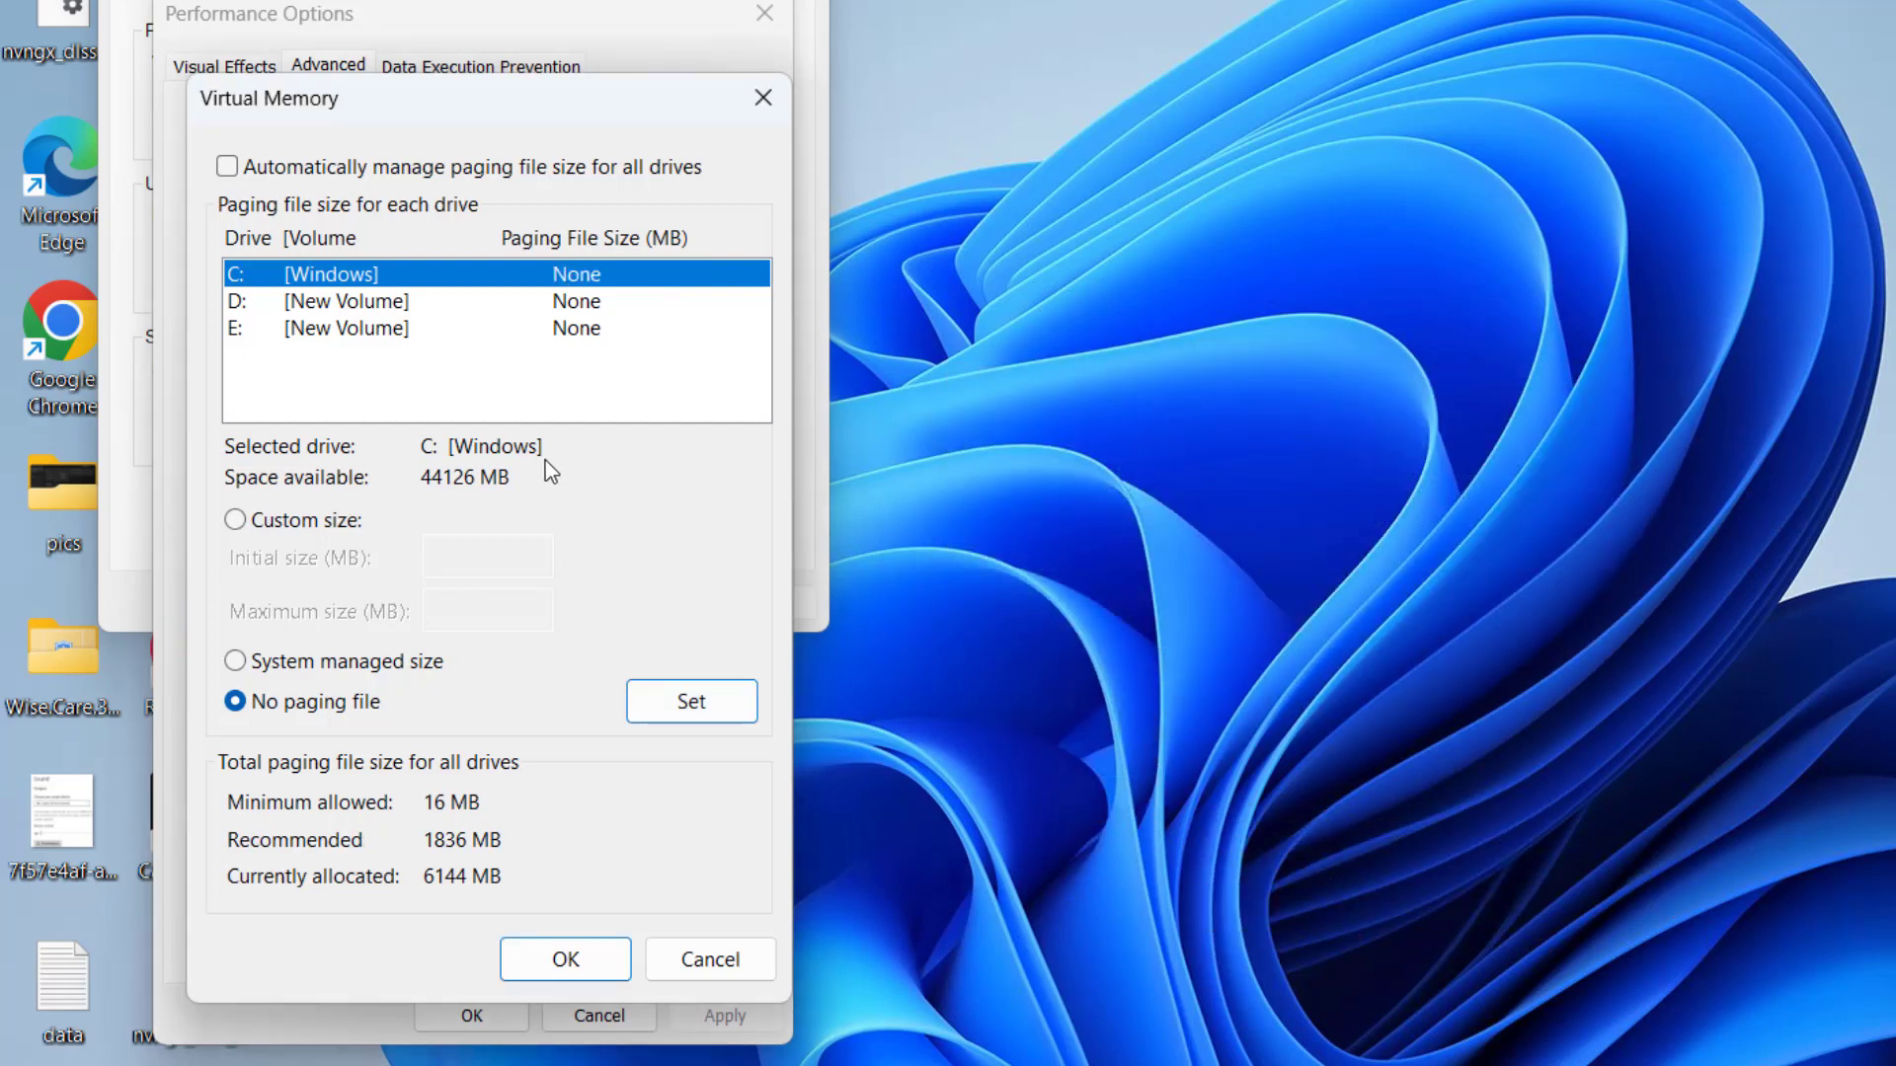
mouse_move(525, 449)
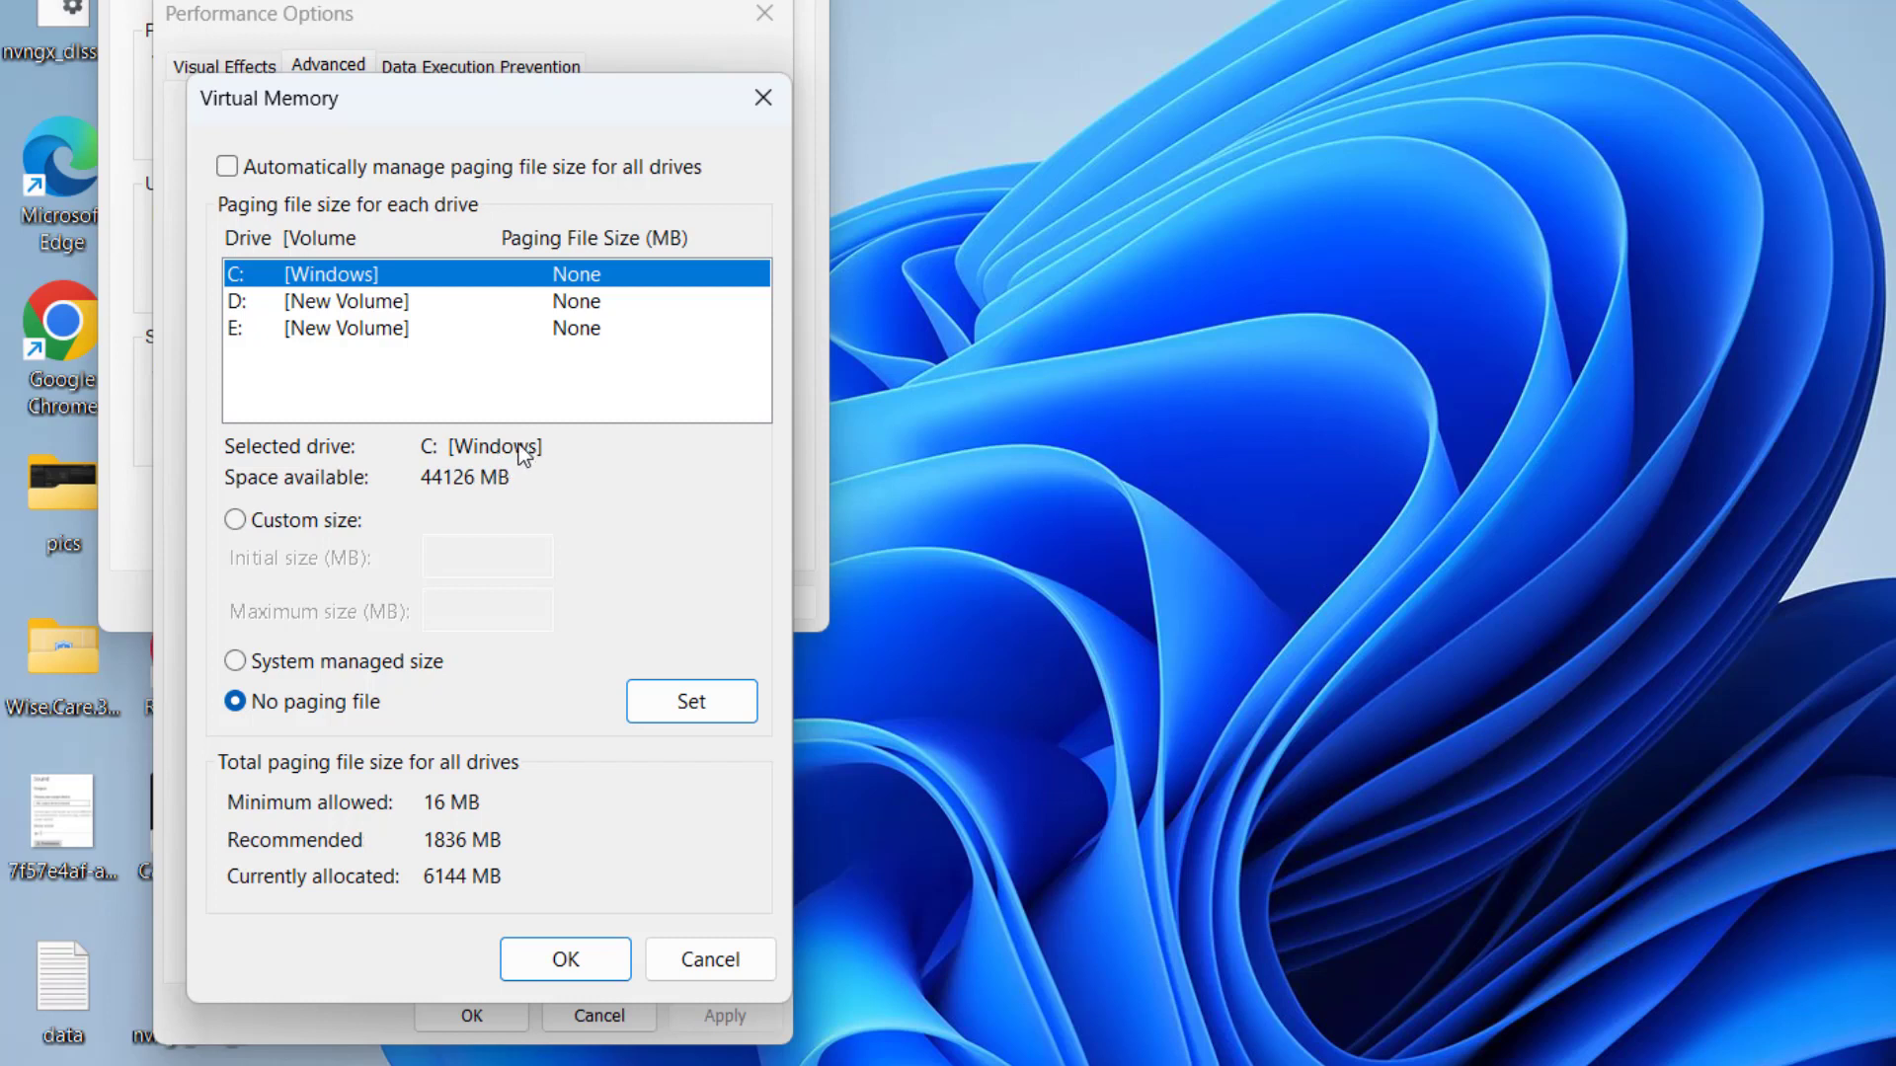
Step: Give drive D: a system-managed paging file and OK out of Virtual Memory and System Properties
left_click(343, 300)
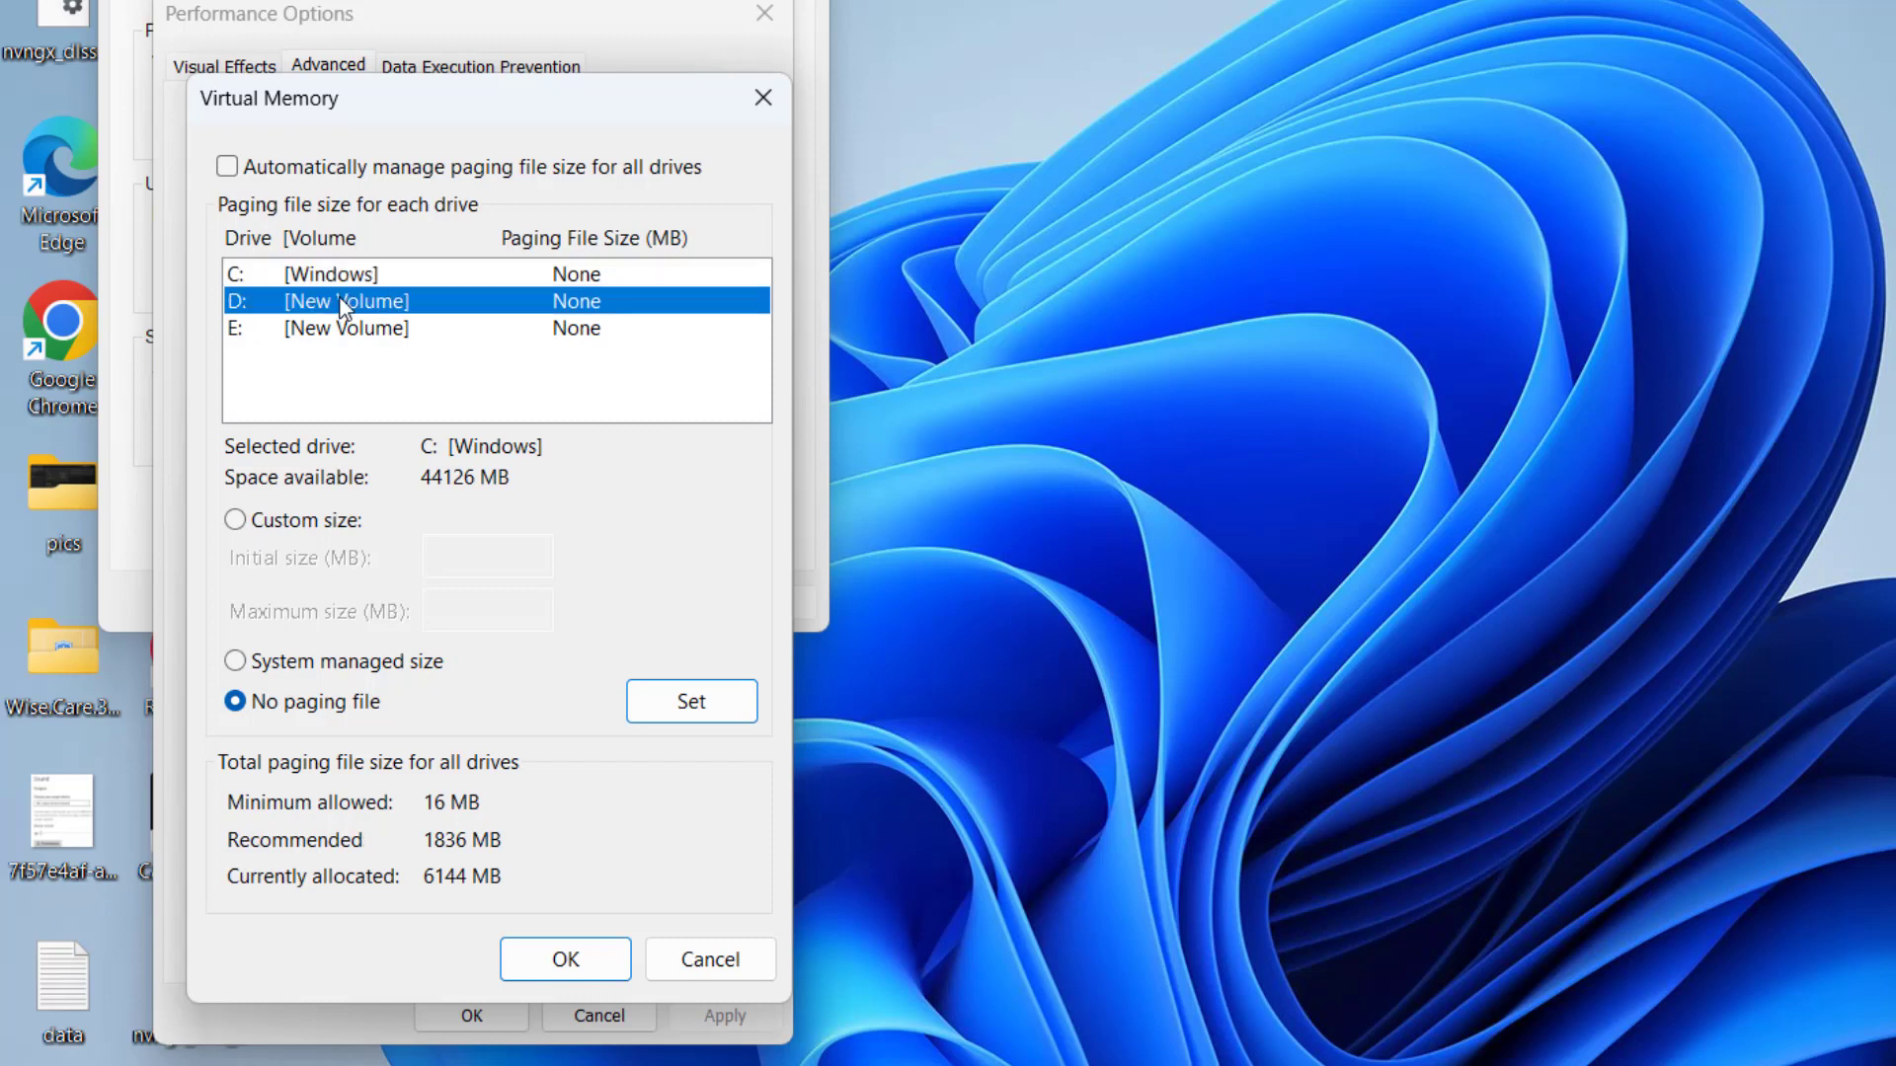
left_click(344, 300)
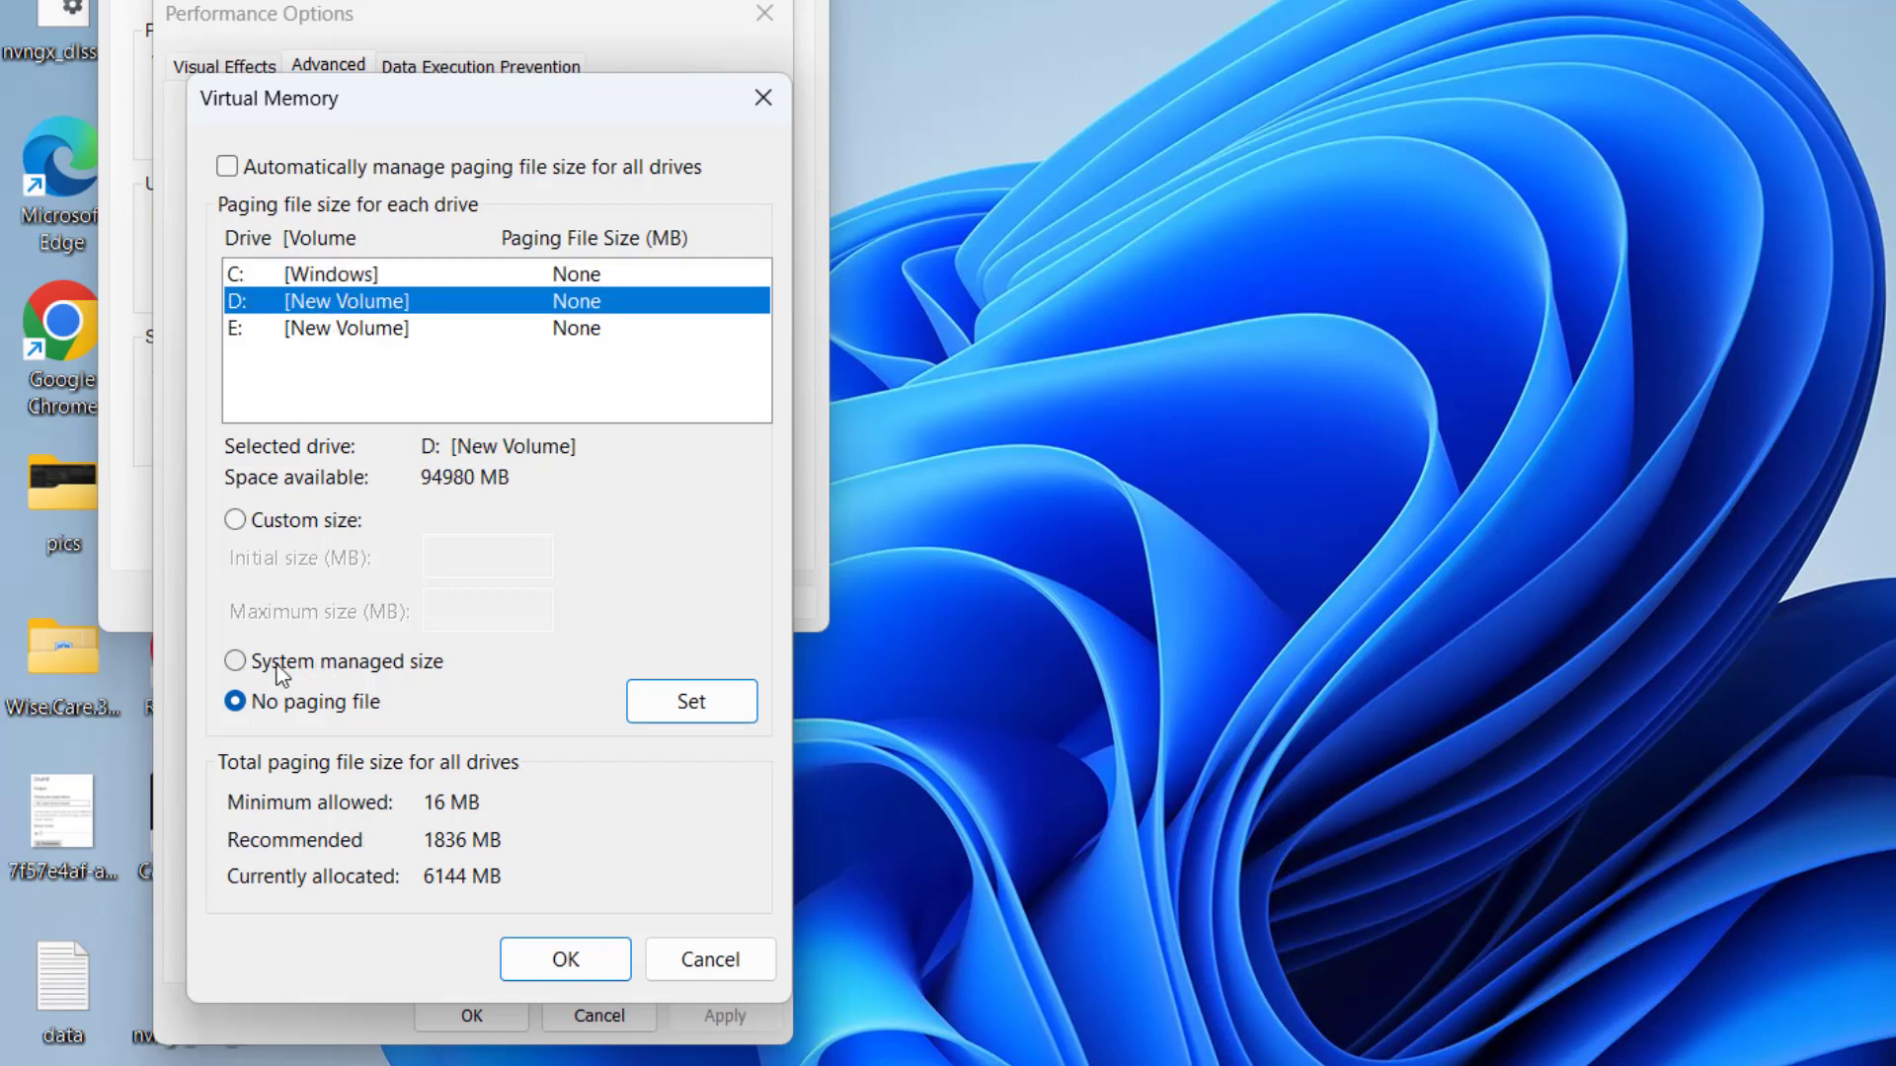
left_click(235, 661)
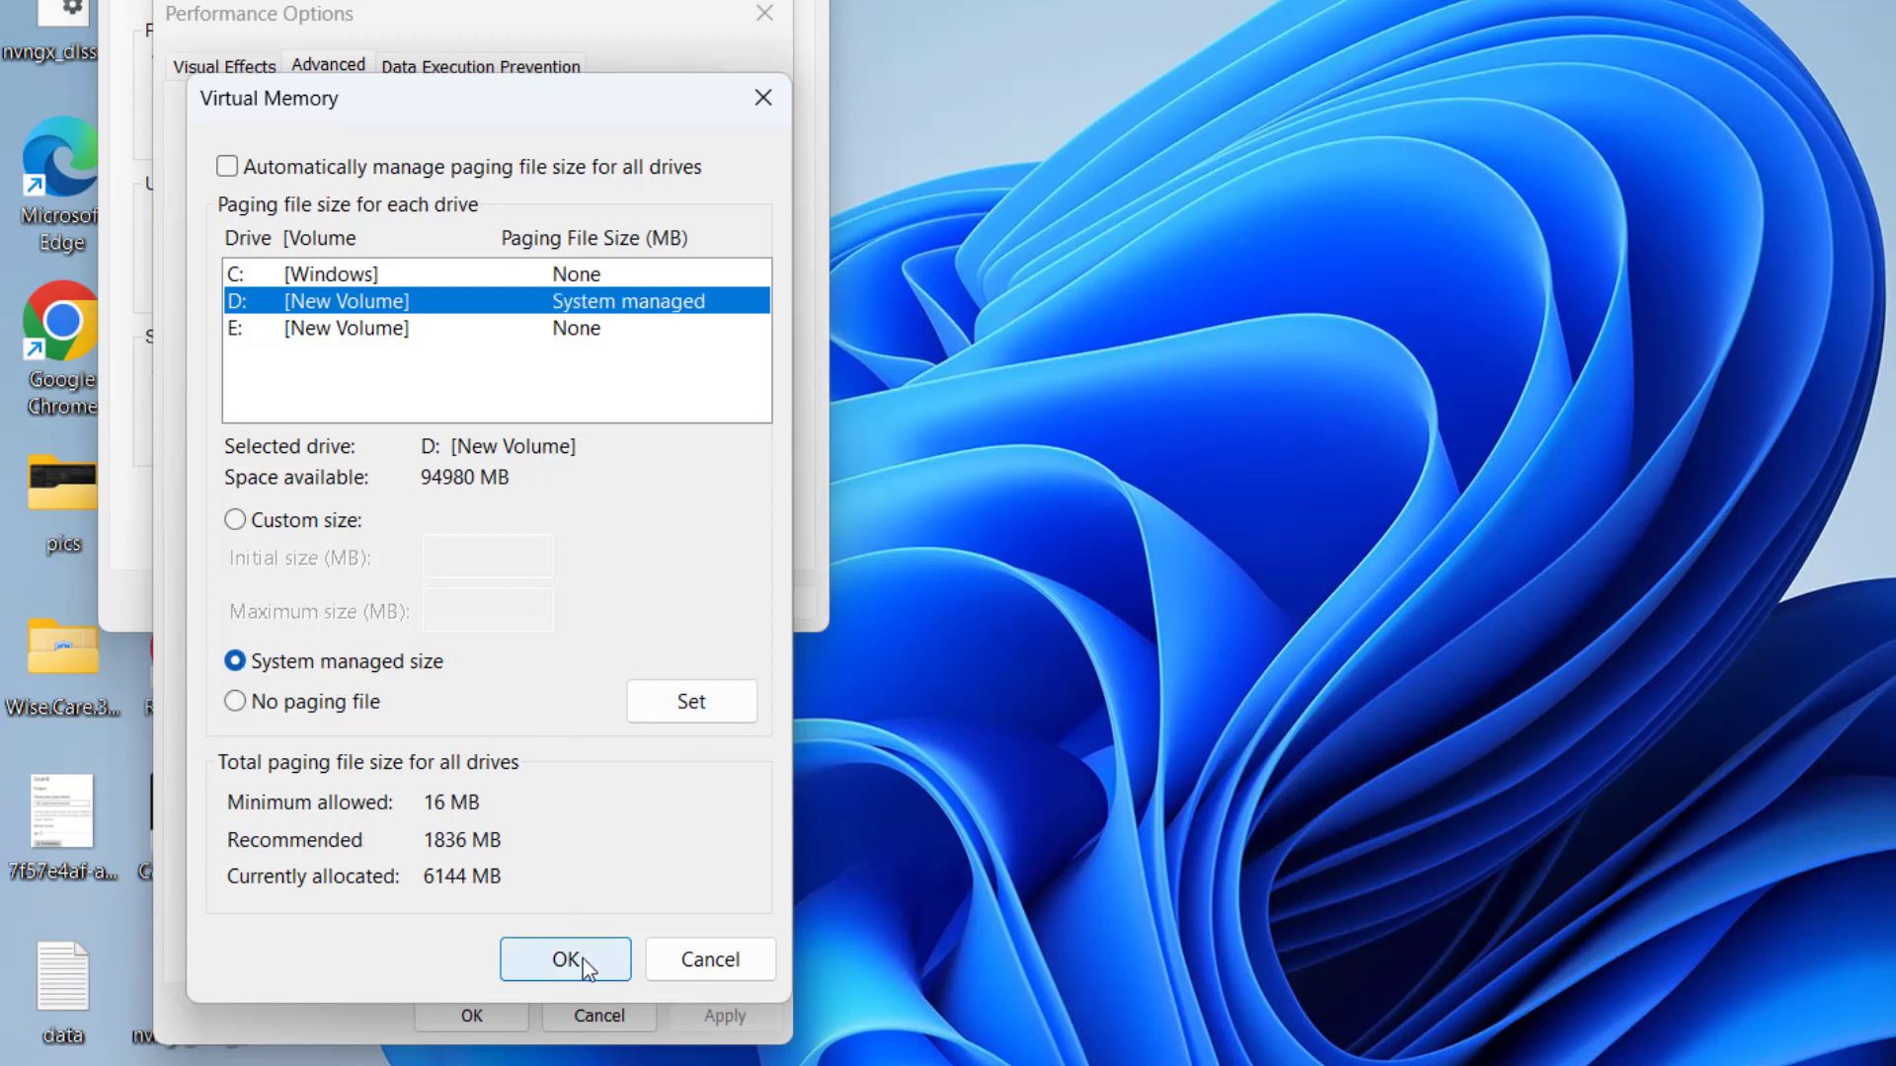
left_click(563, 960)
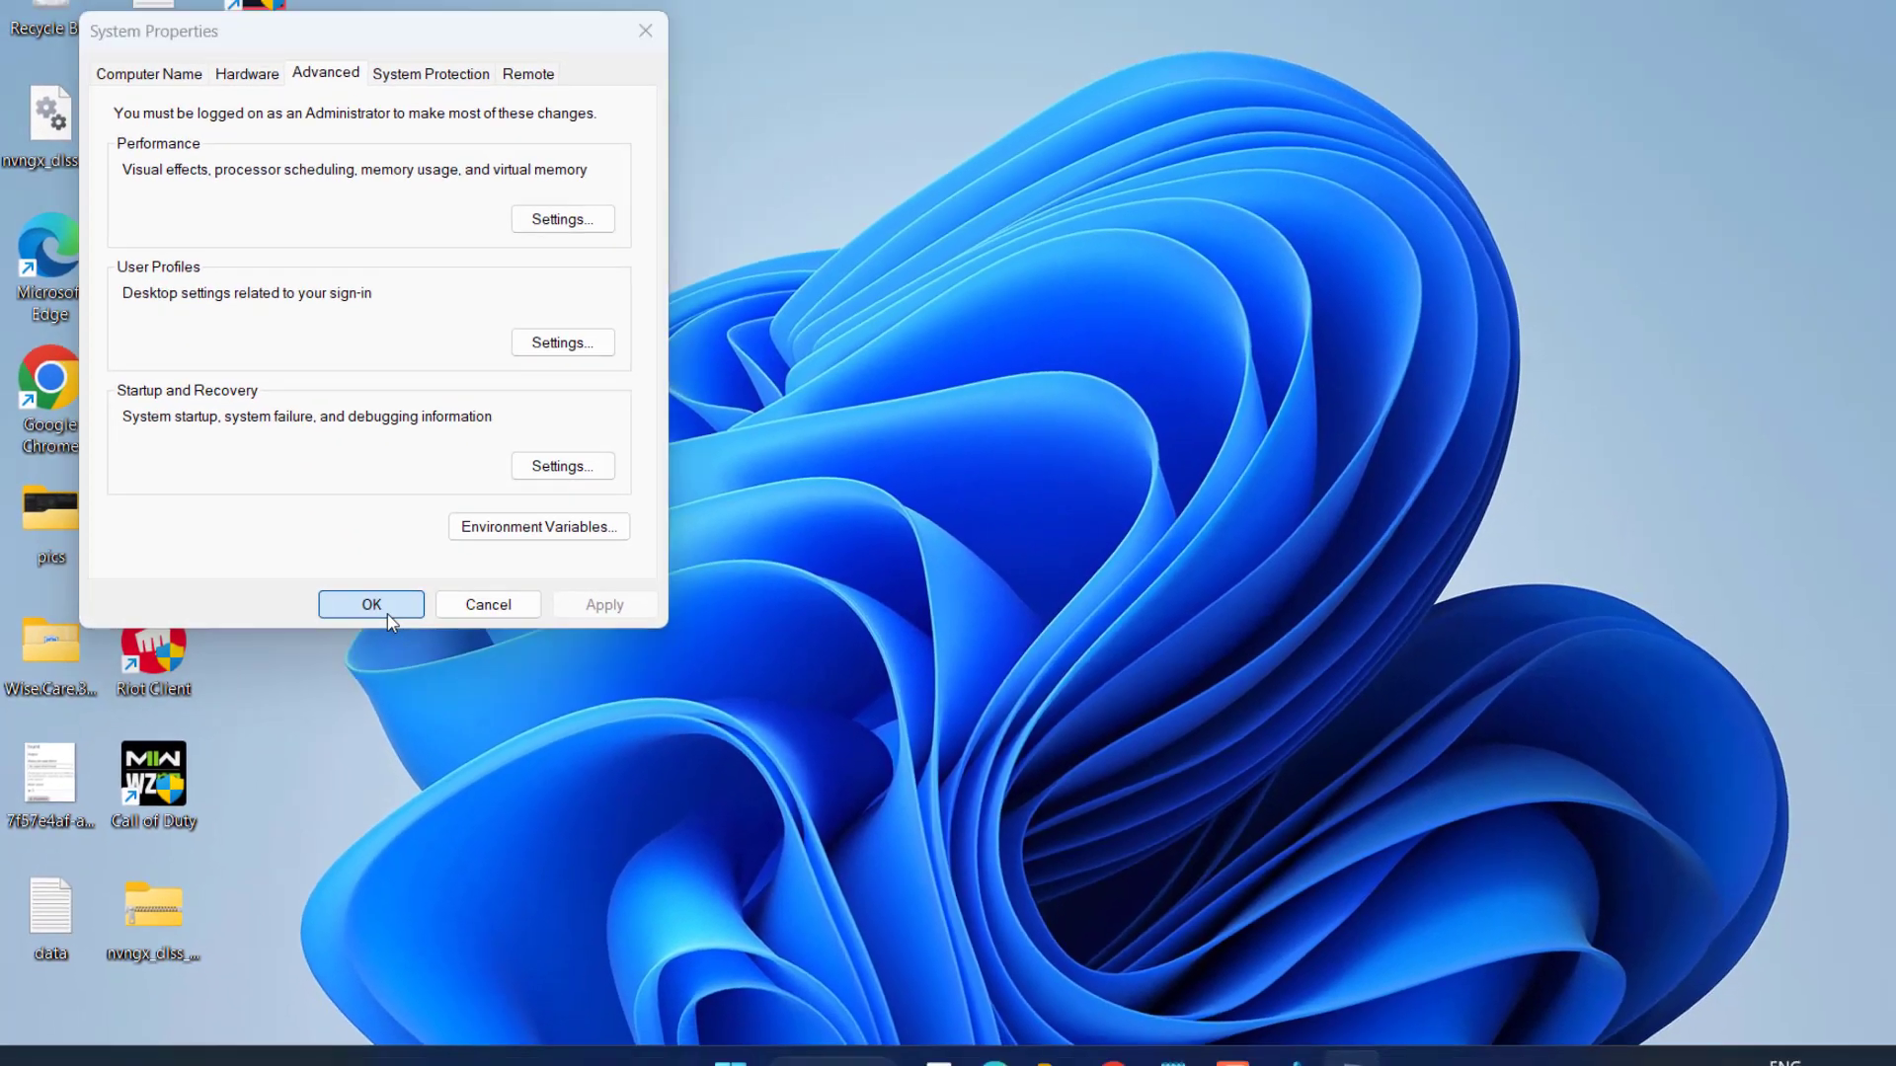
left_click(371, 604)
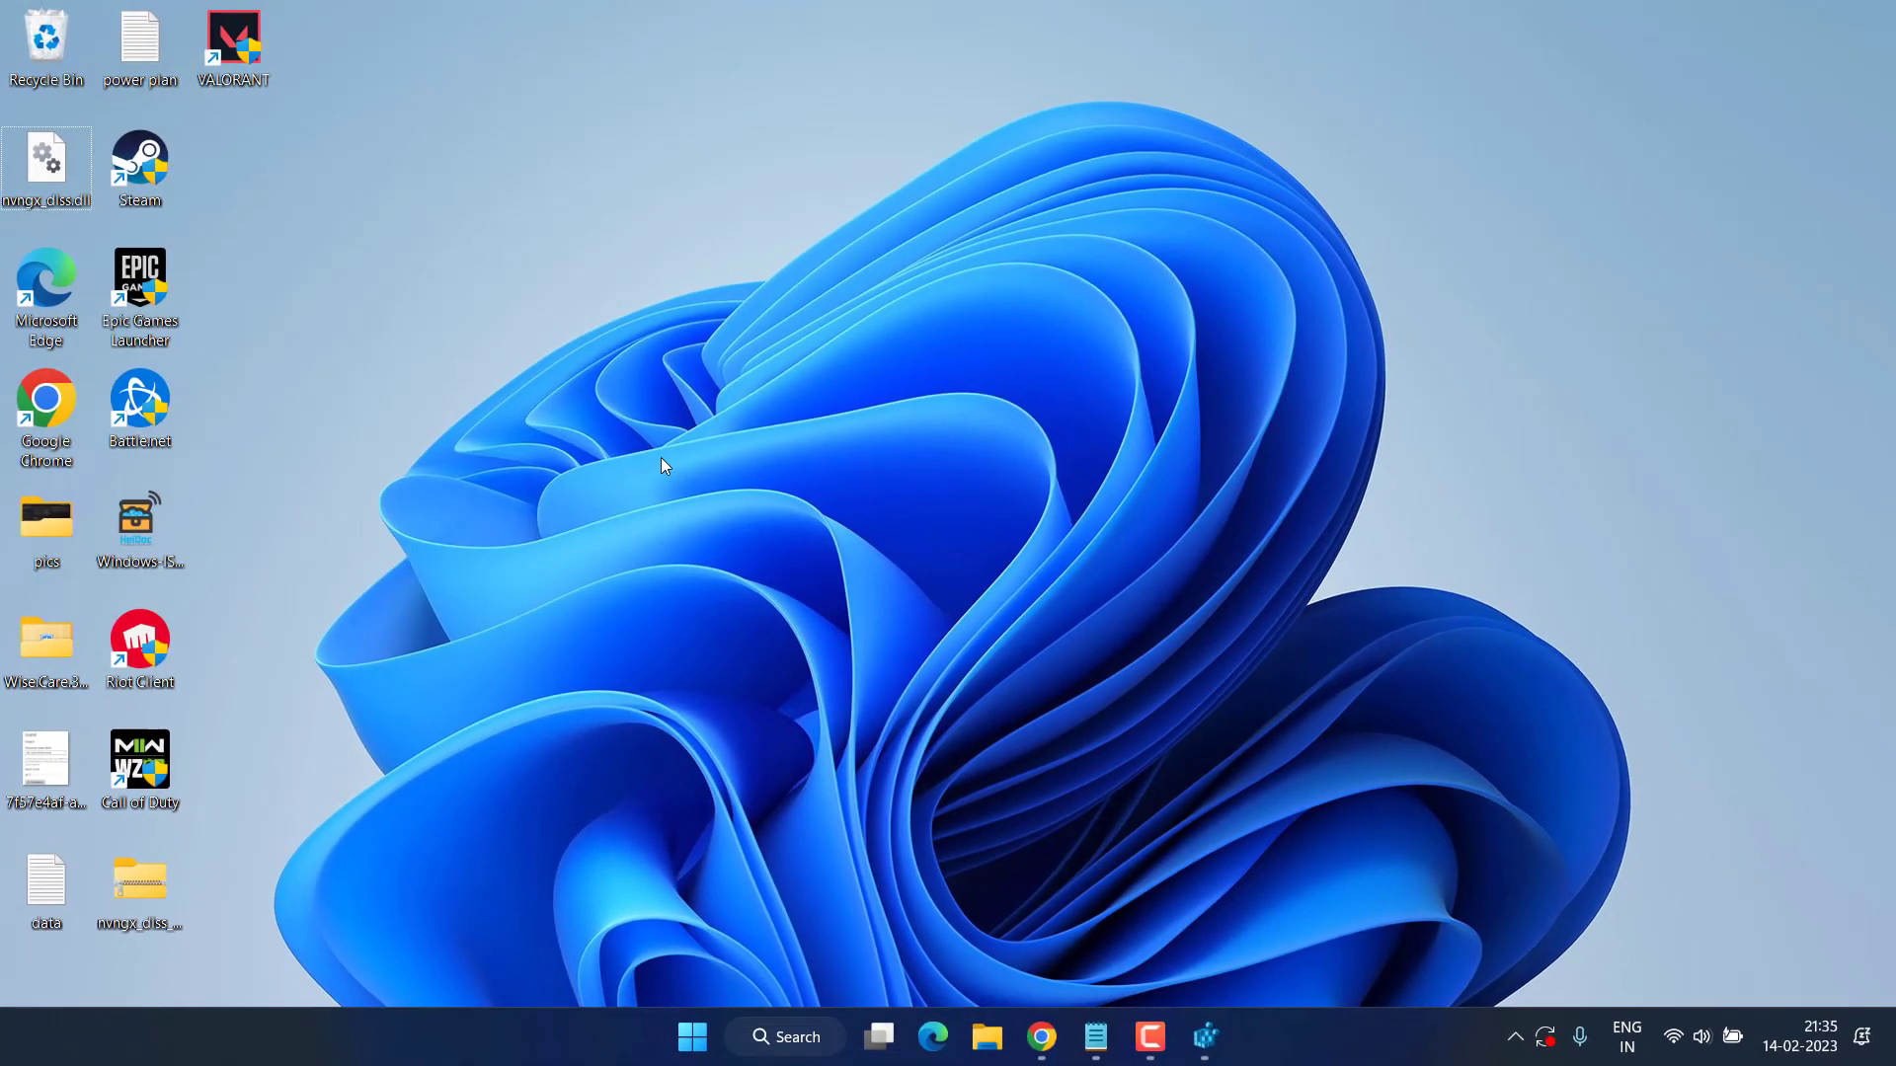